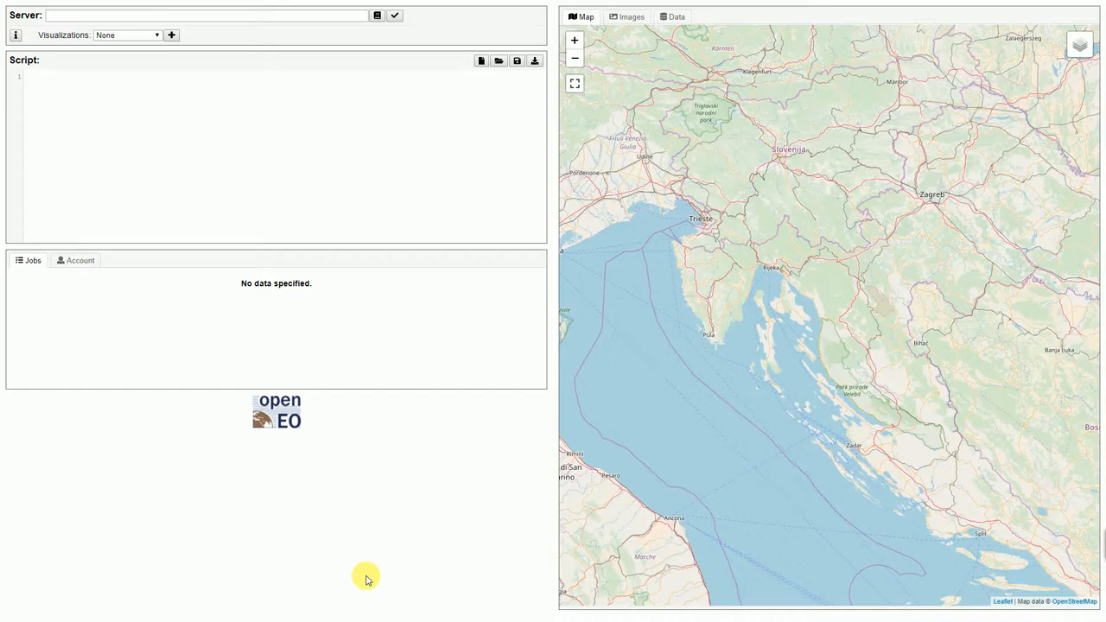
pyautogui.moveTo(279, 472)
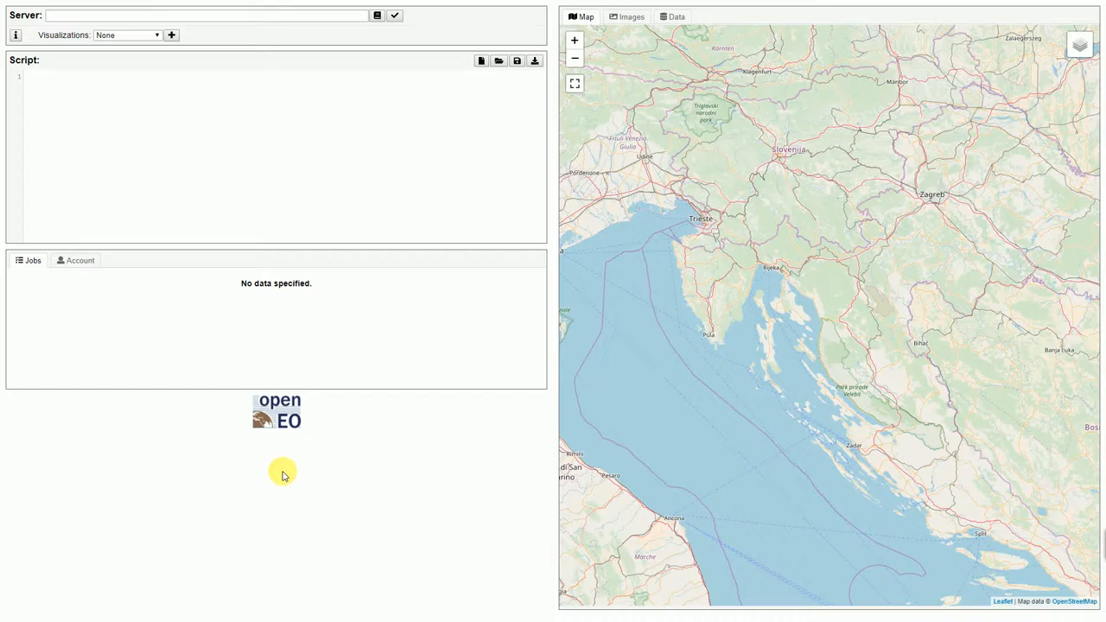
pyautogui.moveTo(366, 42)
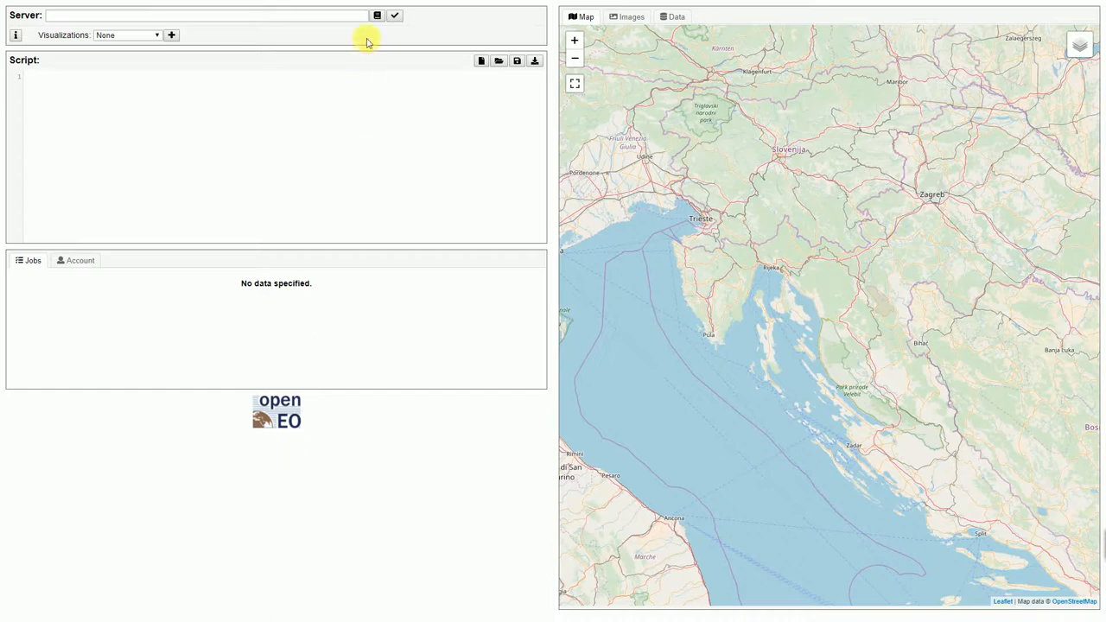
pyautogui.moveTo(377, 16)
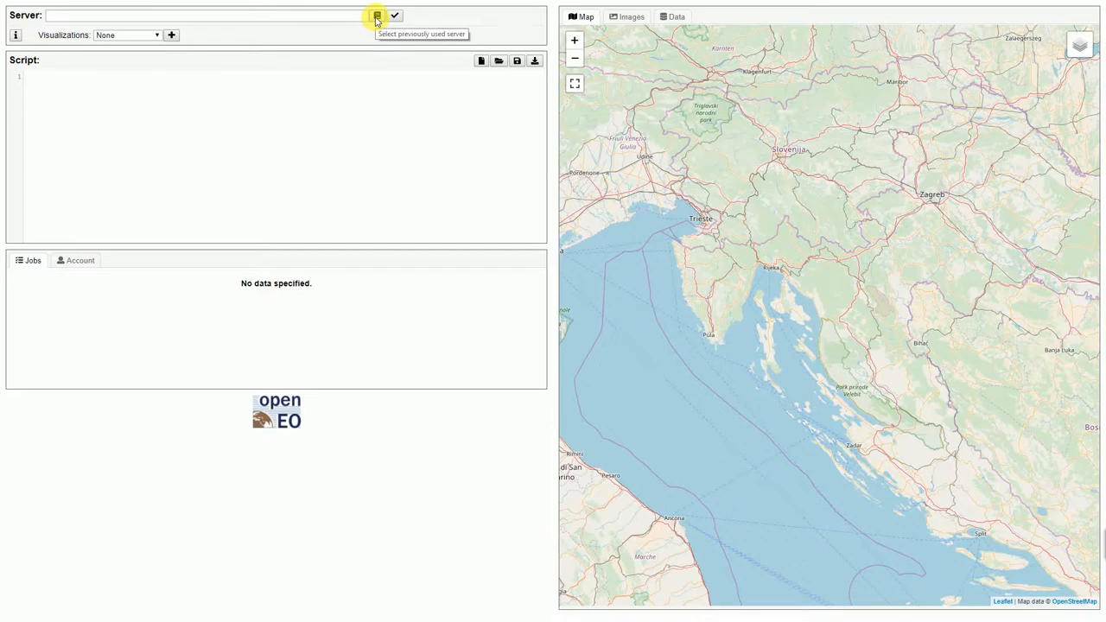
pyautogui.moveTo(311, 16)
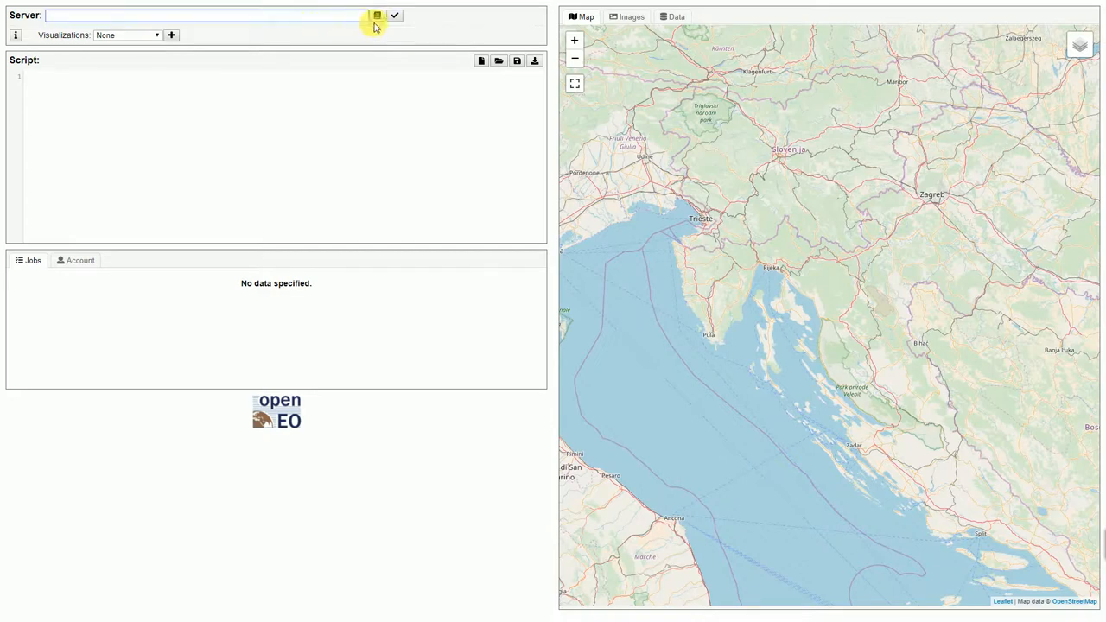
pyautogui.click(378, 15)
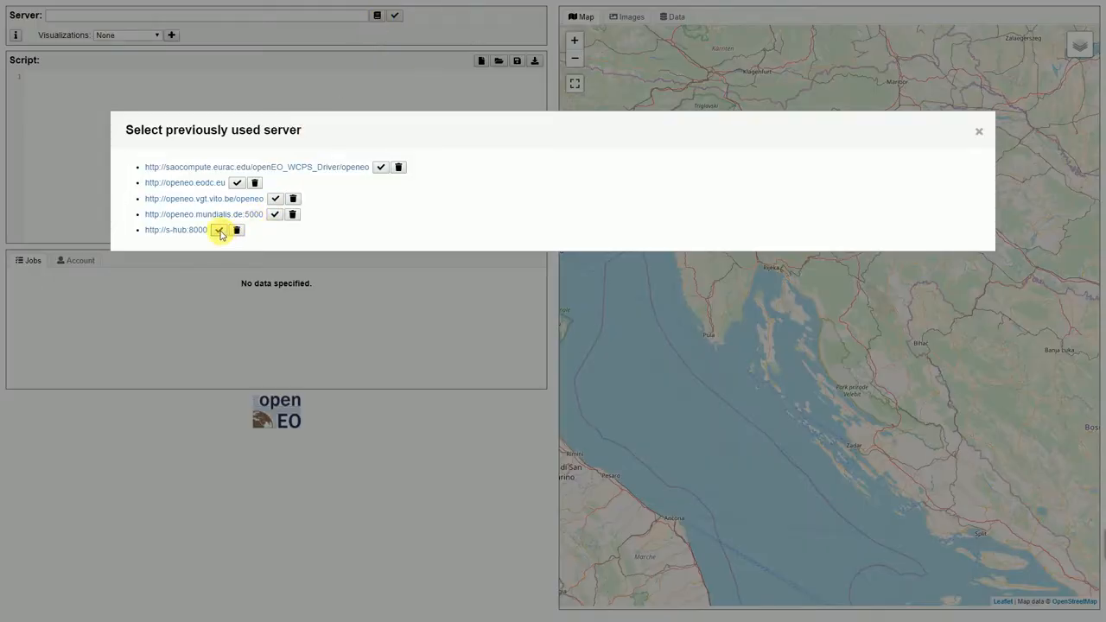
pyautogui.click(220, 230)
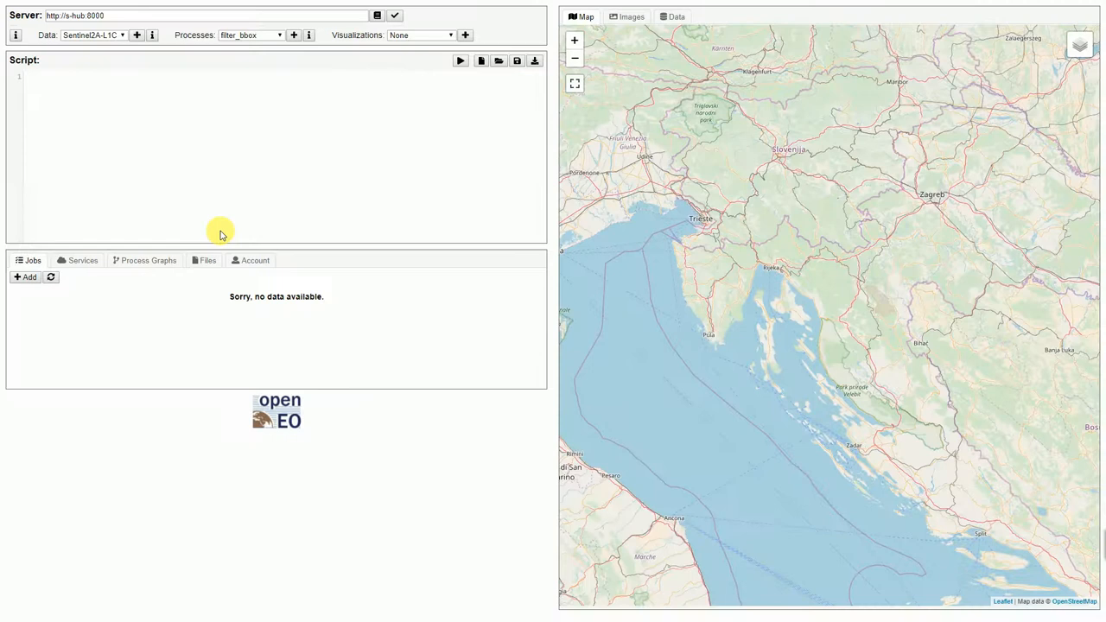
pyautogui.moveTo(222, 160)
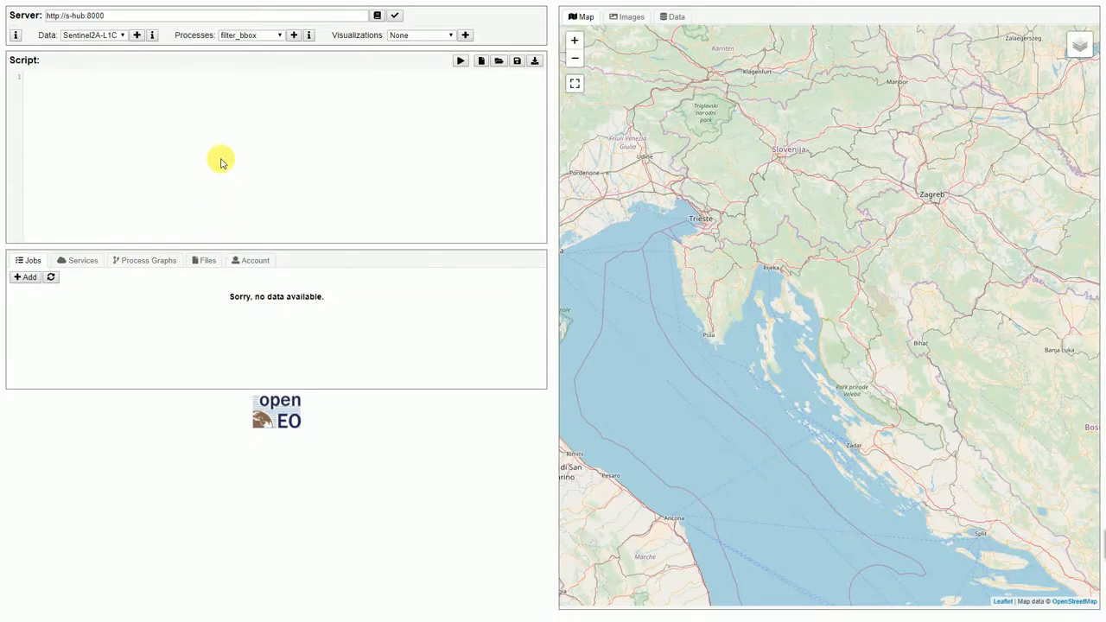
pyautogui.moveTo(140, 90)
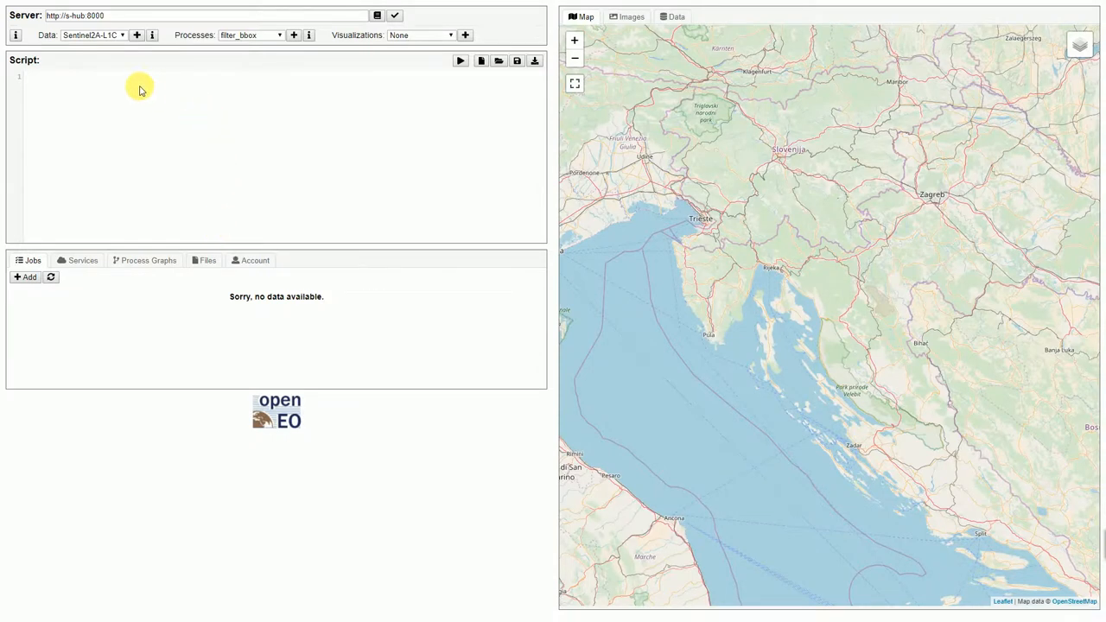
pyautogui.click(94, 35)
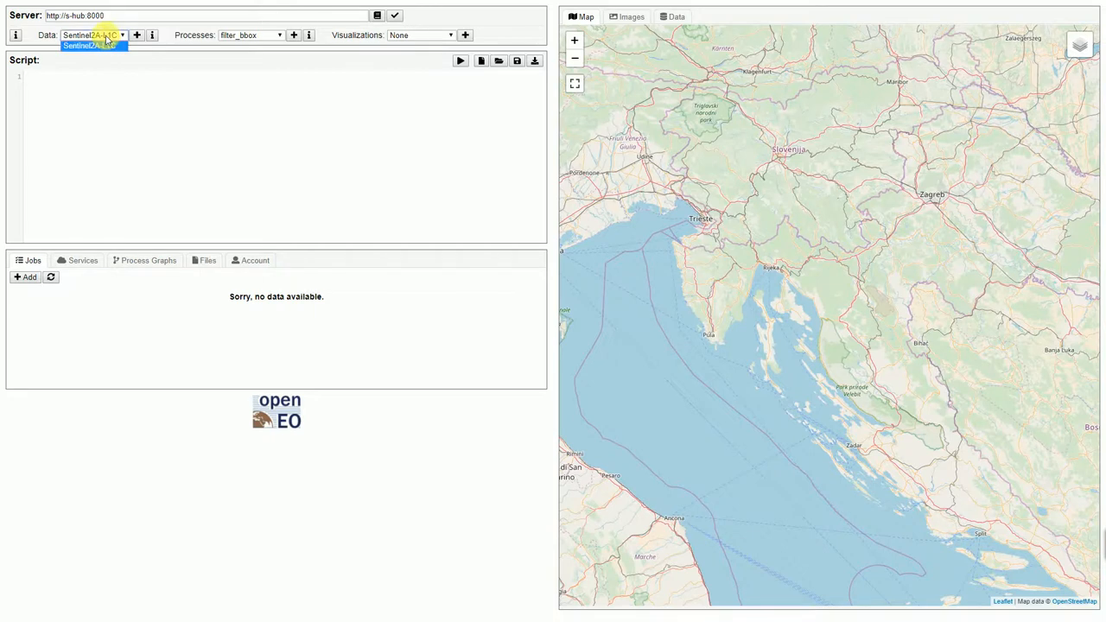
pyautogui.click(278, 34)
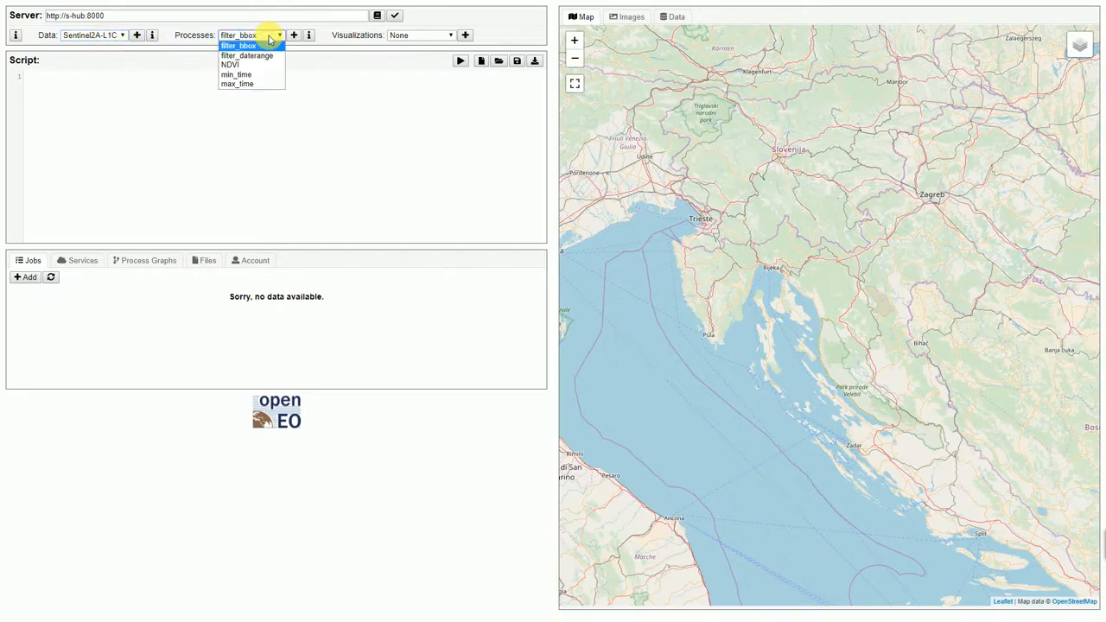
pyautogui.click(242, 45)
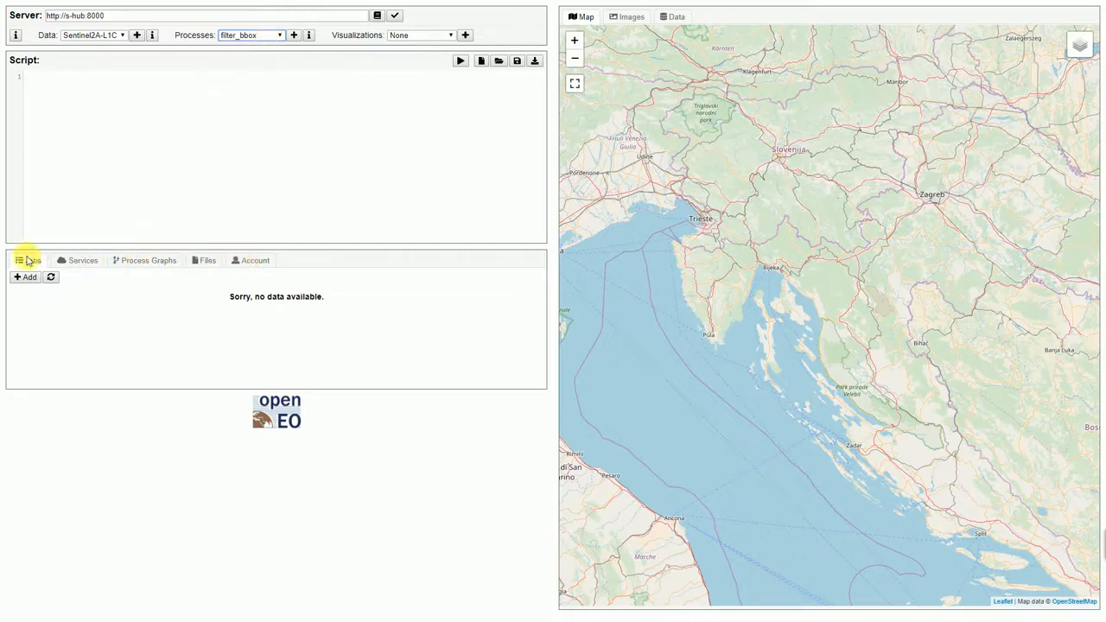
pyautogui.moveTo(497, 391)
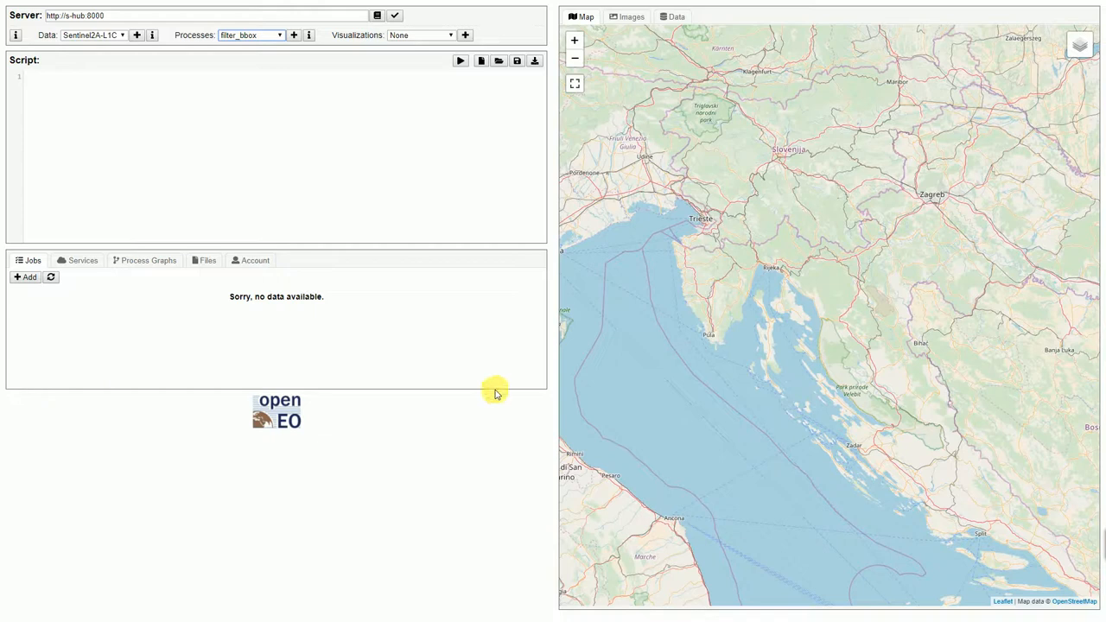
pyautogui.moveTo(58, 270)
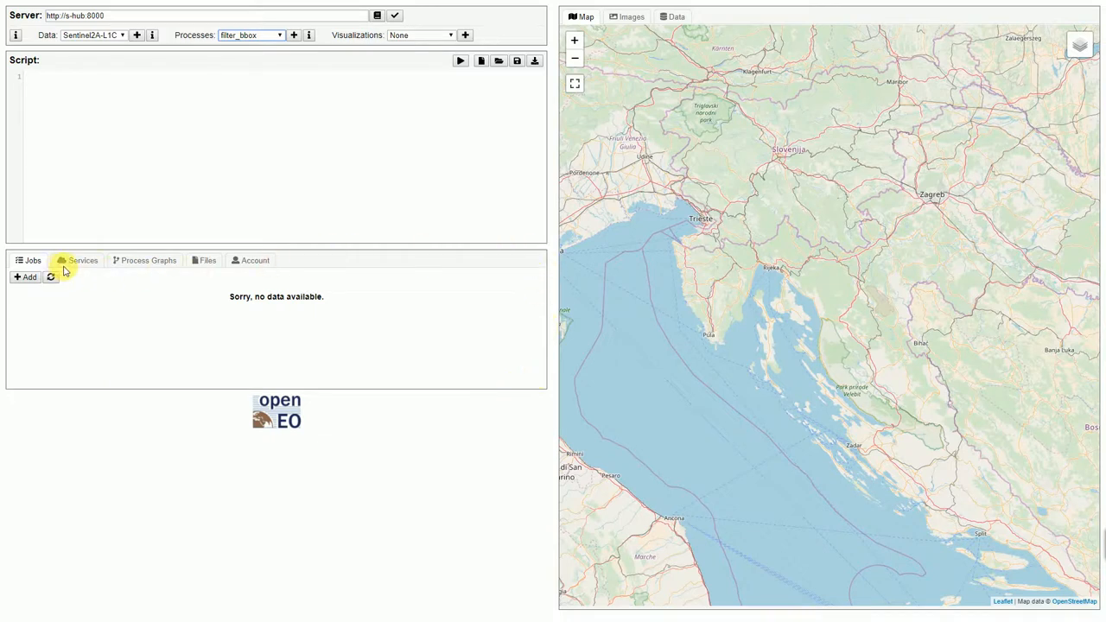
pyautogui.moveTo(76, 267)
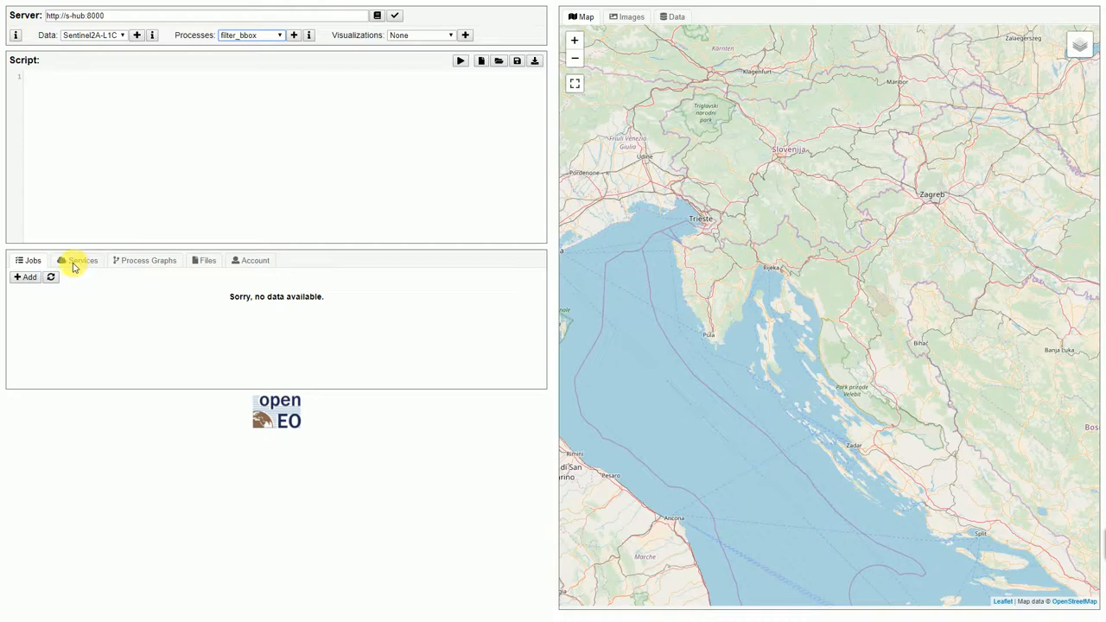
pyautogui.moveTo(104, 276)
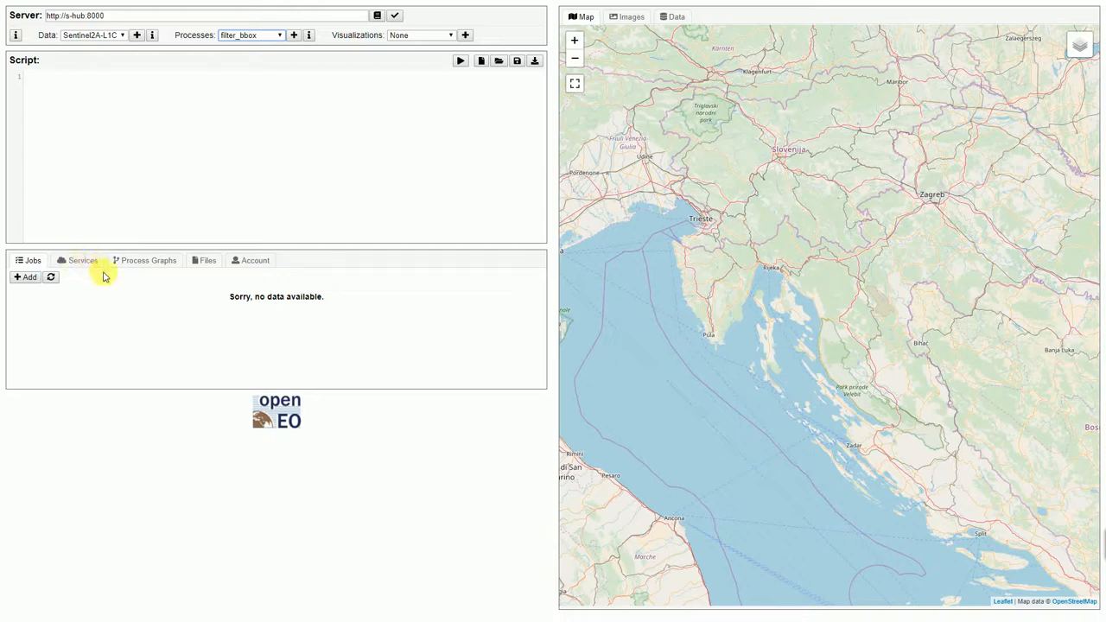
pyautogui.moveTo(145, 269)
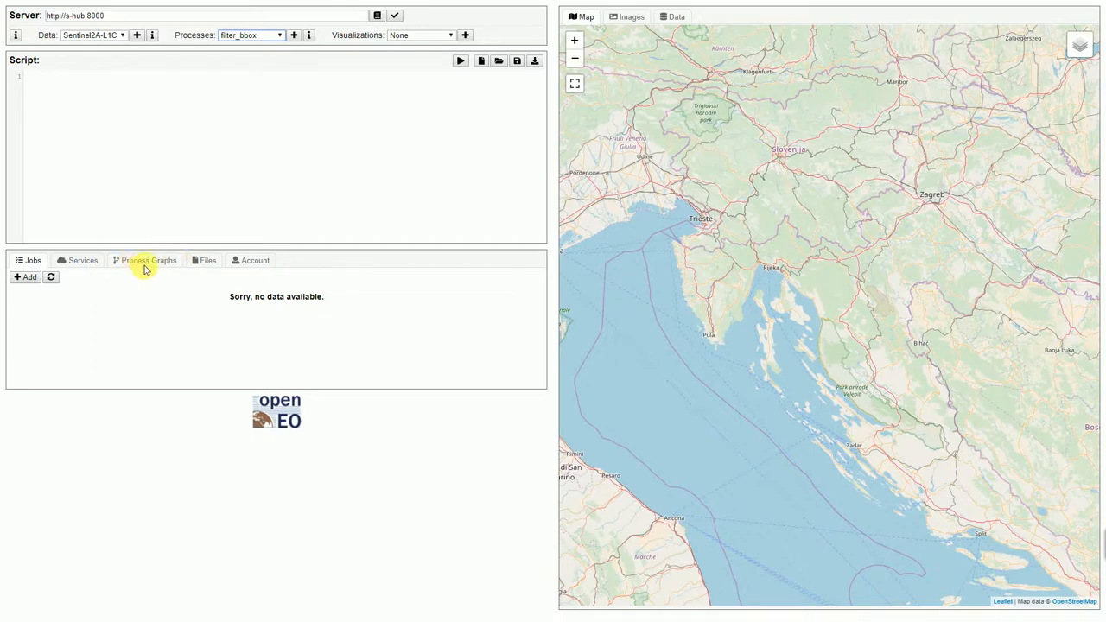
# Show the stored process graphs, which list only the 'demo' graph.
pyautogui.click(208, 260)
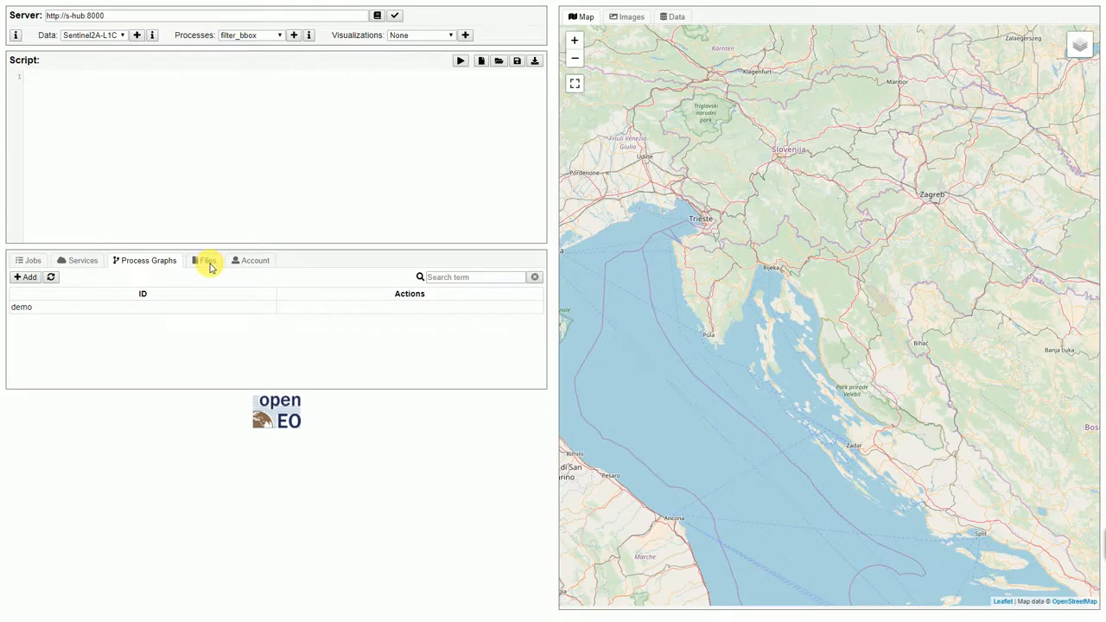
pyautogui.moveTo(355, 145)
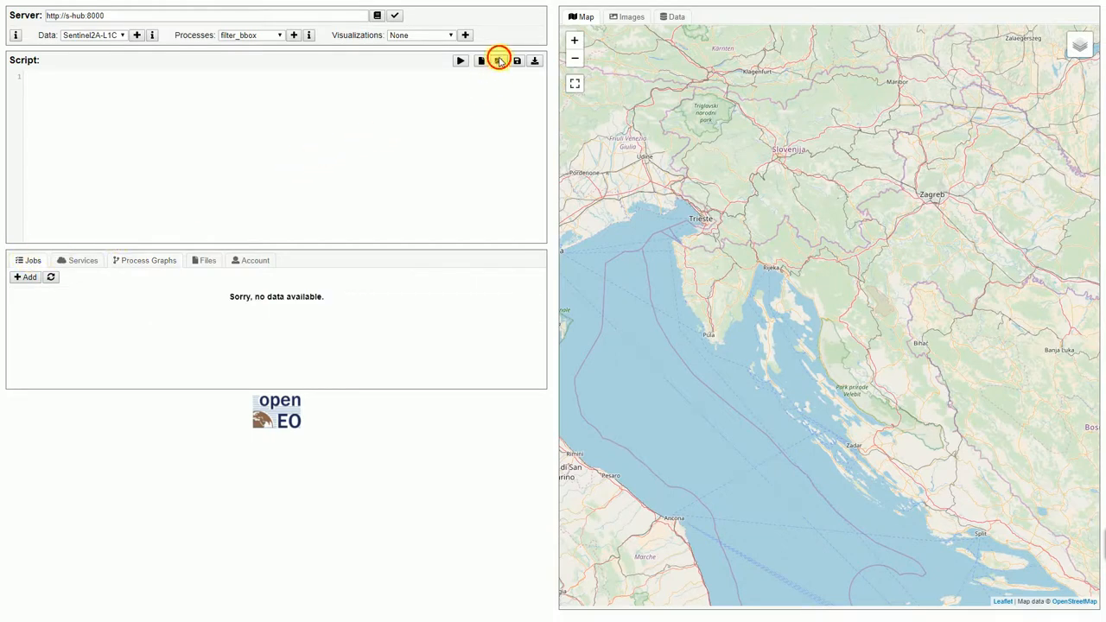
# Load the saved script 'shub' from local storage.
pyautogui.click(499, 61)
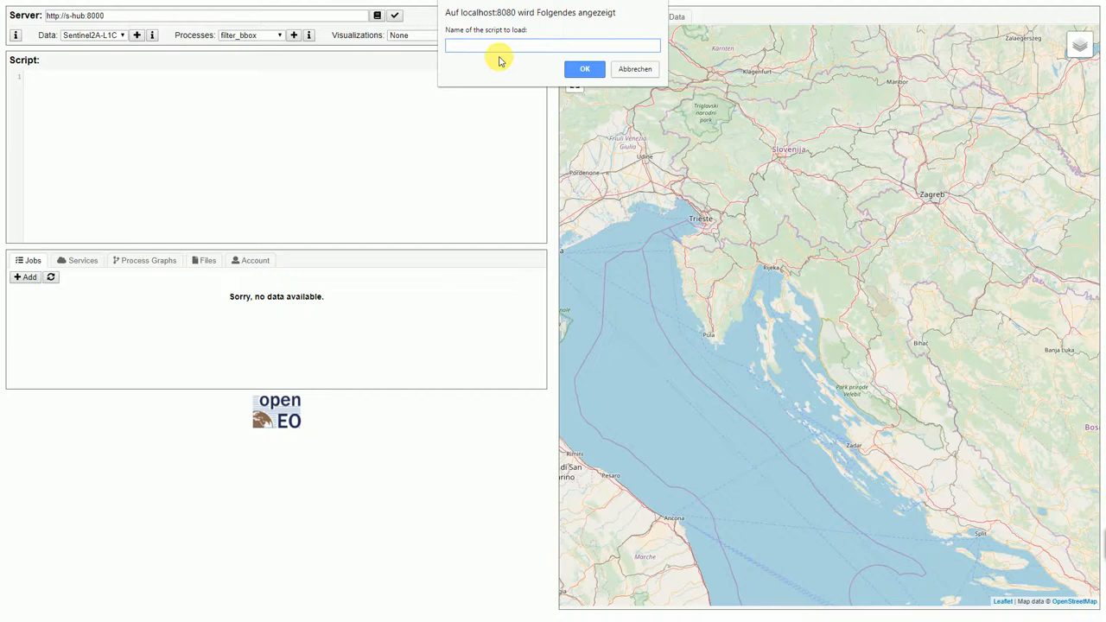
pyautogui.write('shub')
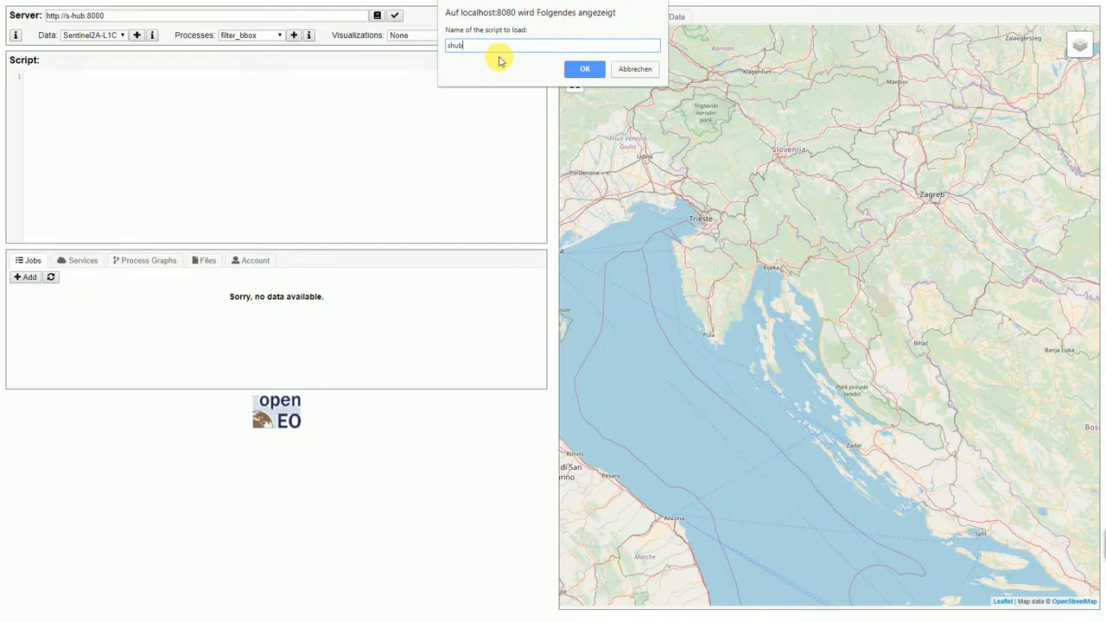
pyautogui.click(584, 68)
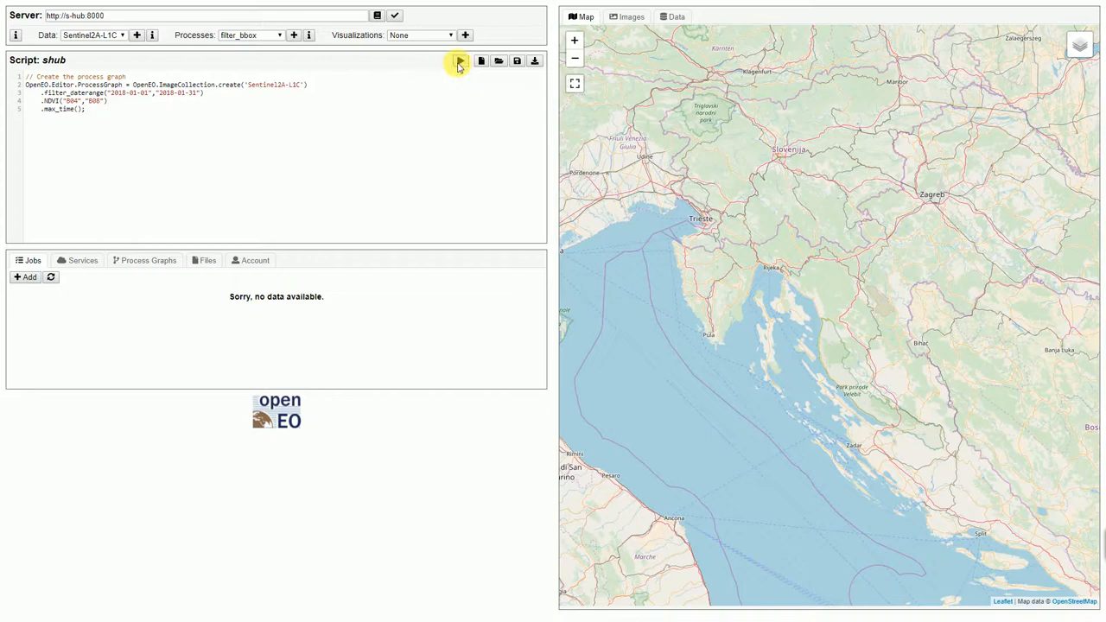
# Run the shub NDVI script with png output and view the composite image.
pyautogui.click(460, 61)
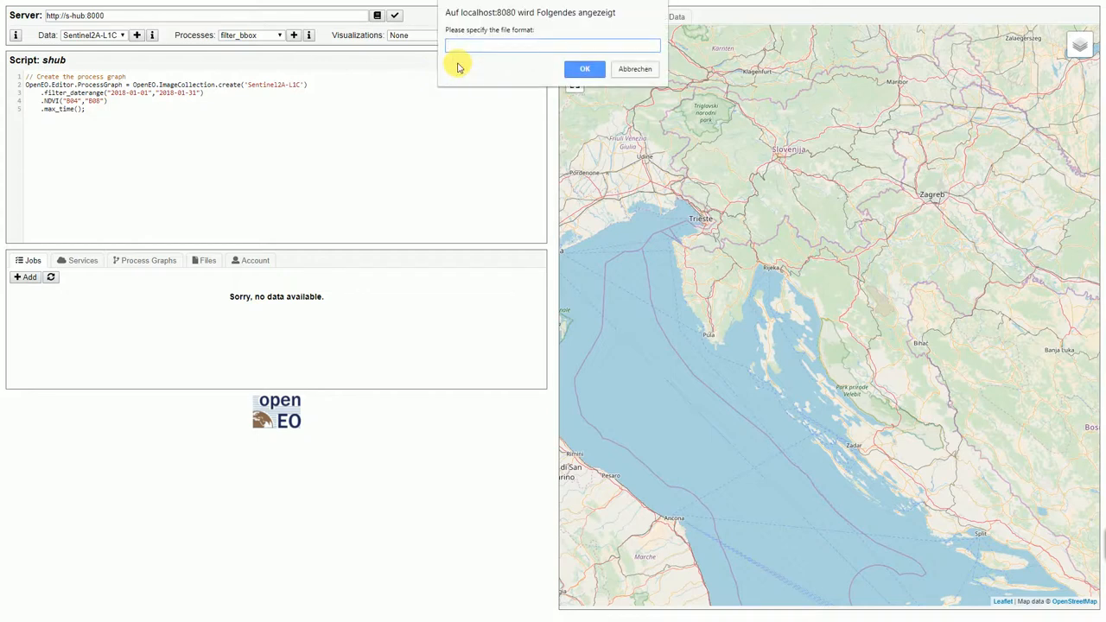
pyautogui.write('png')
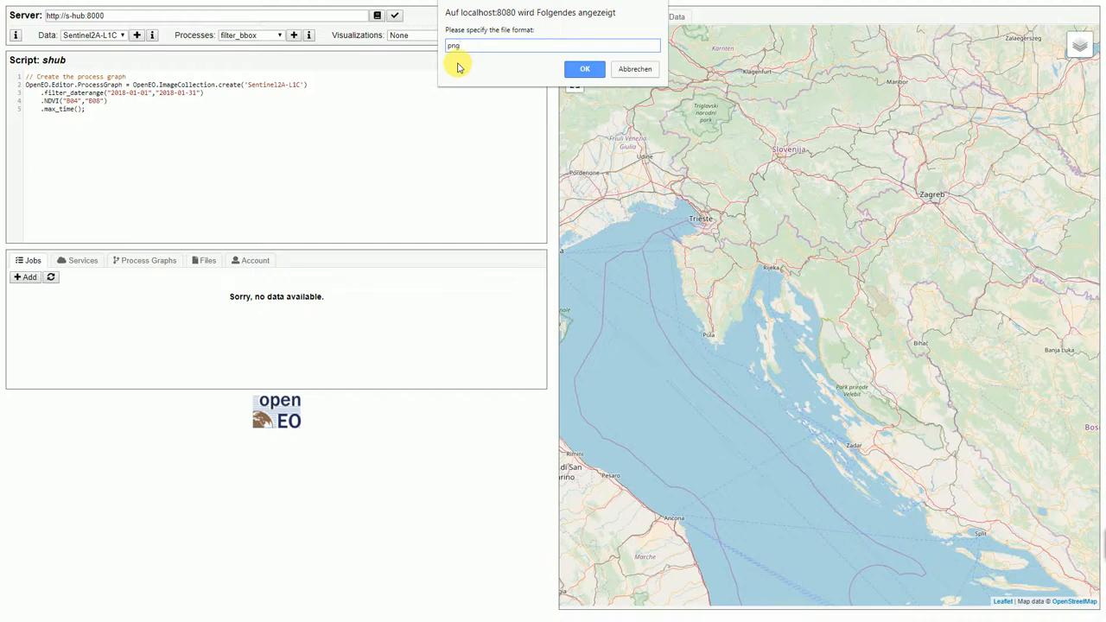
pyautogui.click(584, 68)
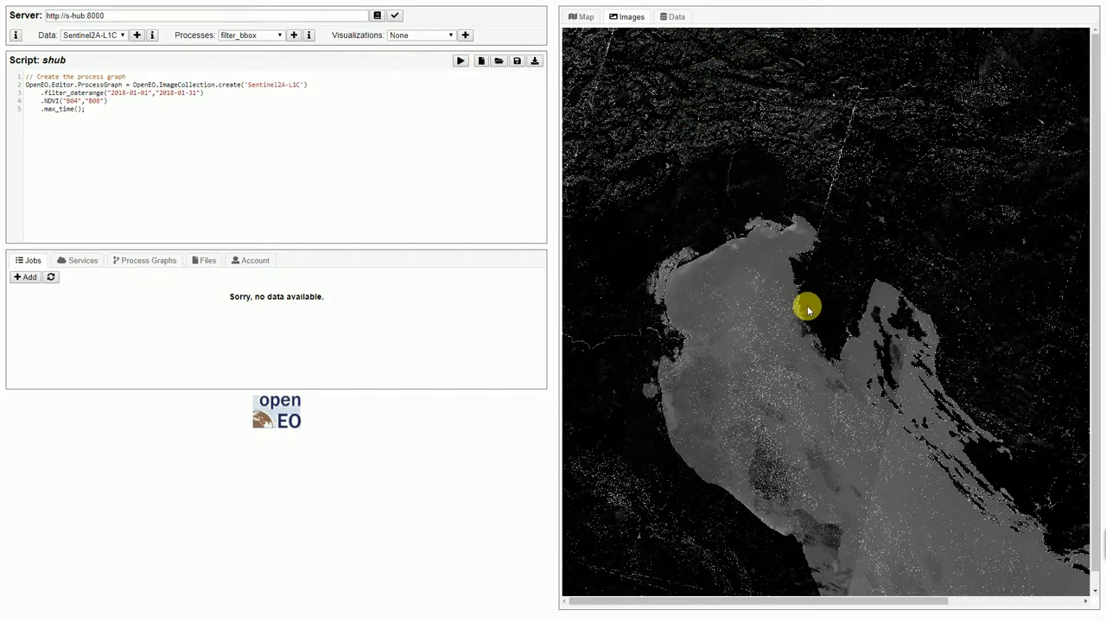
pyautogui.moveTo(269, 188)
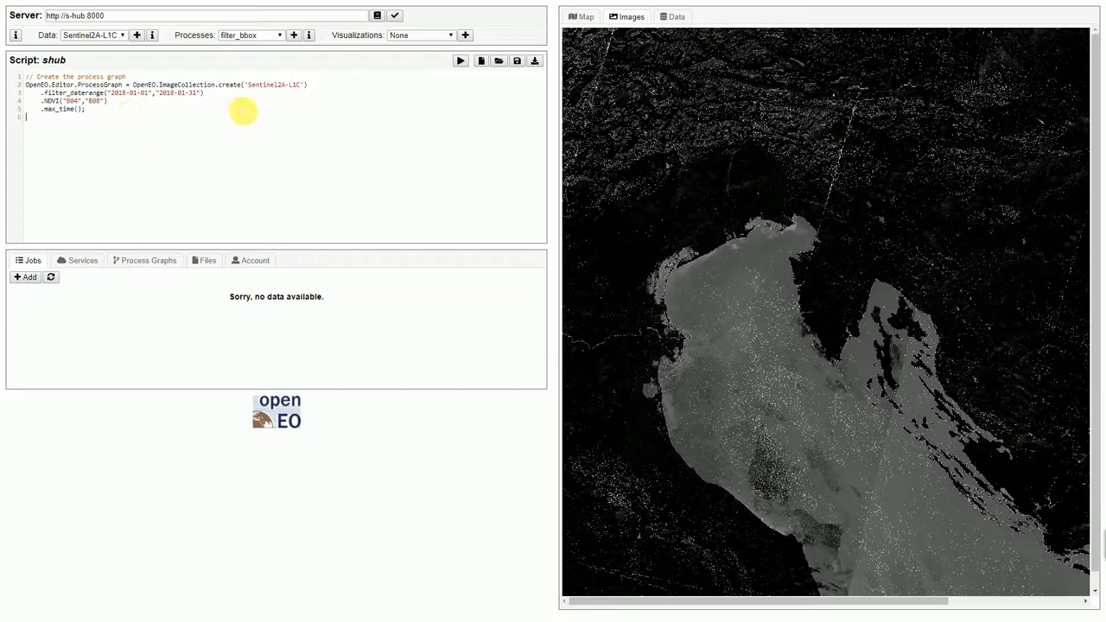
# Insert a colour ramp for band 0, values 0–255, sandy yellow to blue, accepting defaults.
pyautogui.click(422, 34)
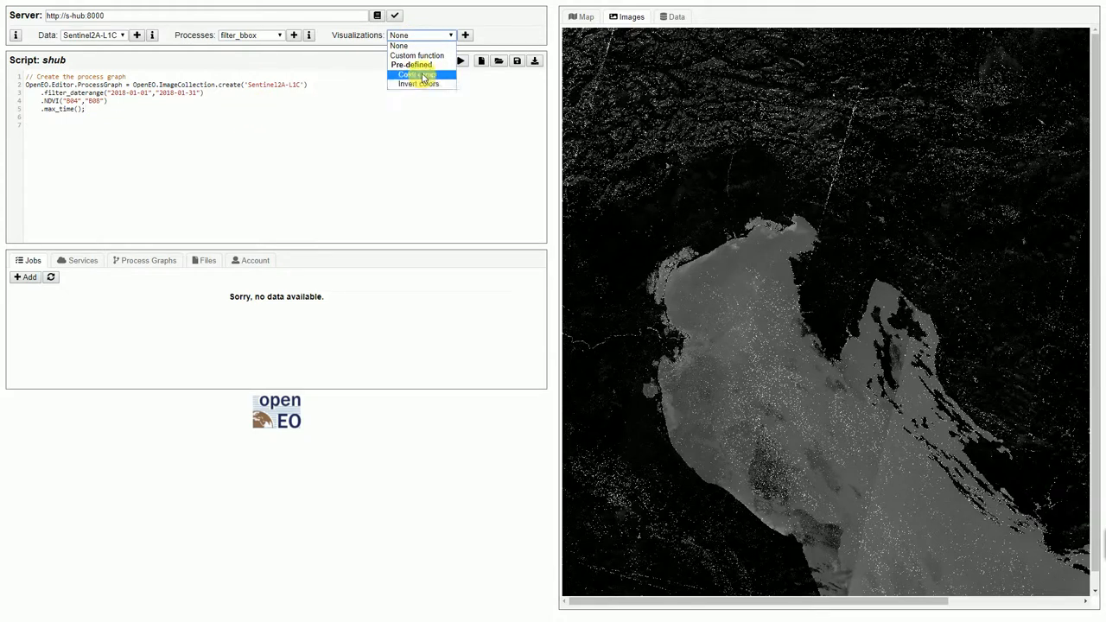
pyautogui.click(419, 74)
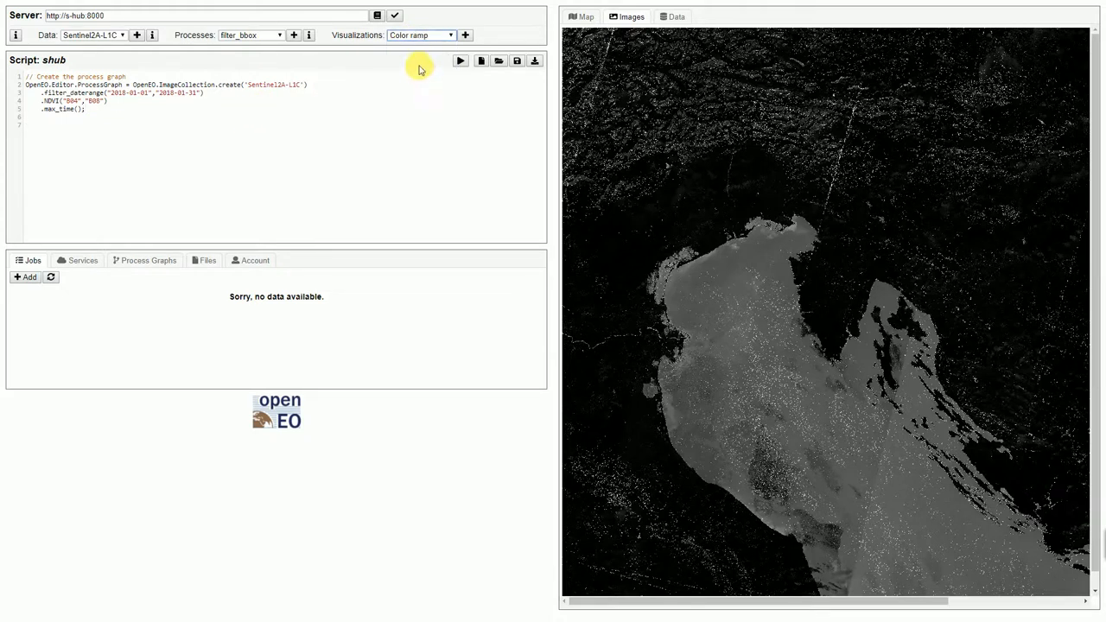
pyautogui.click(460, 60)
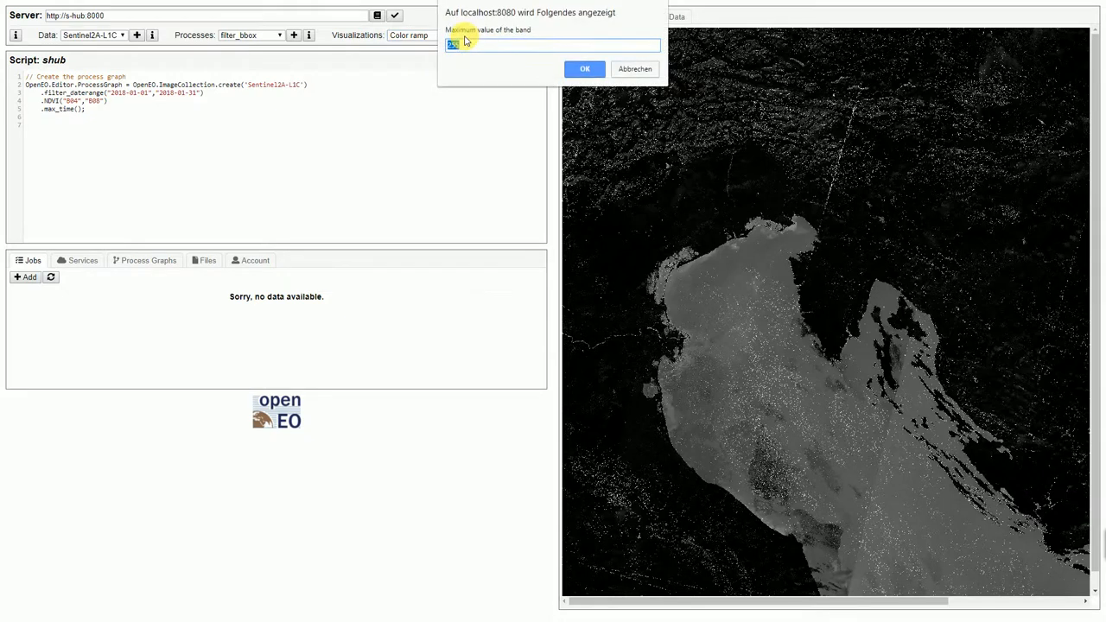
pyautogui.click(585, 69)
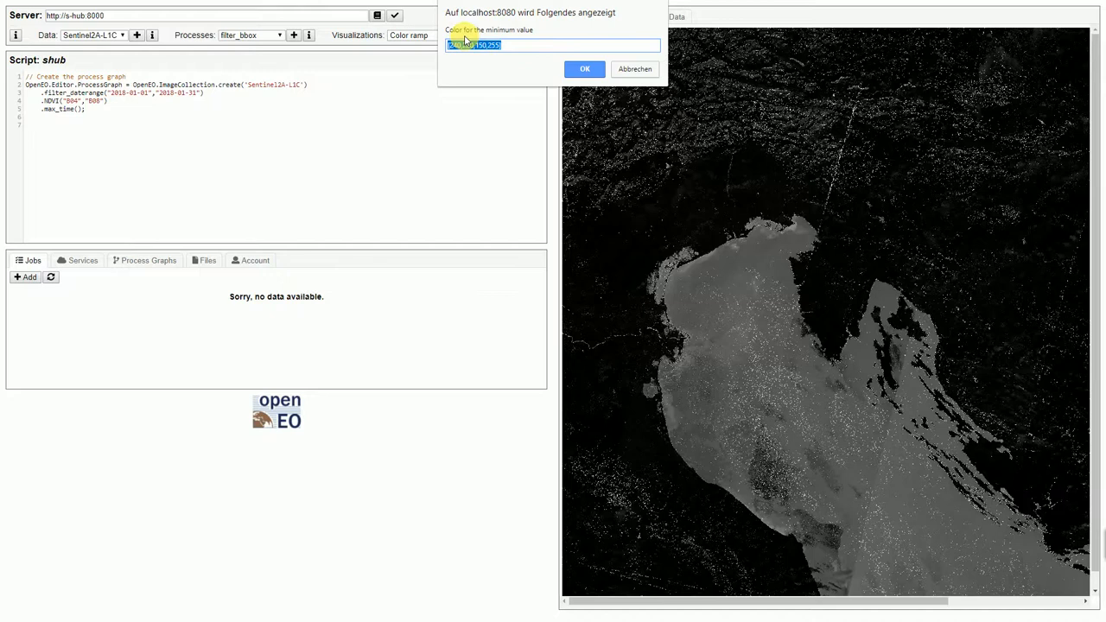
pyautogui.click(584, 68)
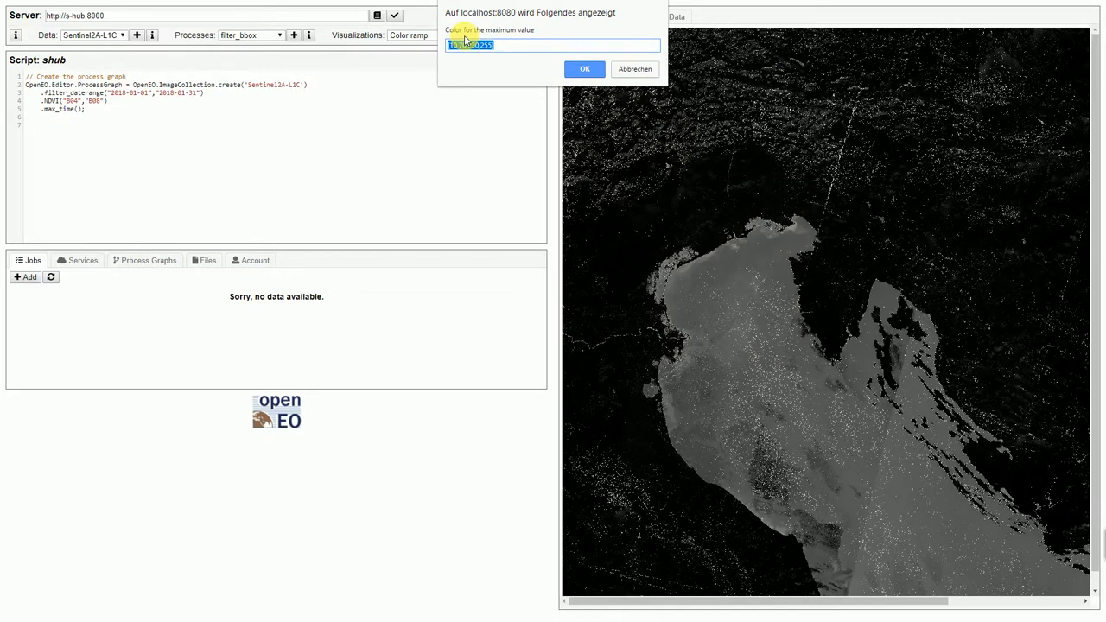
pyautogui.click(585, 69)
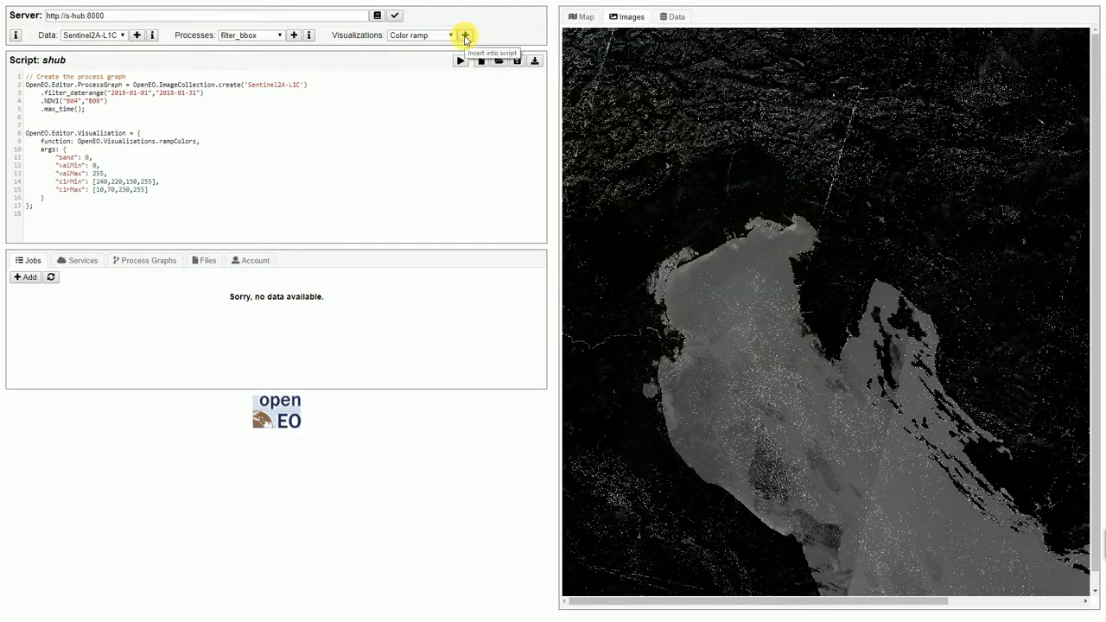
pyautogui.moveTo(275, 194)
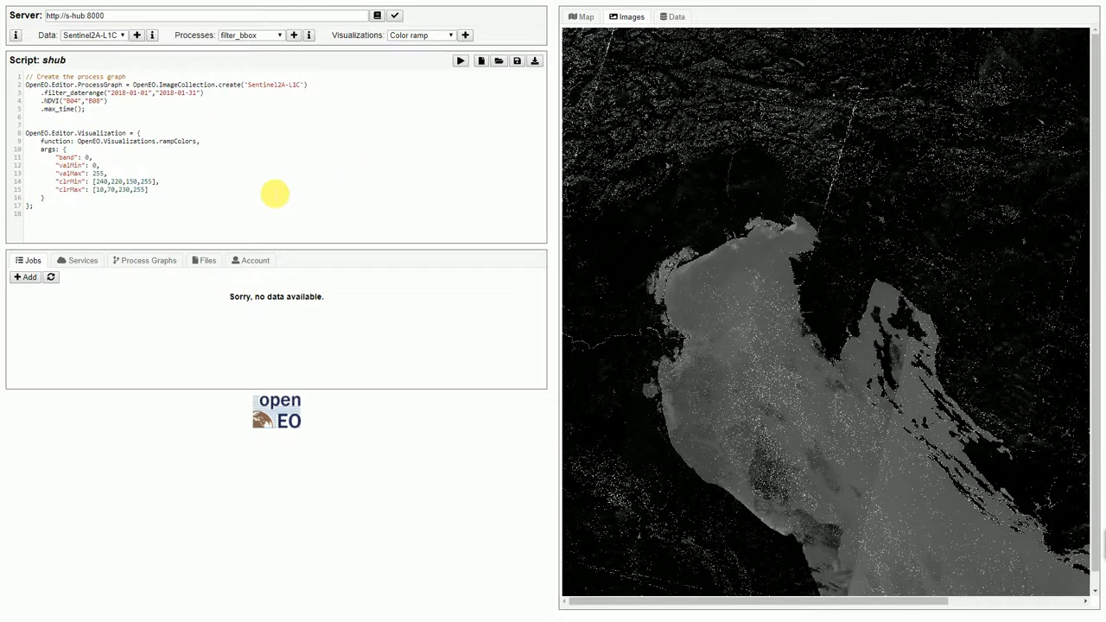
pyautogui.moveTo(459, 61)
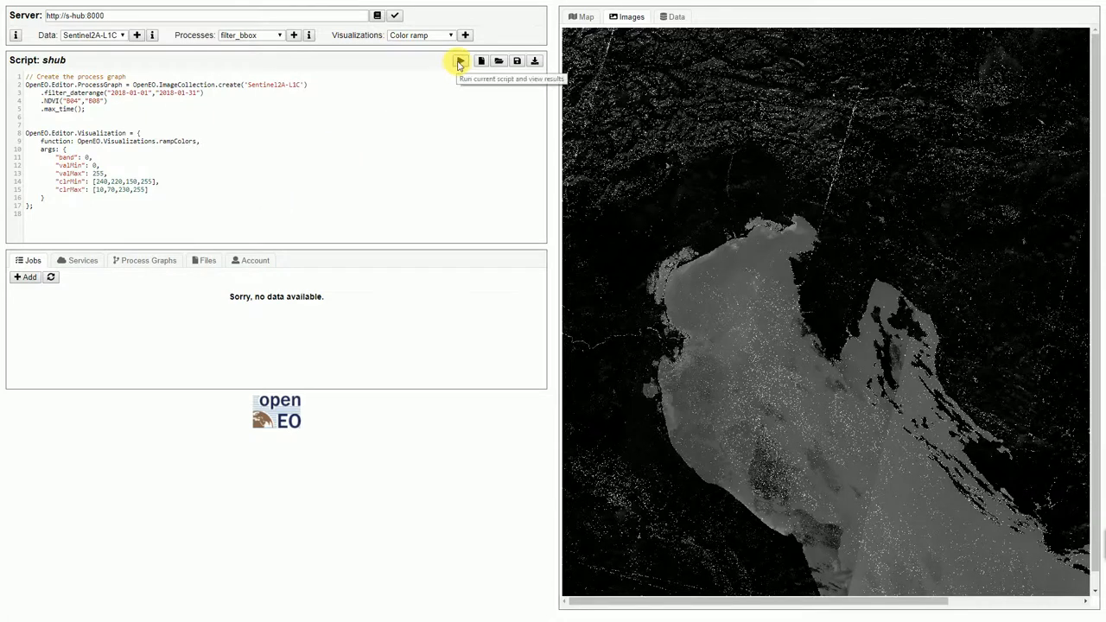
# Re-run the script with png output to show the yellow-to-blue NDVI image.
pyautogui.click(460, 60)
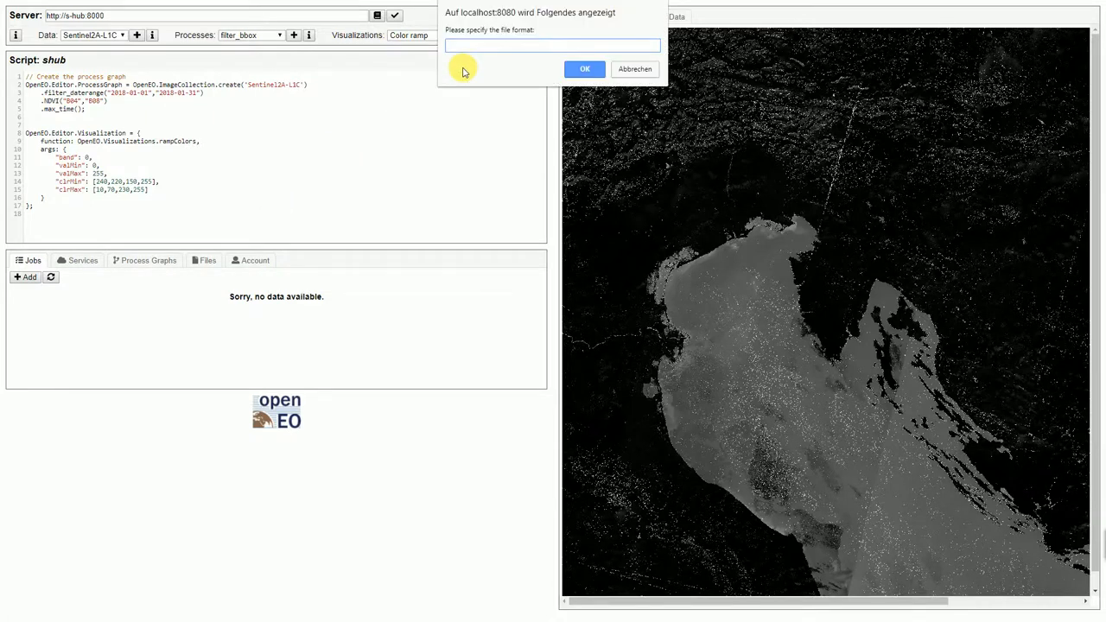
pyautogui.write('png')
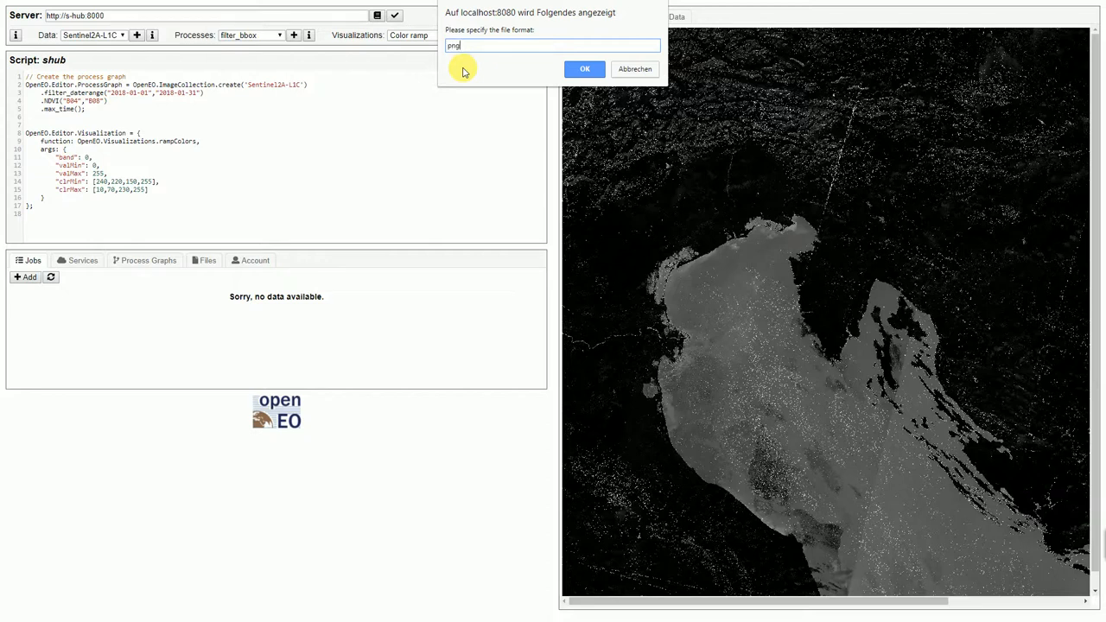
pyautogui.click(585, 68)
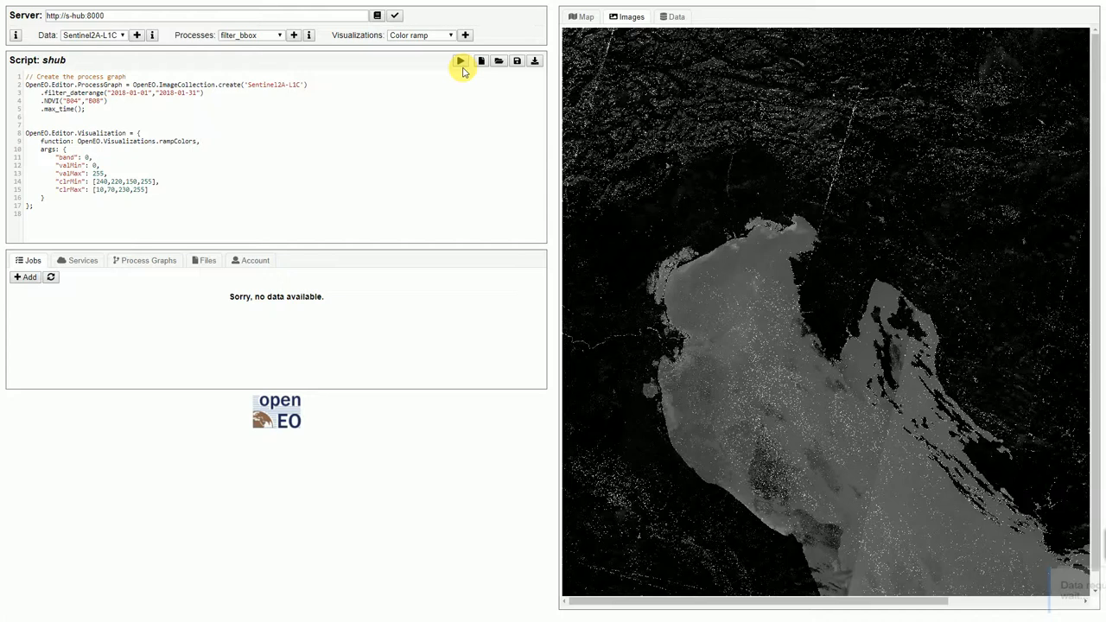
pyautogui.click(460, 61)
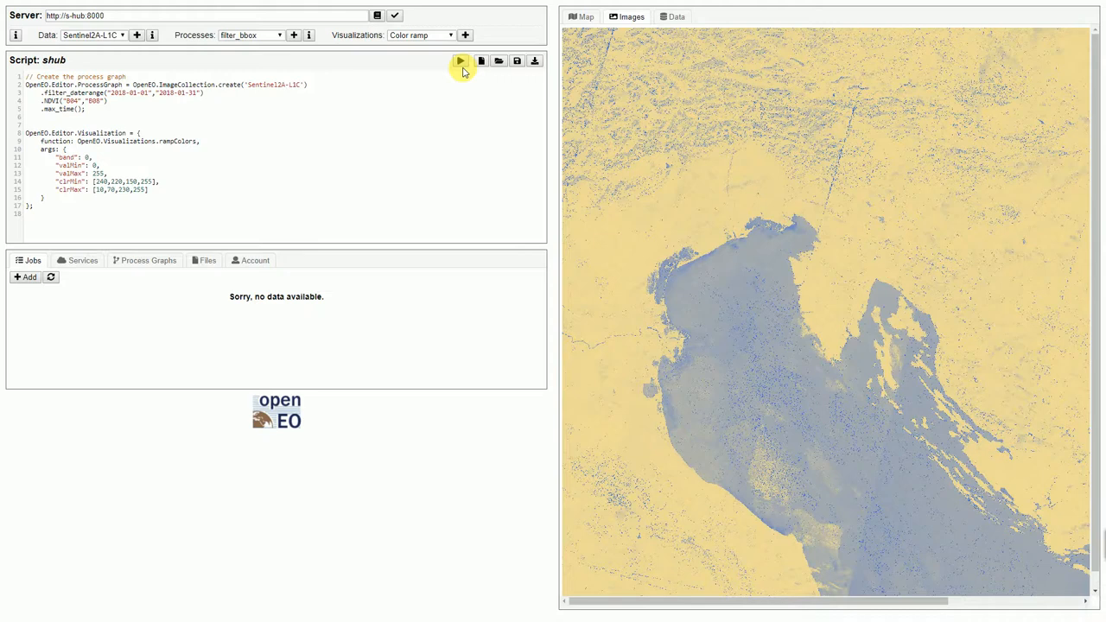
pyautogui.moveTo(597, 120)
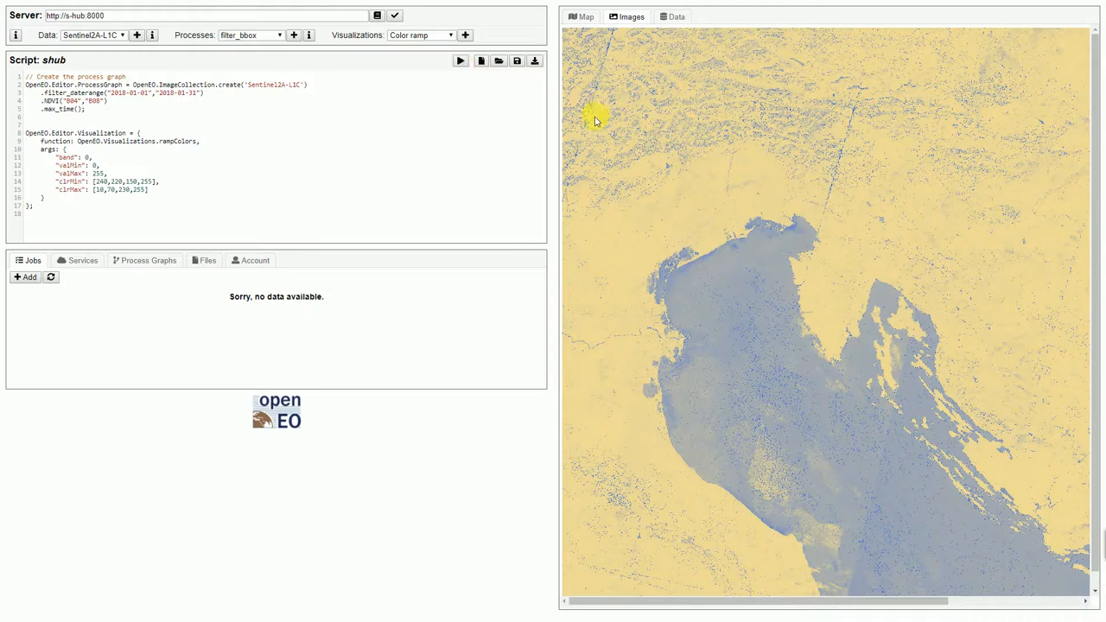
pyautogui.moveTo(99, 311)
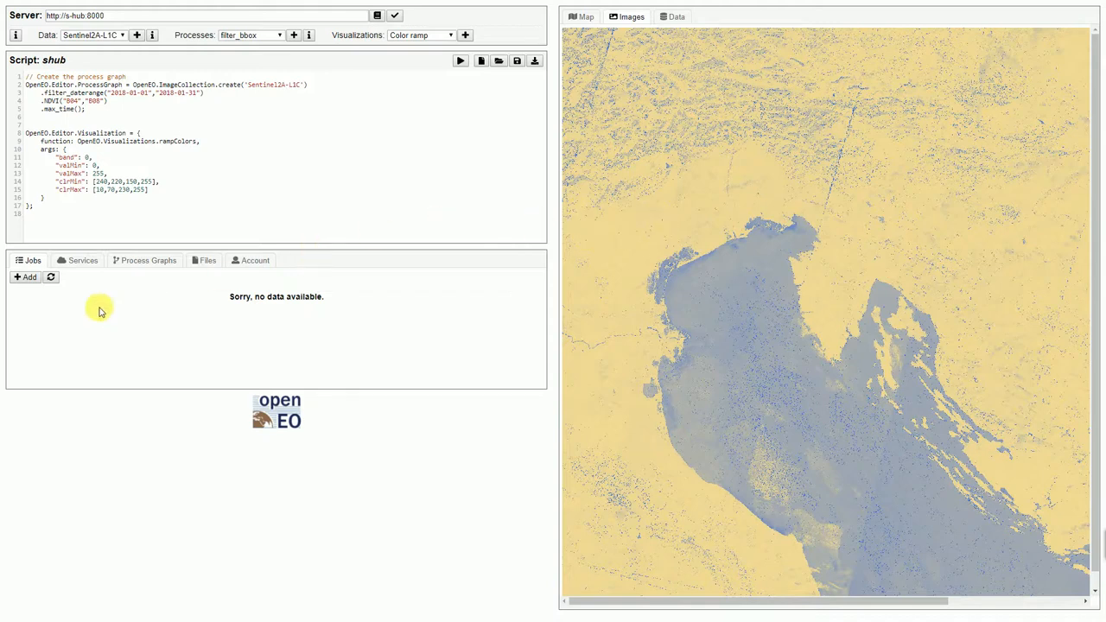
pyautogui.moveTo(25, 276)
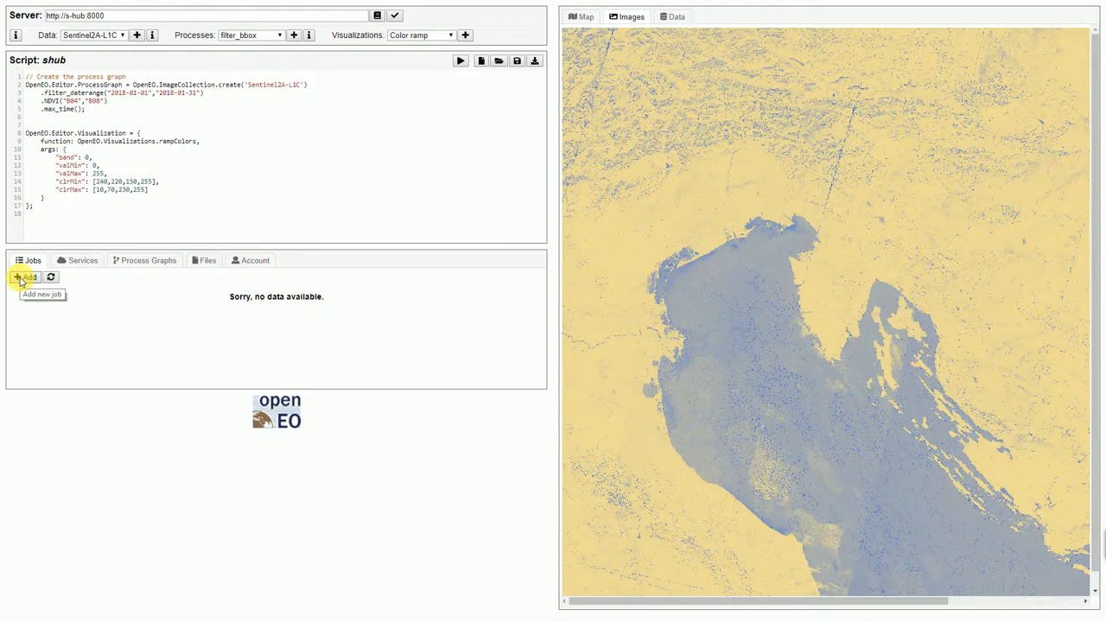
# Submit the shub script as a job, create a WMS service from it, and list services.
pyautogui.click(534, 61)
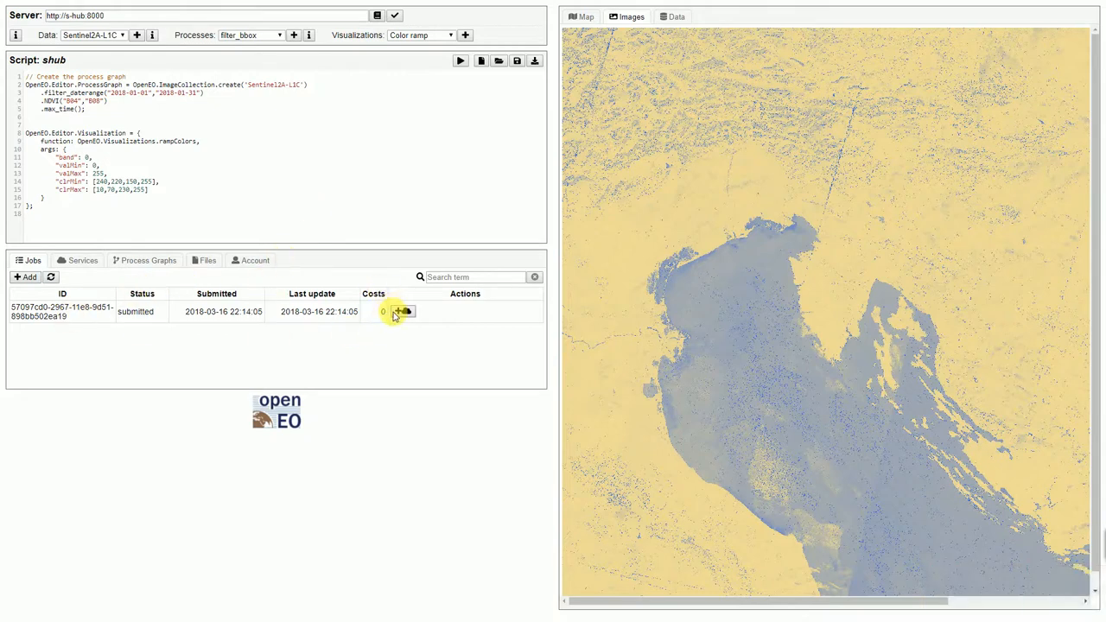
pyautogui.moveTo(403, 311)
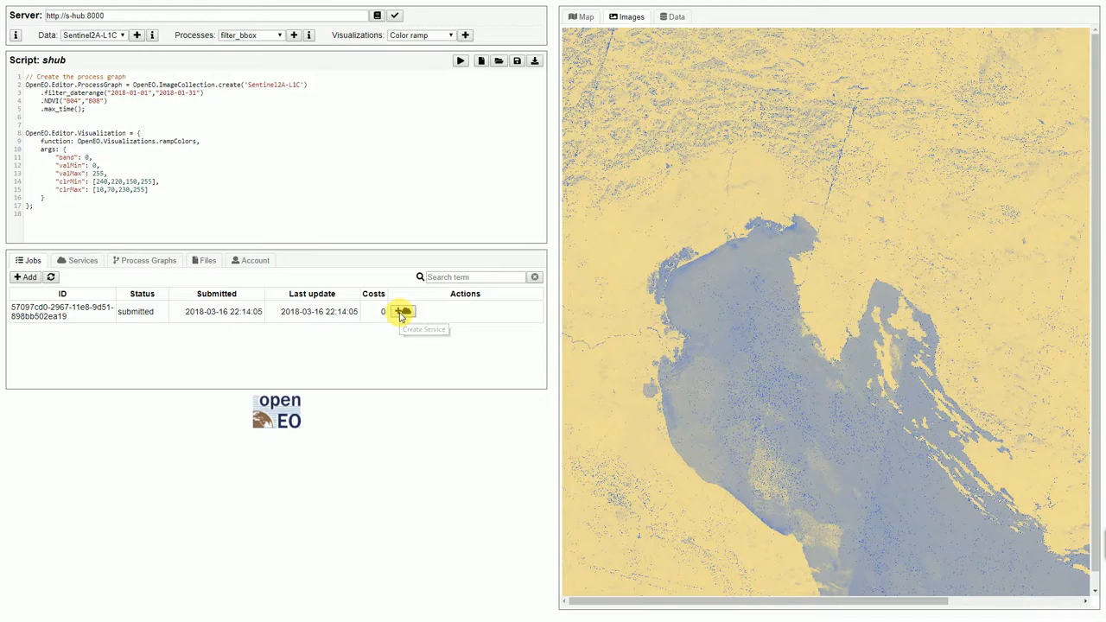
pyautogui.click(402, 312)
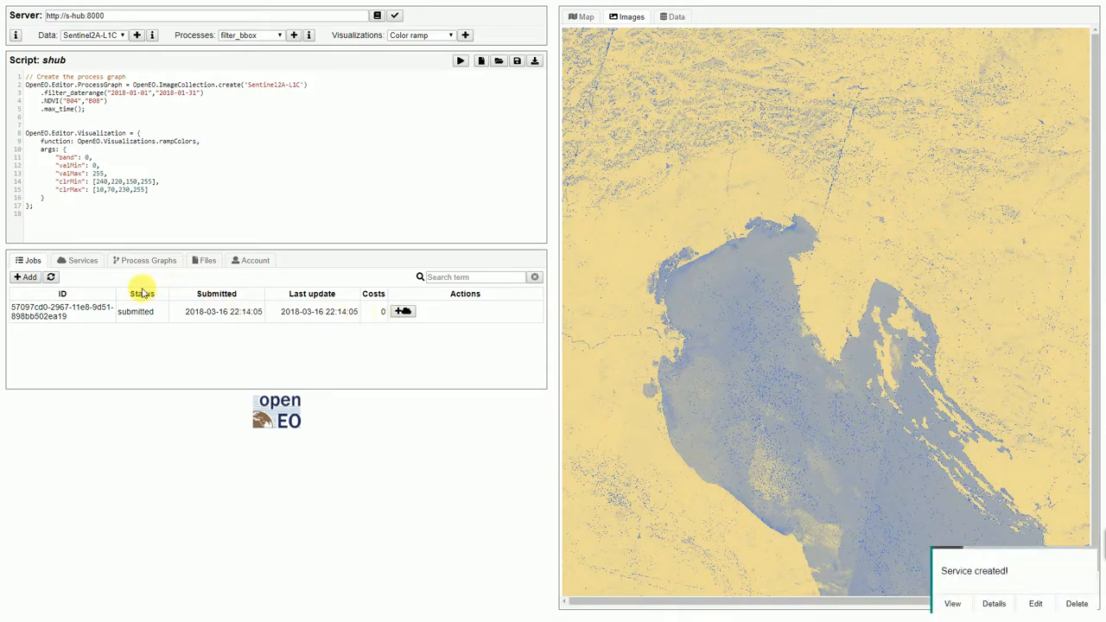
pyautogui.click(83, 260)
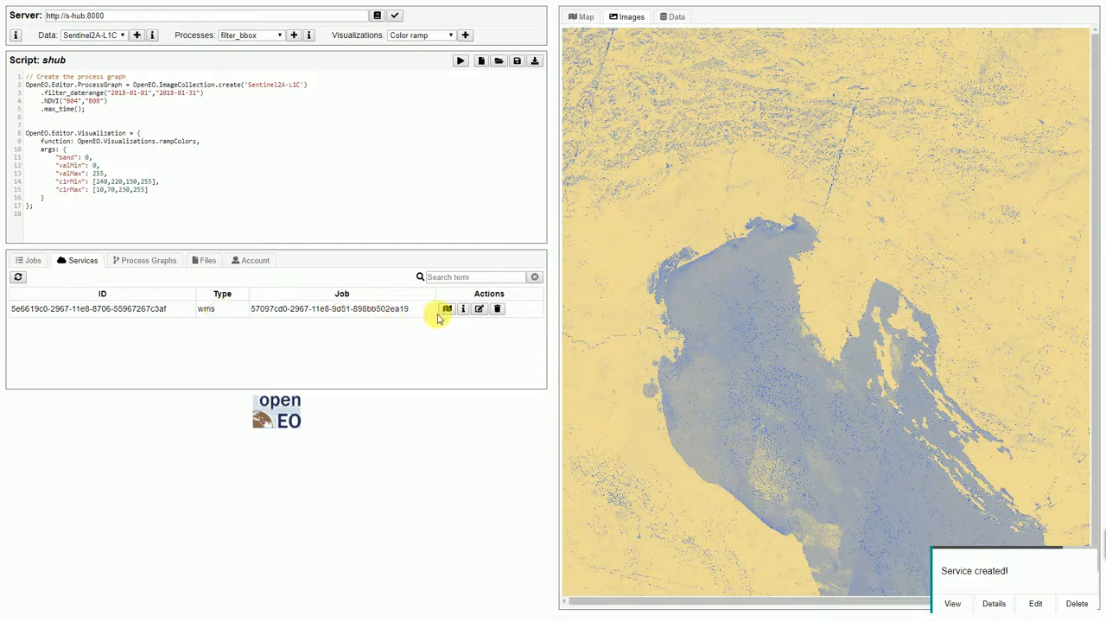
pyautogui.moveTo(446, 309)
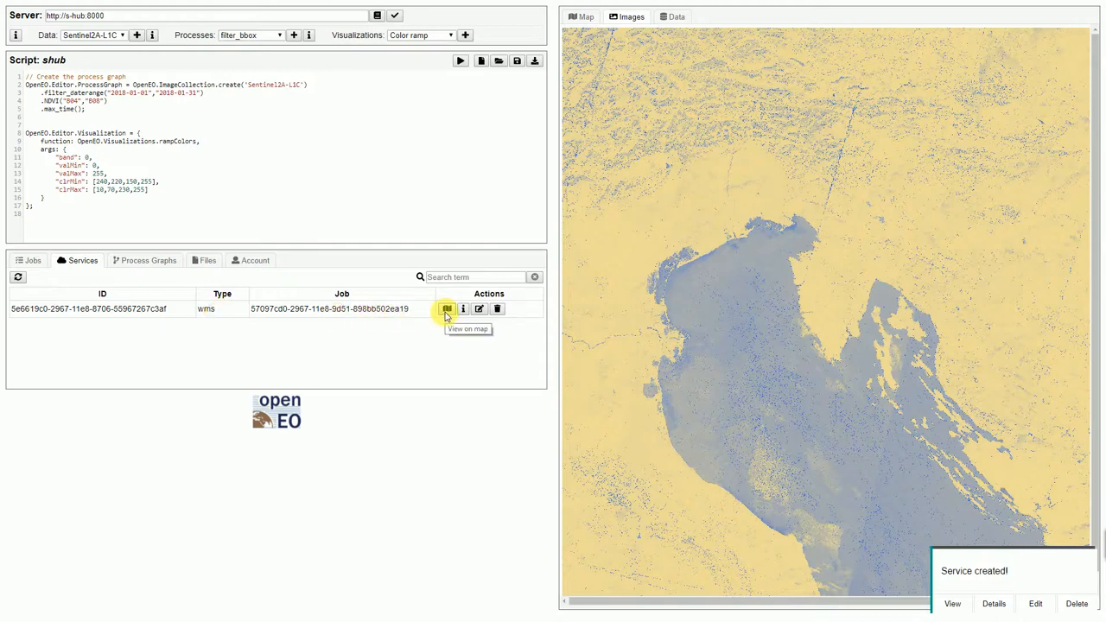
# Display the WMS service's NDVI layer on the northern Adriatic basemap.
pyautogui.click(447, 309)
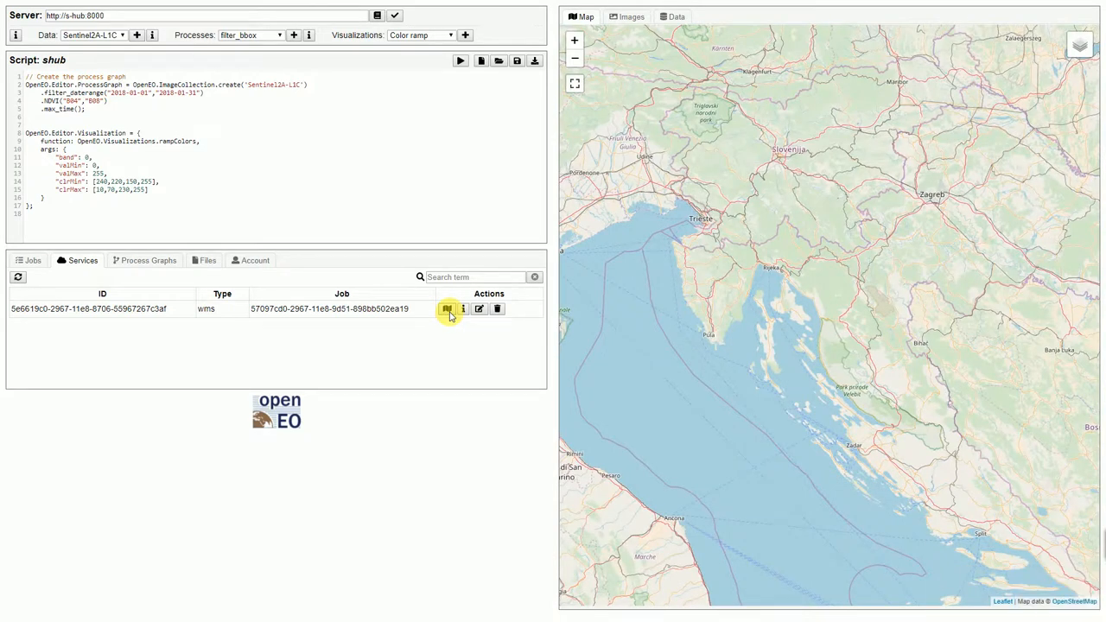
pyautogui.click(447, 308)
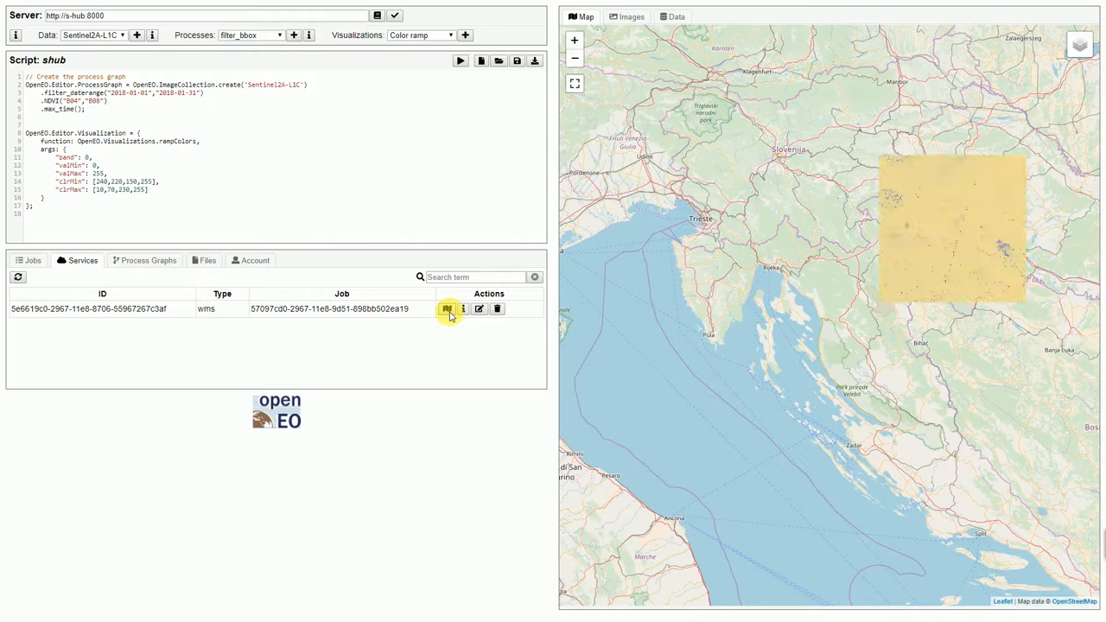
pyautogui.click(446, 309)
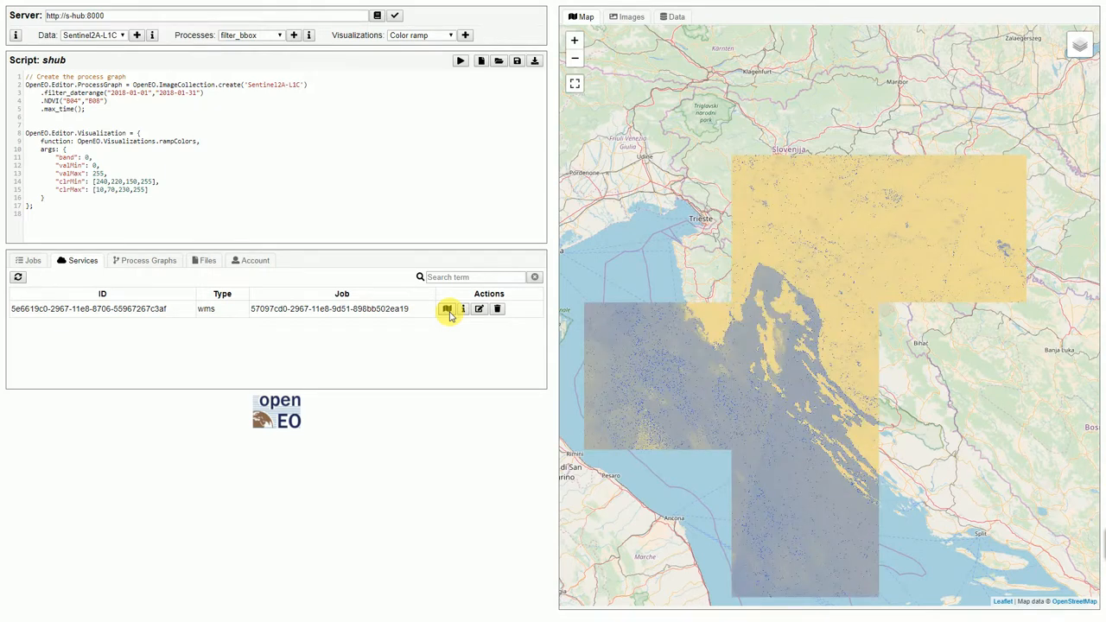
pyautogui.click(447, 308)
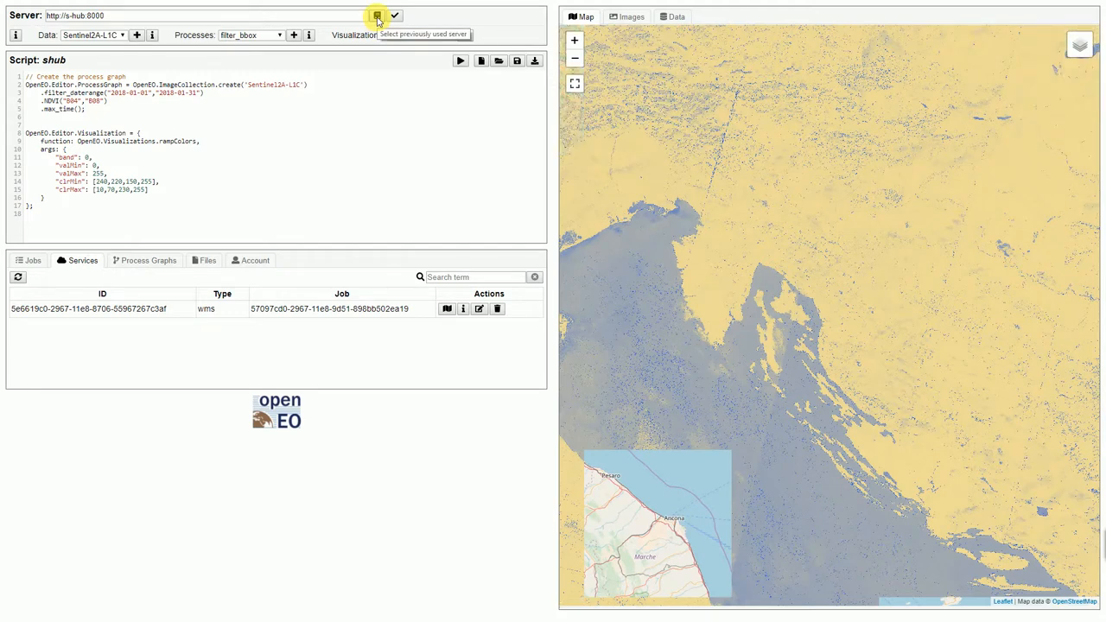
pyautogui.click(377, 15)
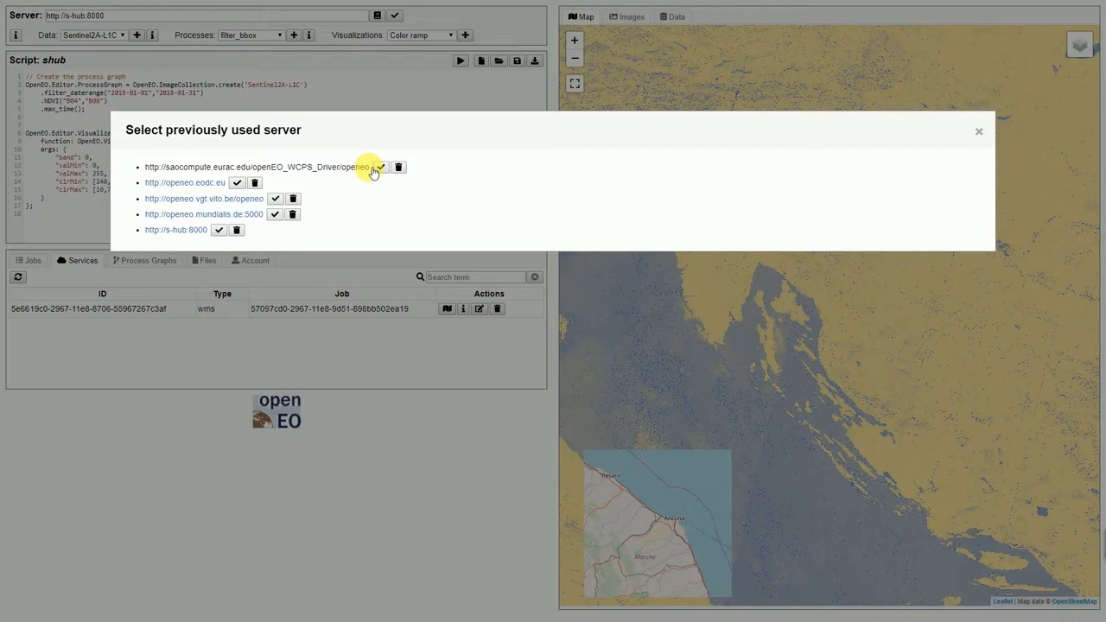
pyautogui.moveTo(380, 167)
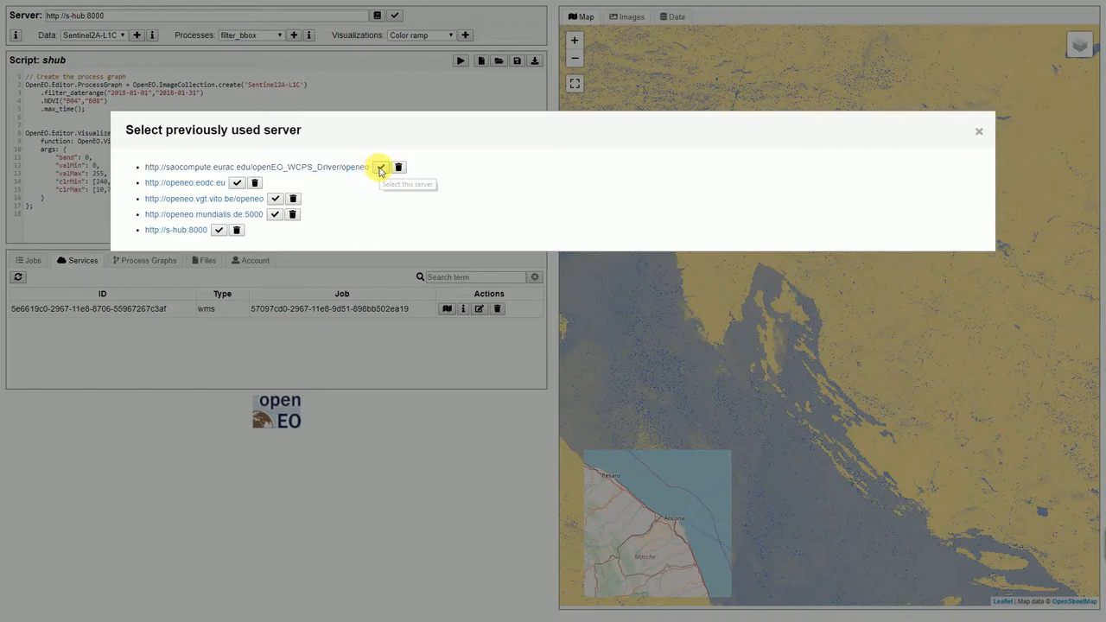
pyautogui.click(380, 167)
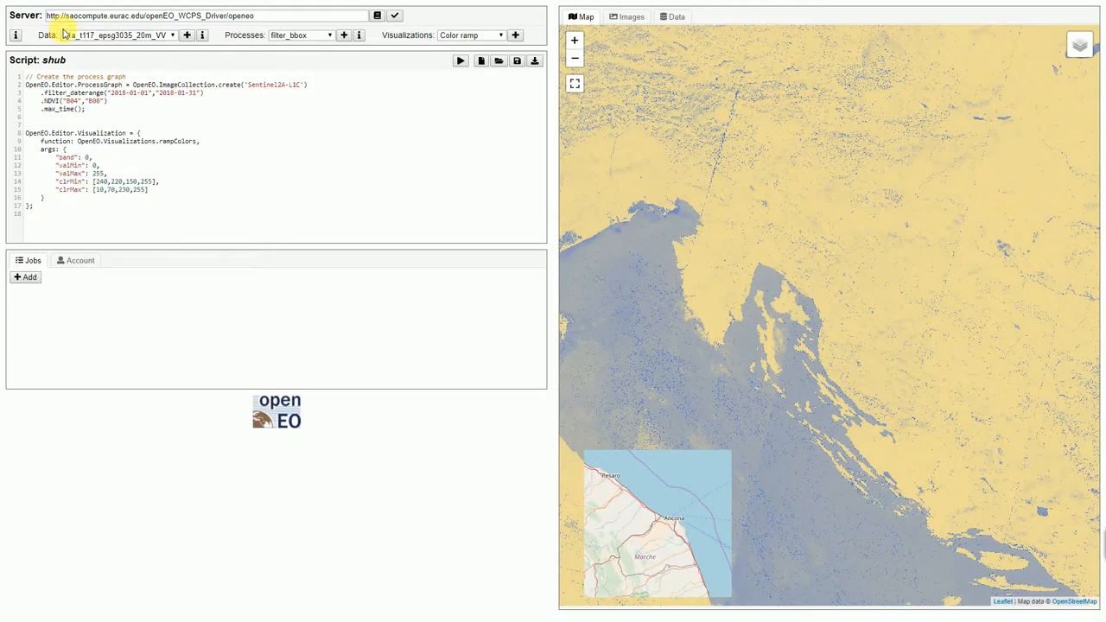
pyautogui.click(173, 35)
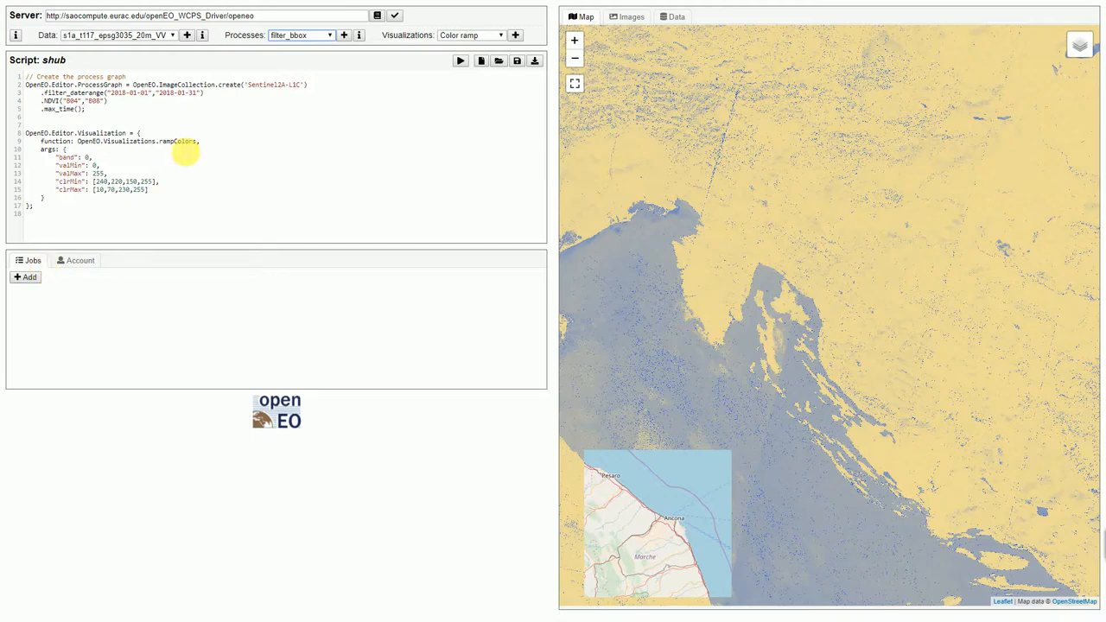
pyautogui.moveTo(272, 142)
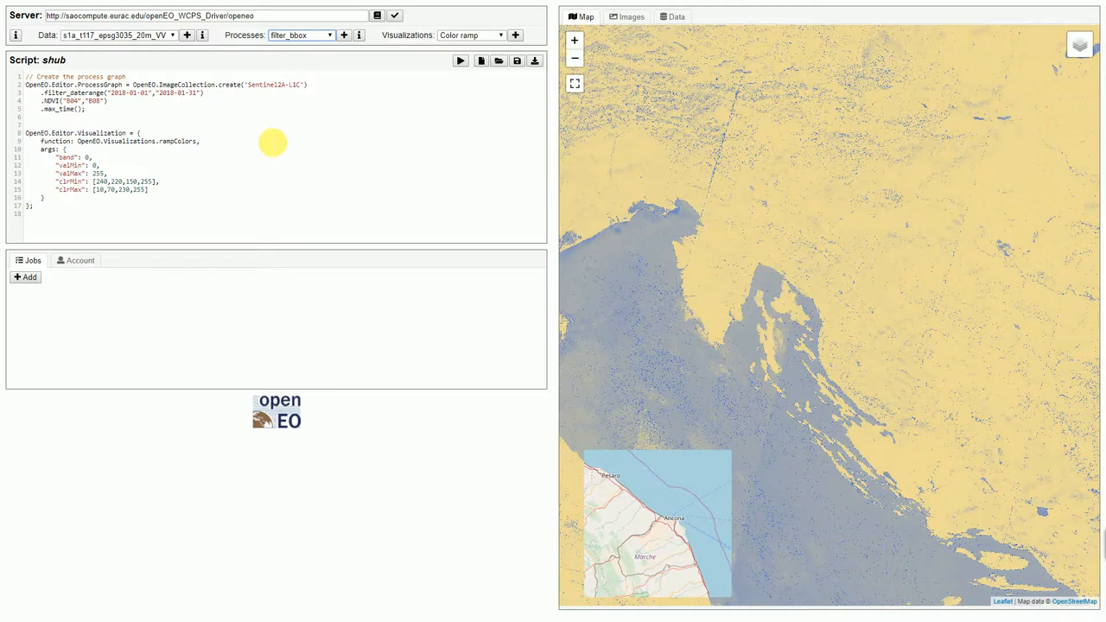
pyautogui.moveTo(333, 129)
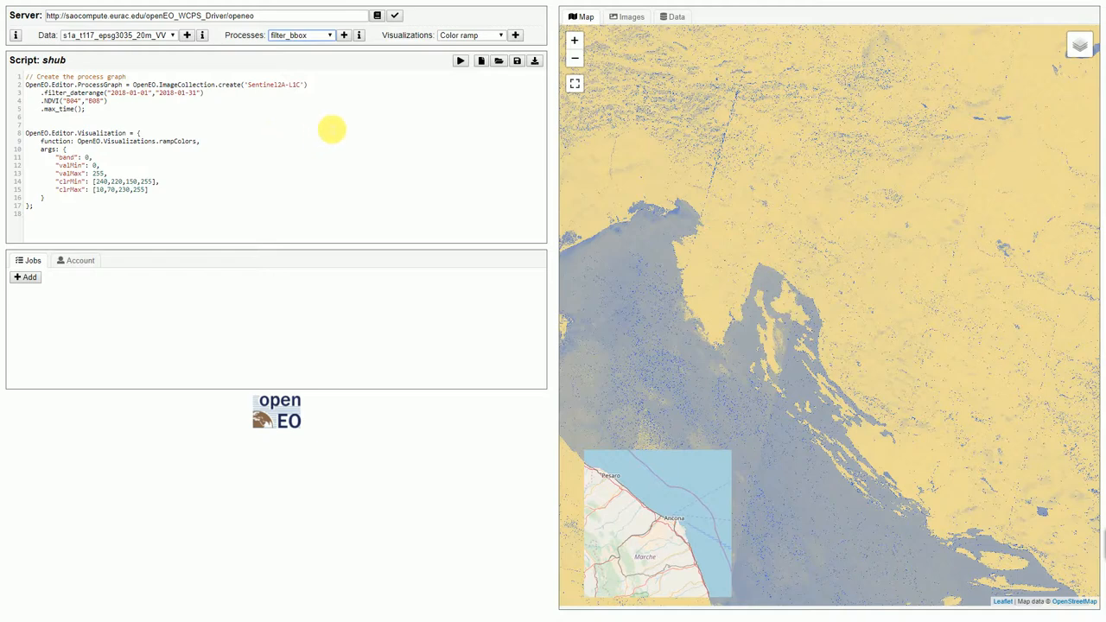
pyautogui.moveTo(499, 61)
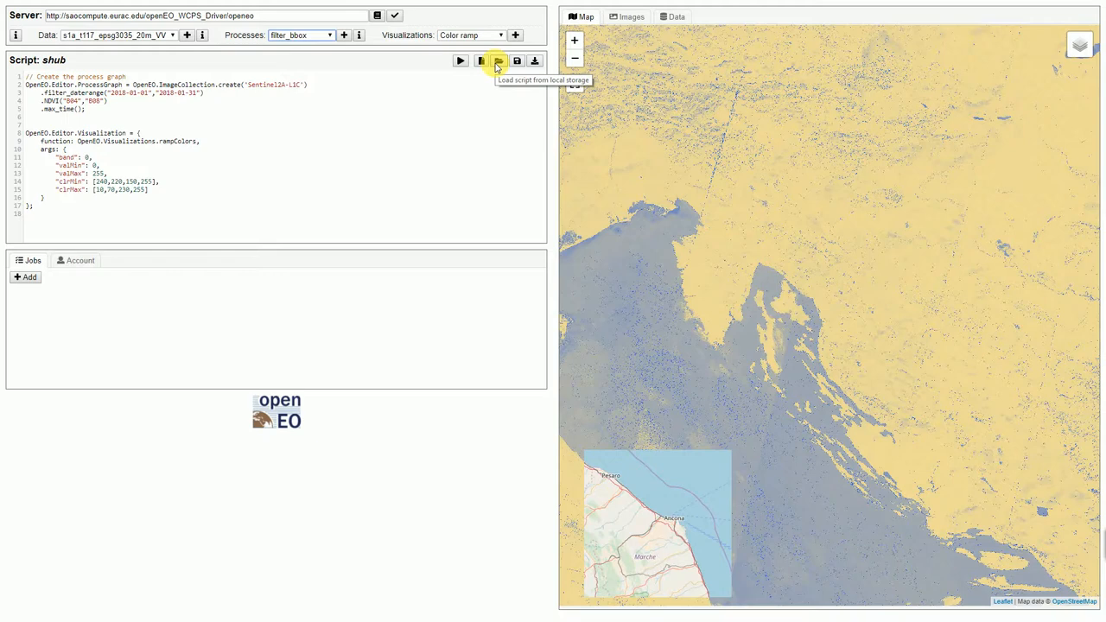
# Load the saved 'eurac' script and check the S2_L2A_T32TPS_20M data collection list.
pyautogui.click(497, 61)
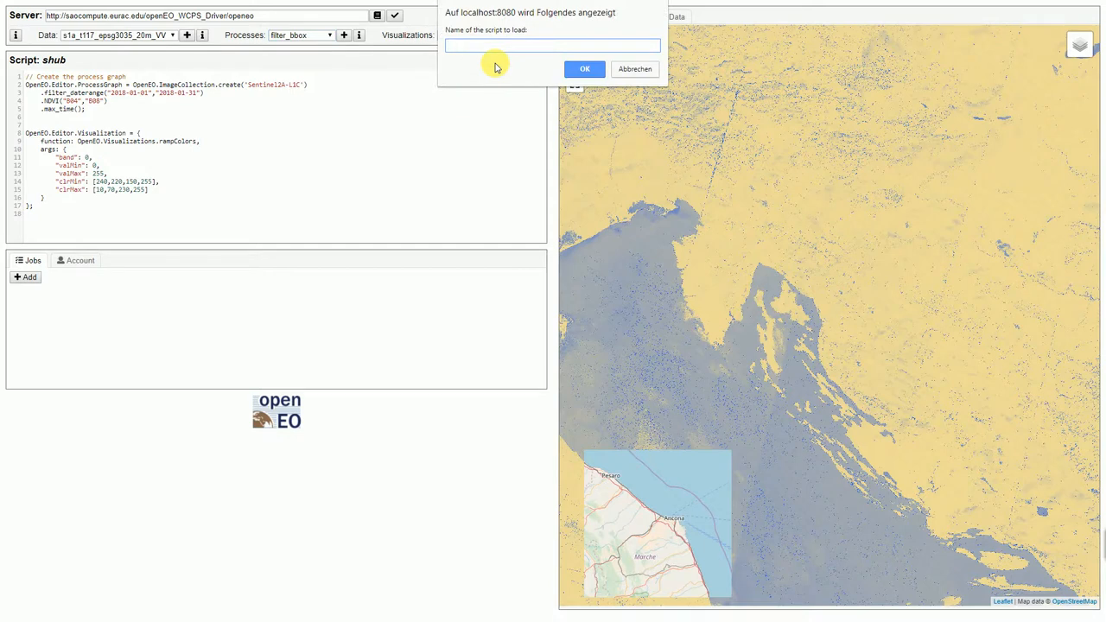
pyautogui.click(585, 69)
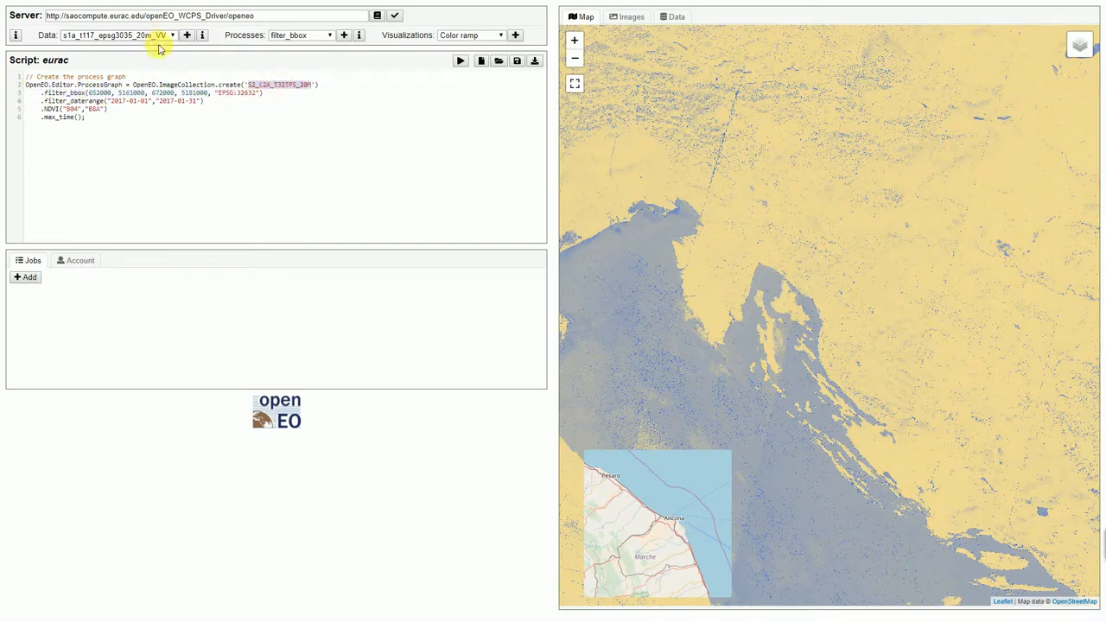
pyautogui.click(172, 35)
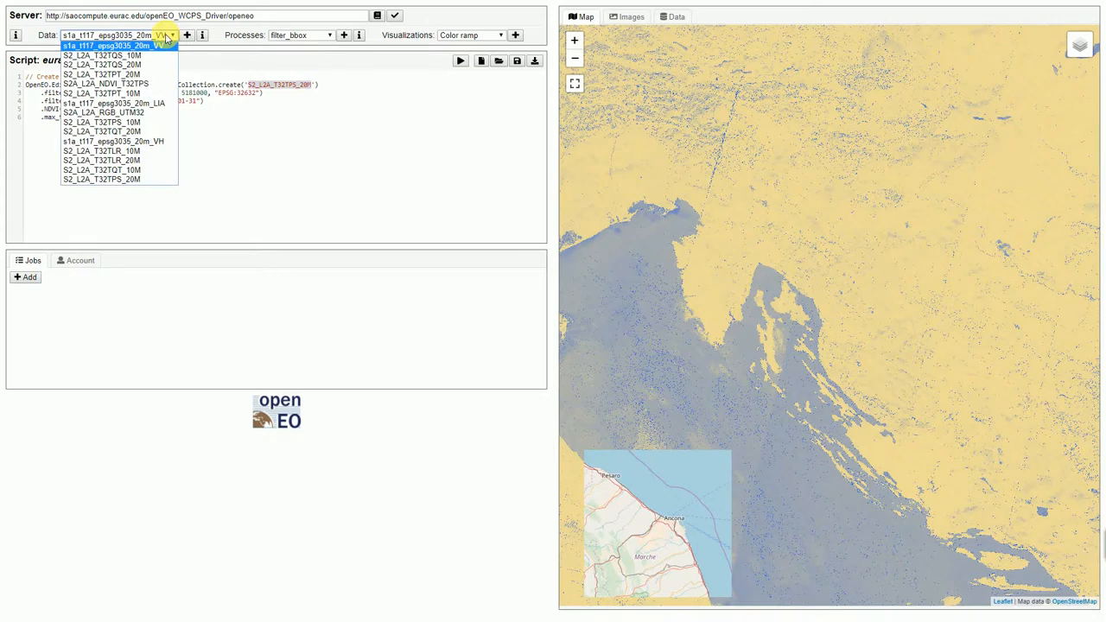
pyautogui.click(117, 44)
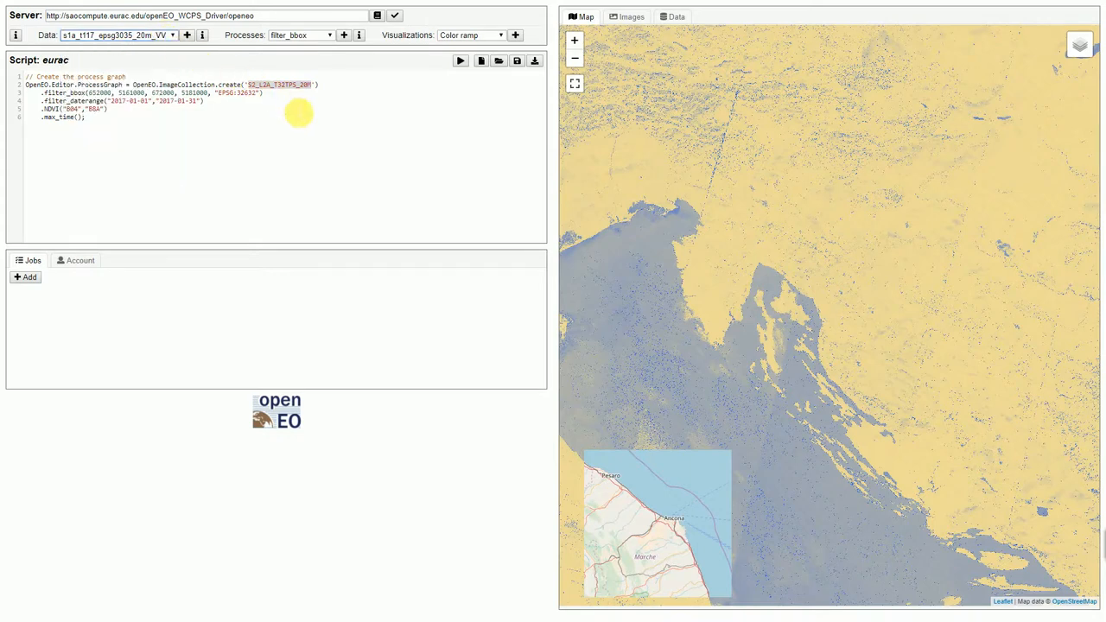
pyautogui.press('ctrl+a')
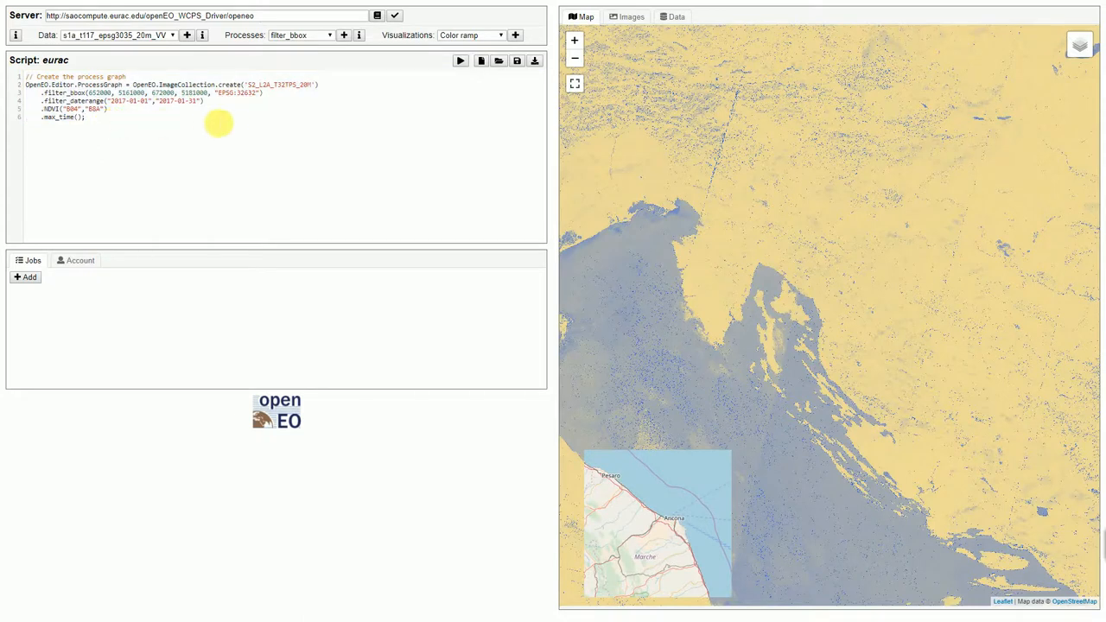
pyautogui.moveTo(336, 140)
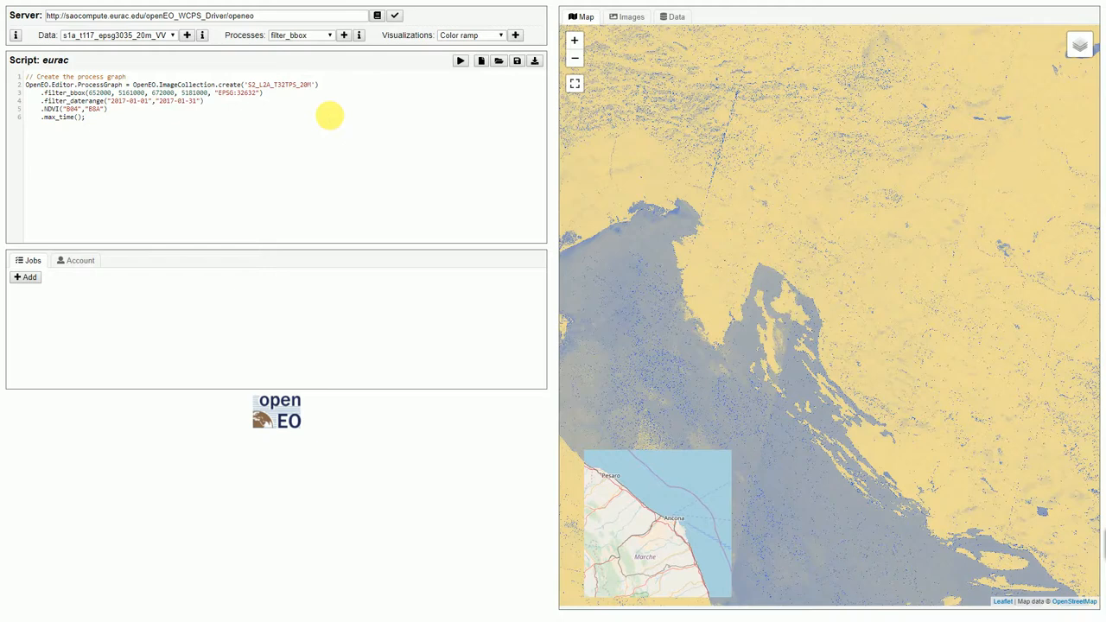
pyautogui.moveTo(459, 61)
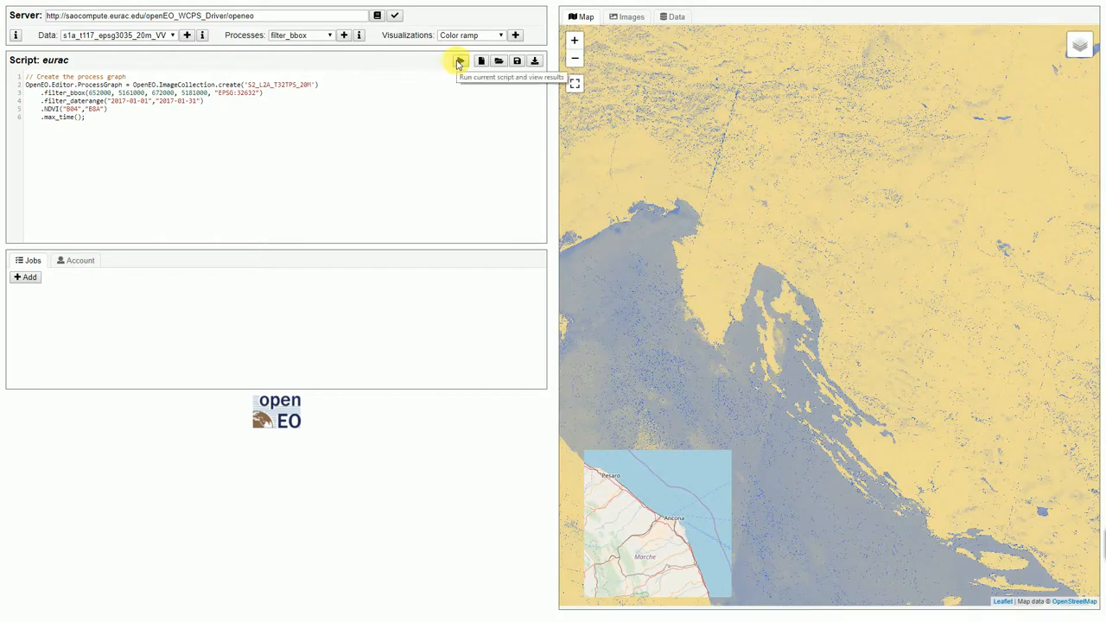
# Run the eurac script with json output and expand entry 0's NDVI values.
pyautogui.click(459, 61)
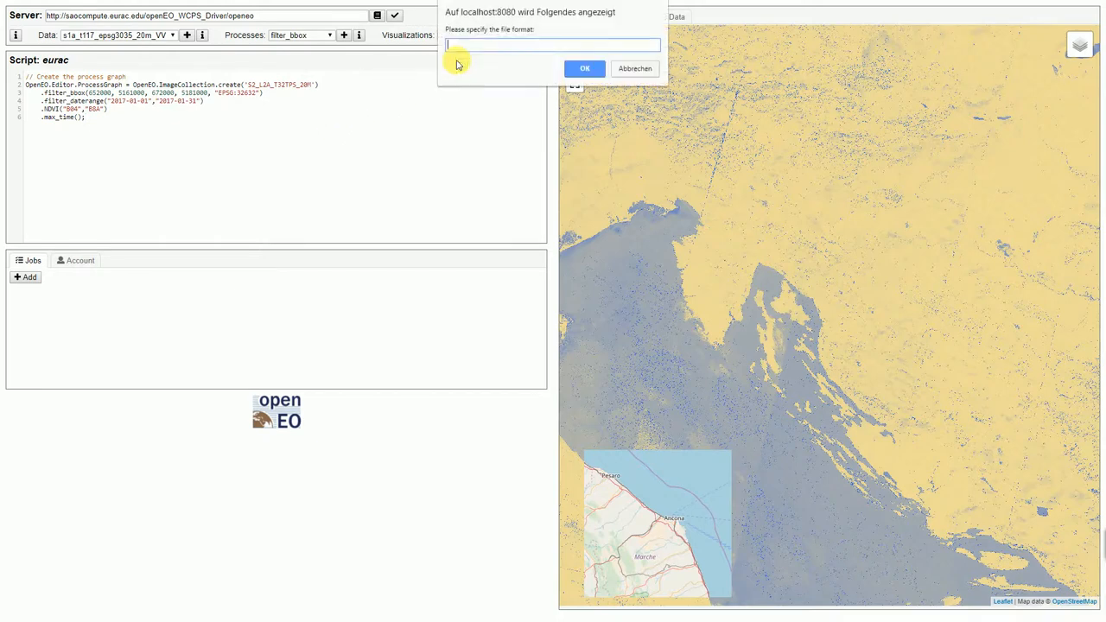
pyautogui.write('json')
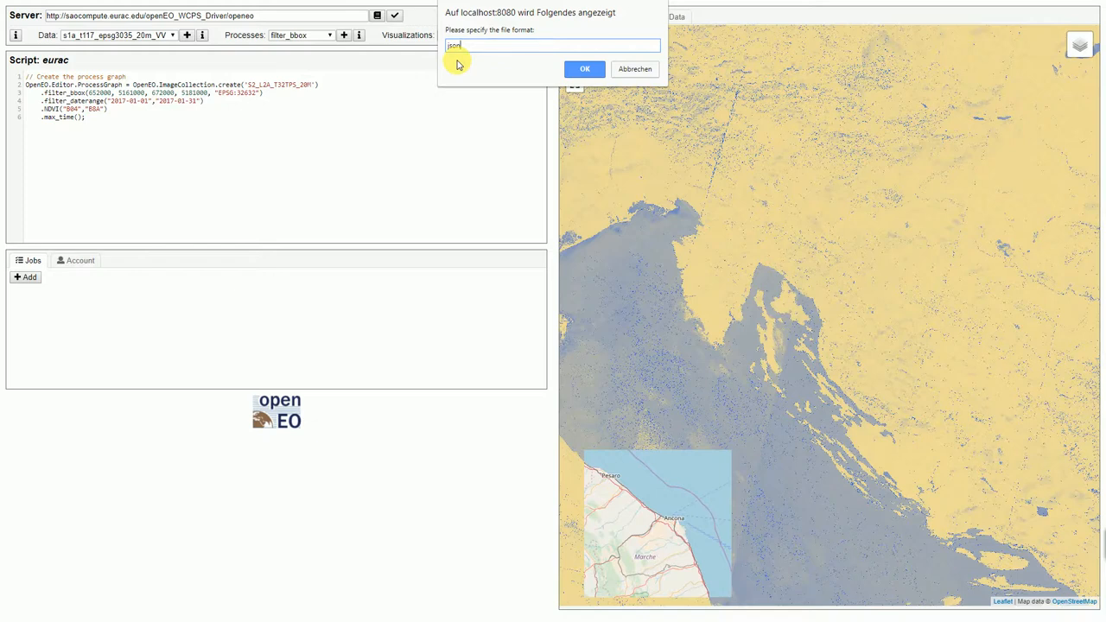
pyautogui.click(584, 68)
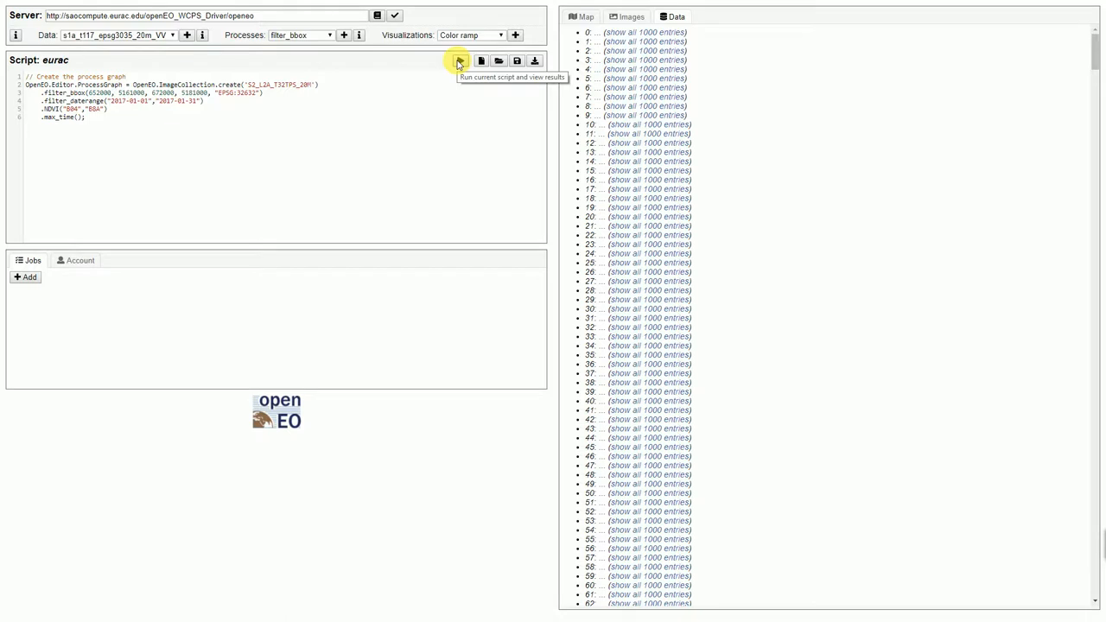
pyautogui.click(459, 61)
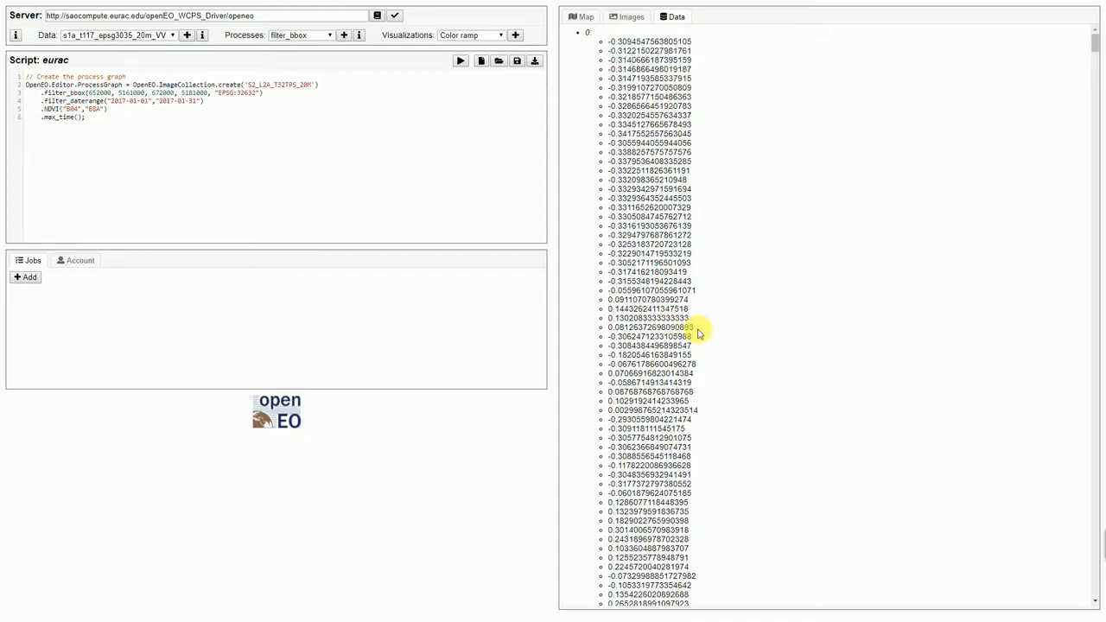
pyautogui.moveTo(335, 324)
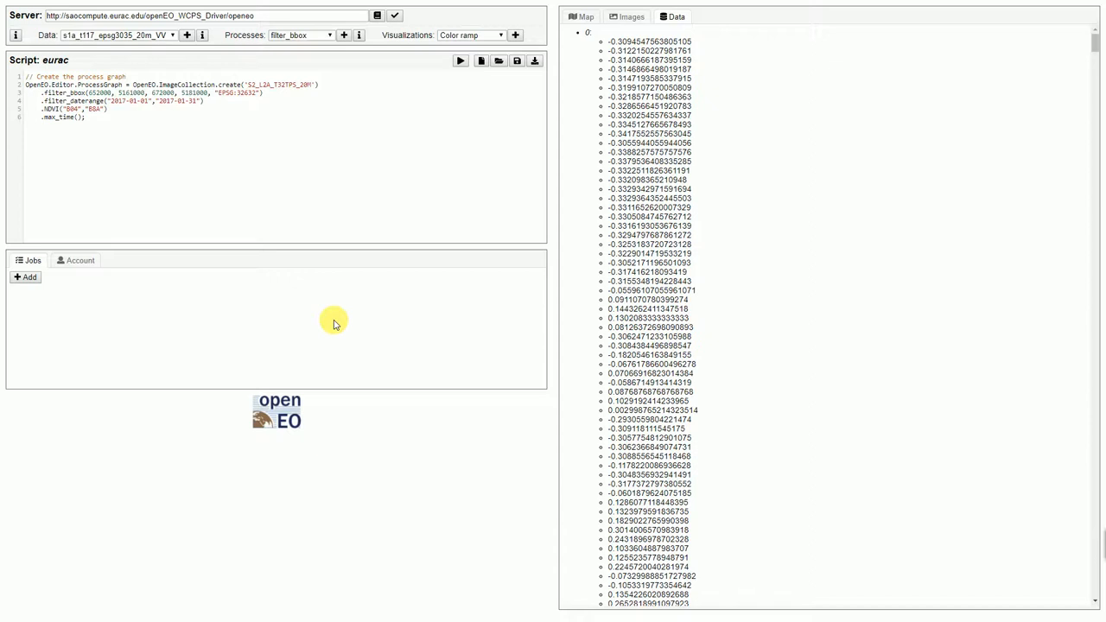
pyautogui.moveTo(27, 277)
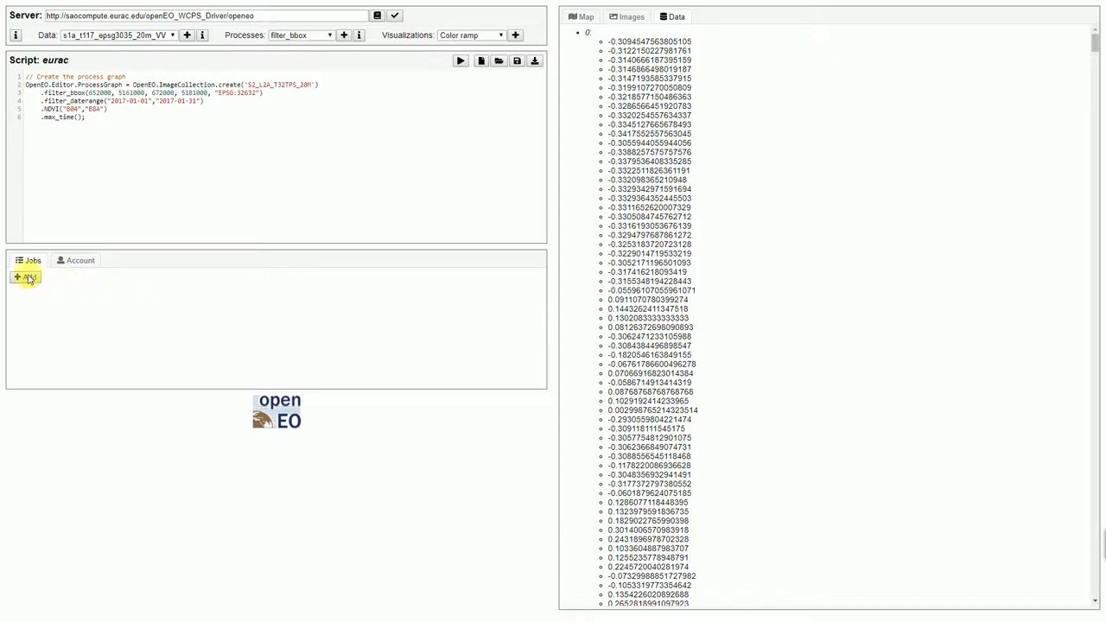
pyautogui.moveTo(25, 276)
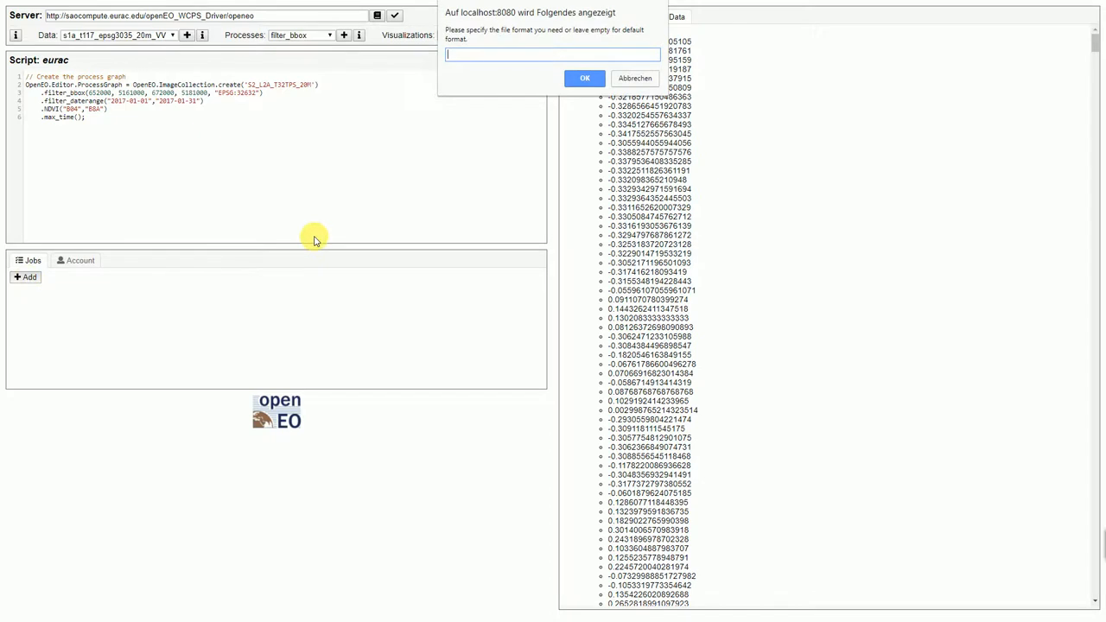
# Add the eurac script as a job in the default format and request its result download.
pyautogui.click(585, 77)
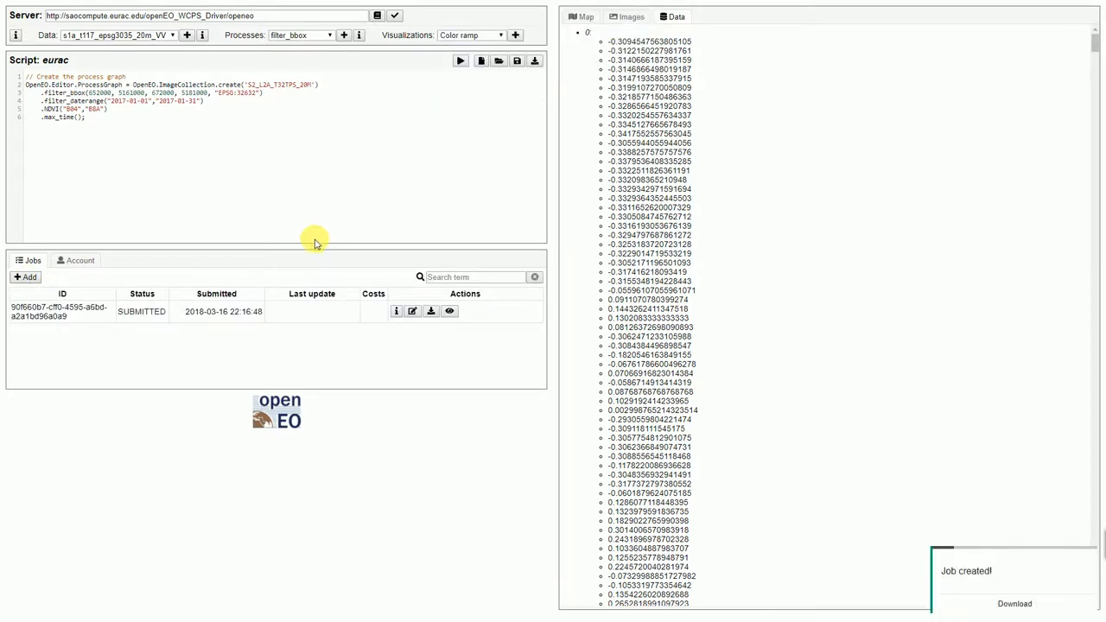
pyautogui.moveTo(421, 342)
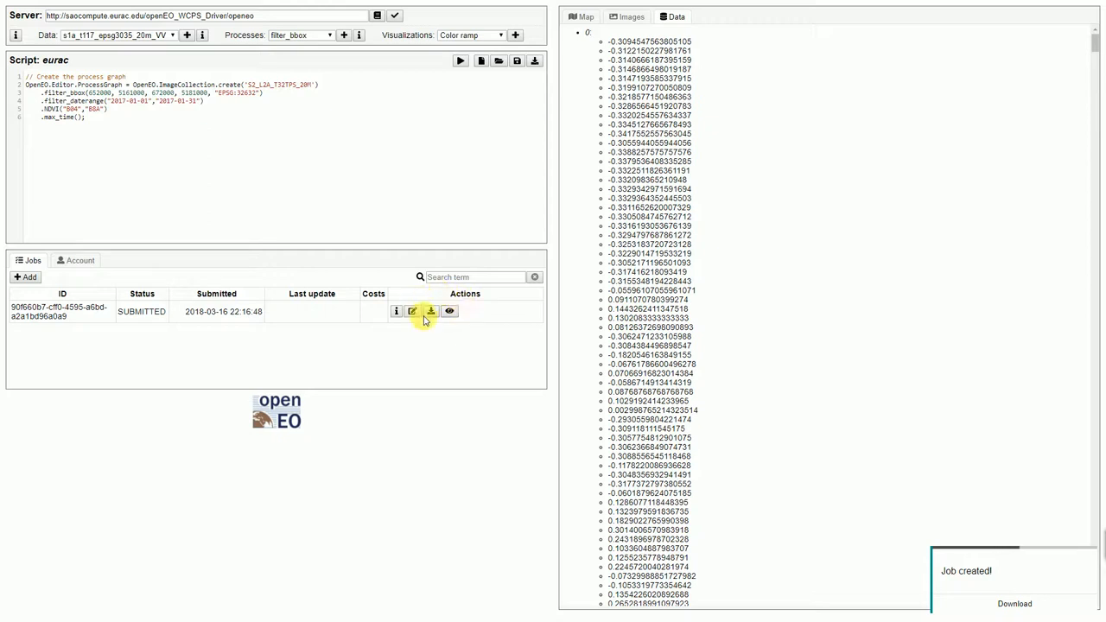
pyautogui.moveTo(431, 312)
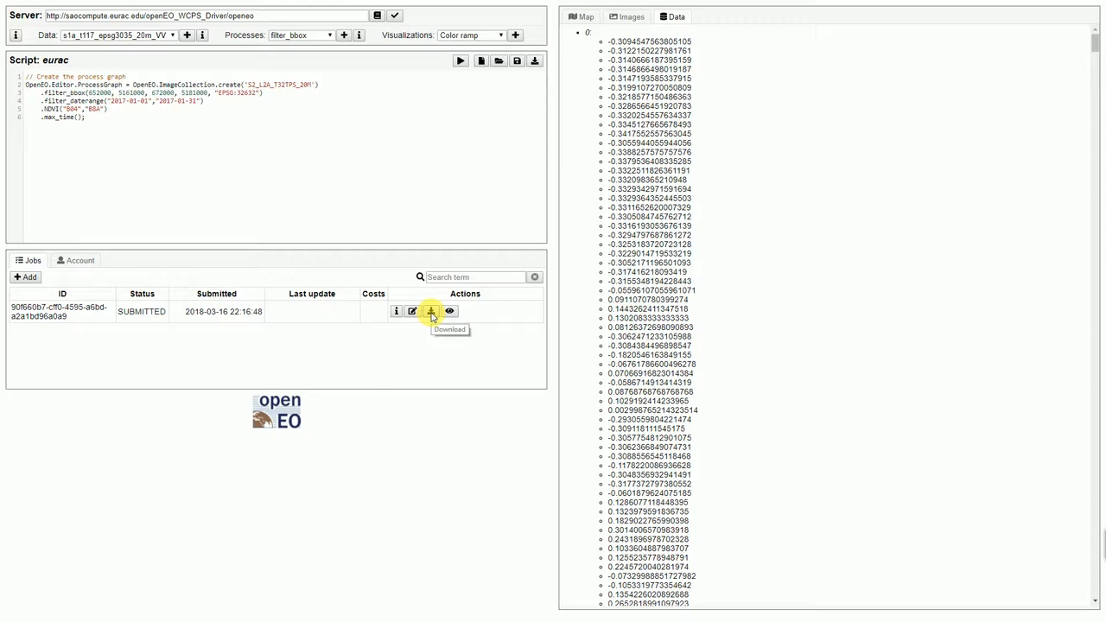
pyautogui.click(432, 312)
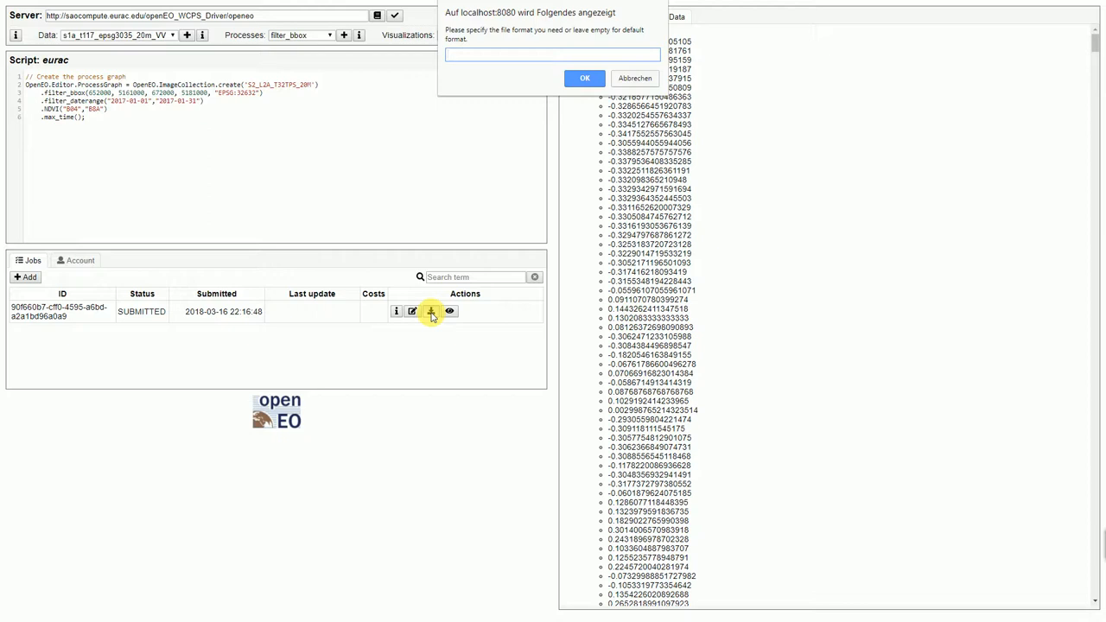
# Save the eurac job result as a 'tiff' file and open the green raster.
pyautogui.write('tiff')
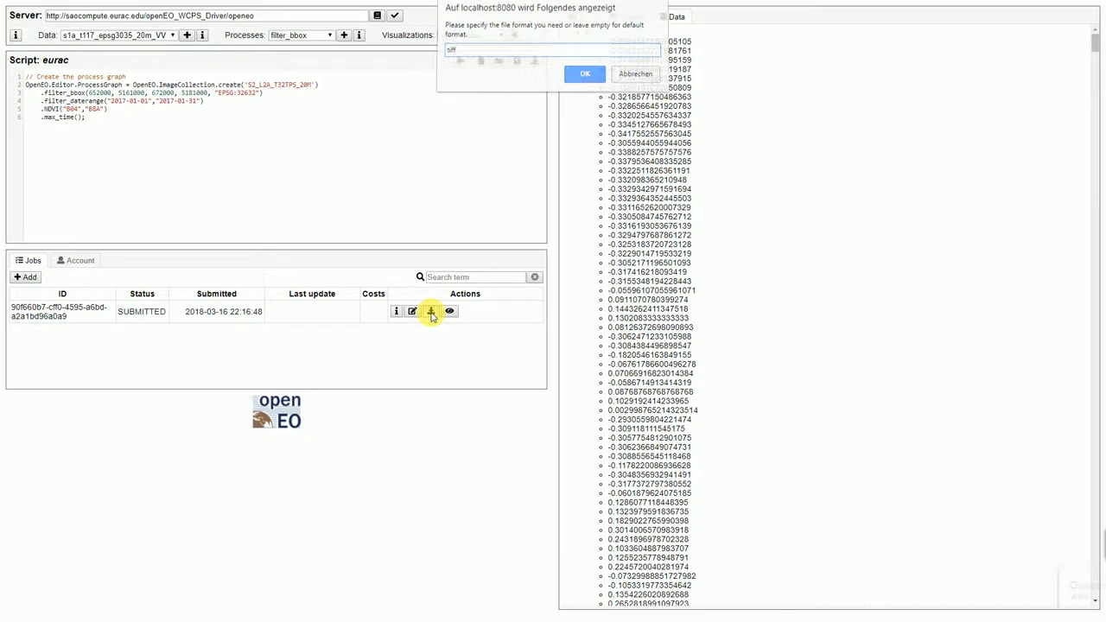
pyautogui.click(585, 72)
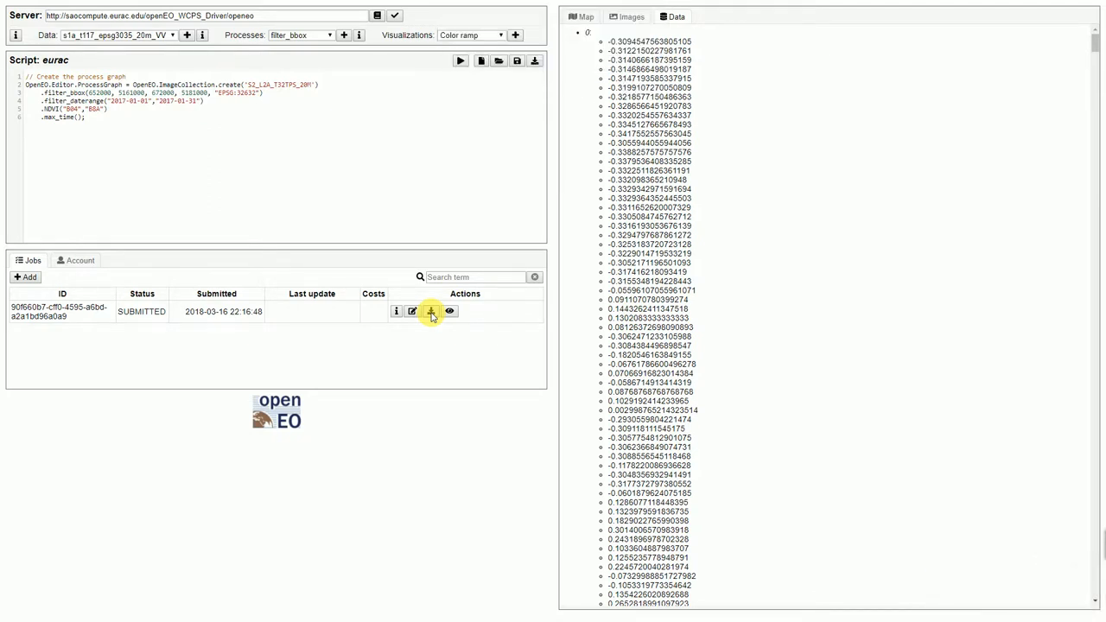
pyautogui.click(431, 312)
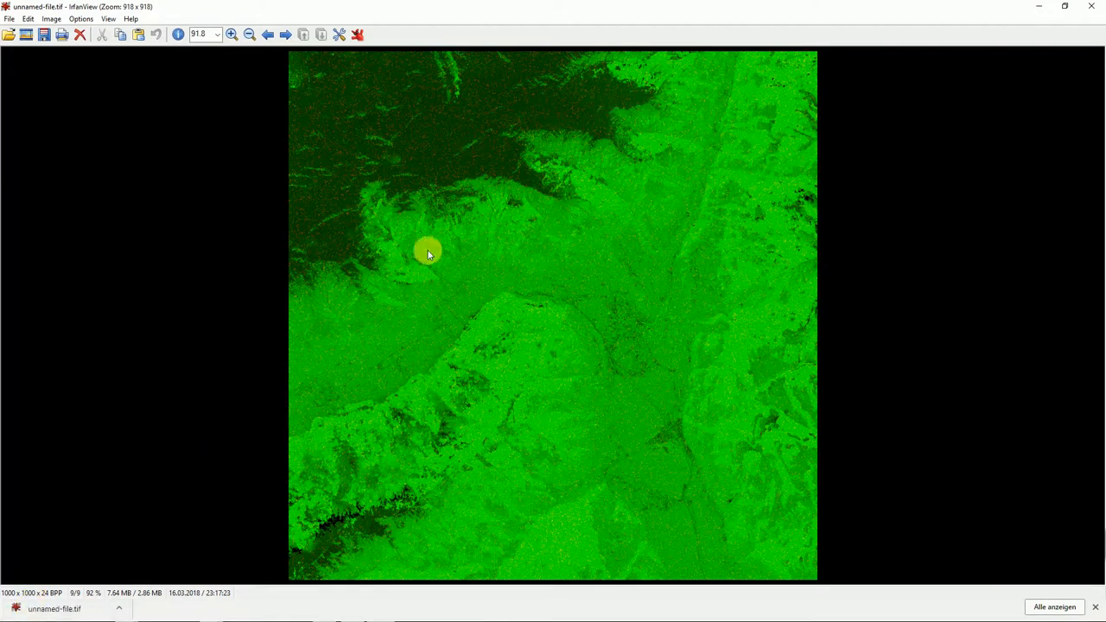
pyautogui.moveTo(728, 288)
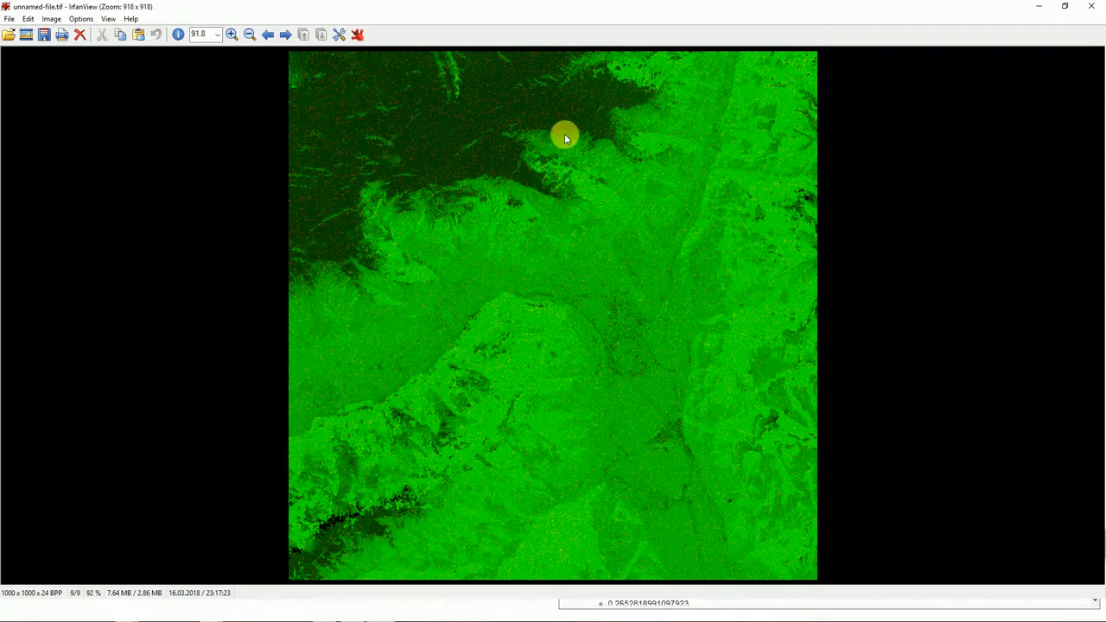
pyautogui.moveTo(913, 219)
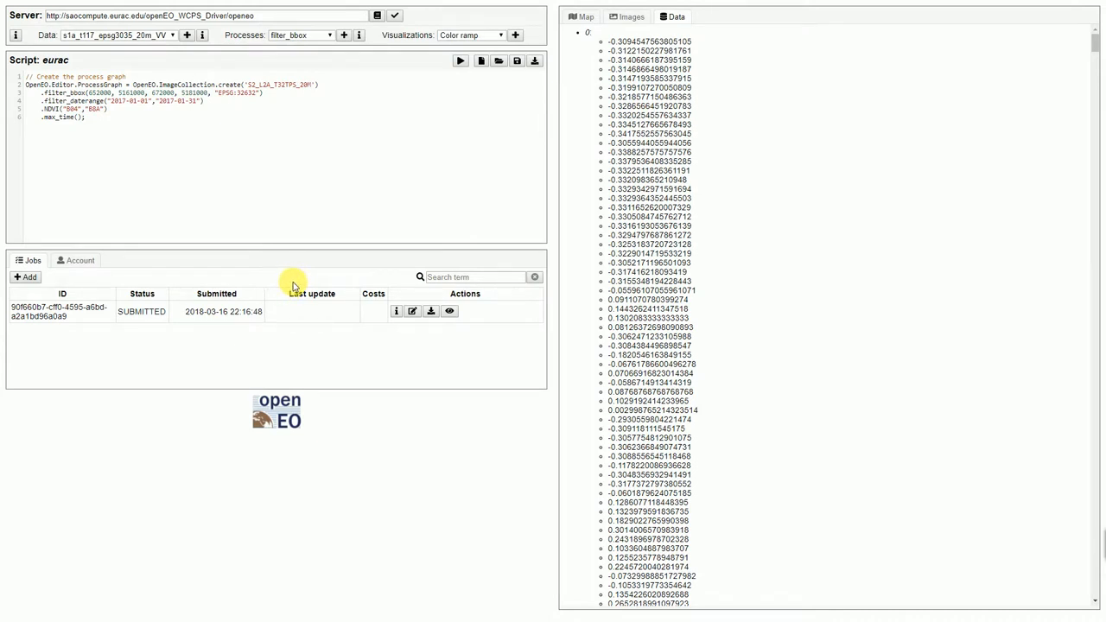
pyautogui.moveTo(285, 311)
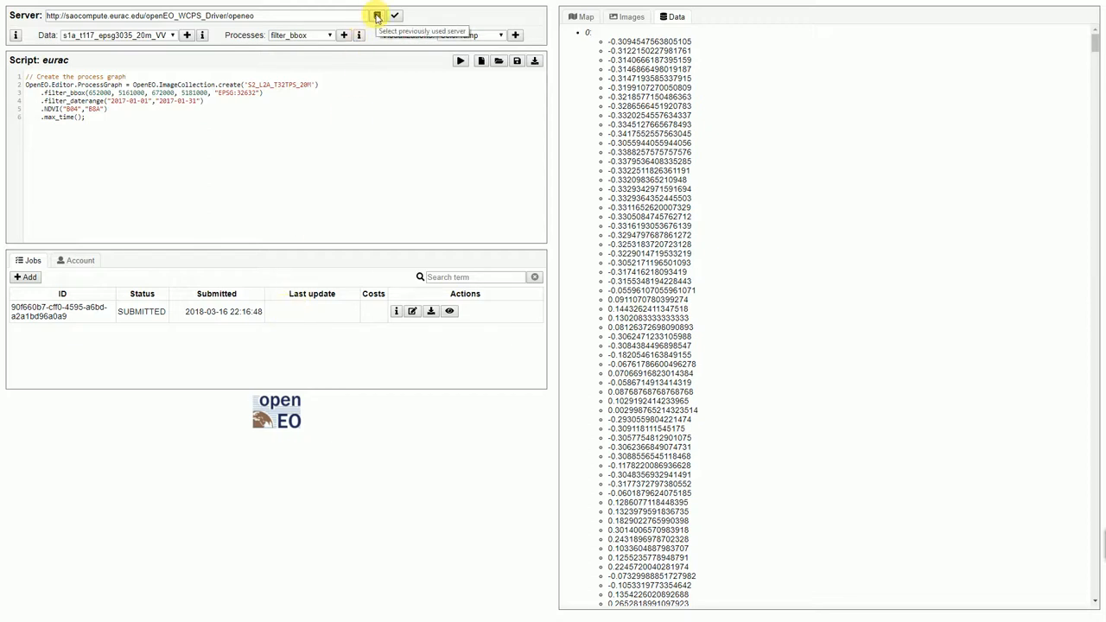
pyautogui.click(377, 15)
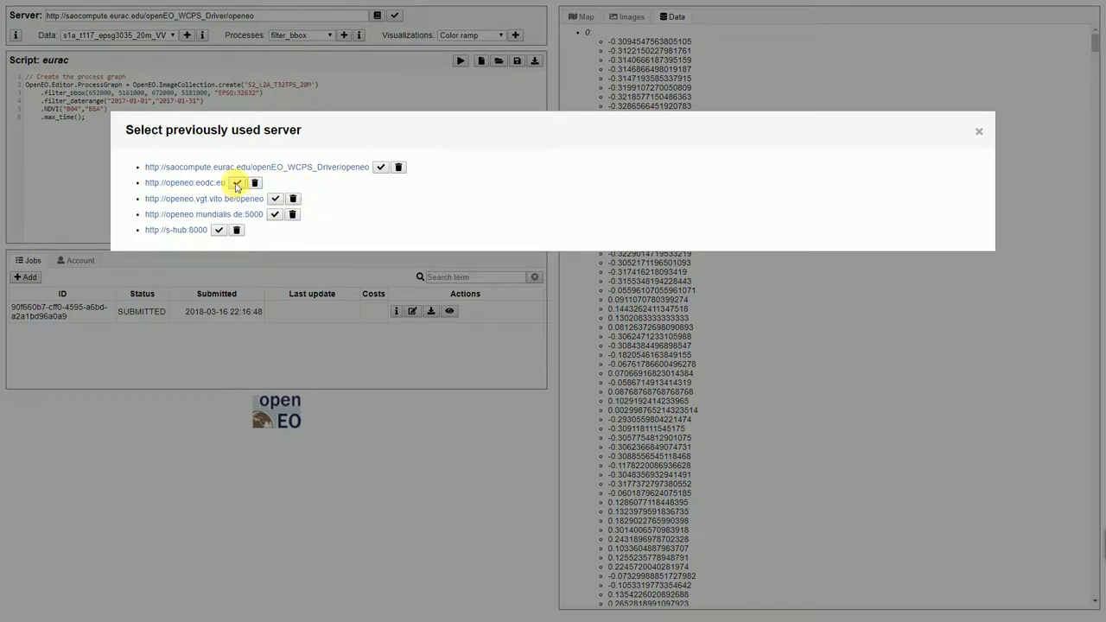
pyautogui.moveTo(275, 183)
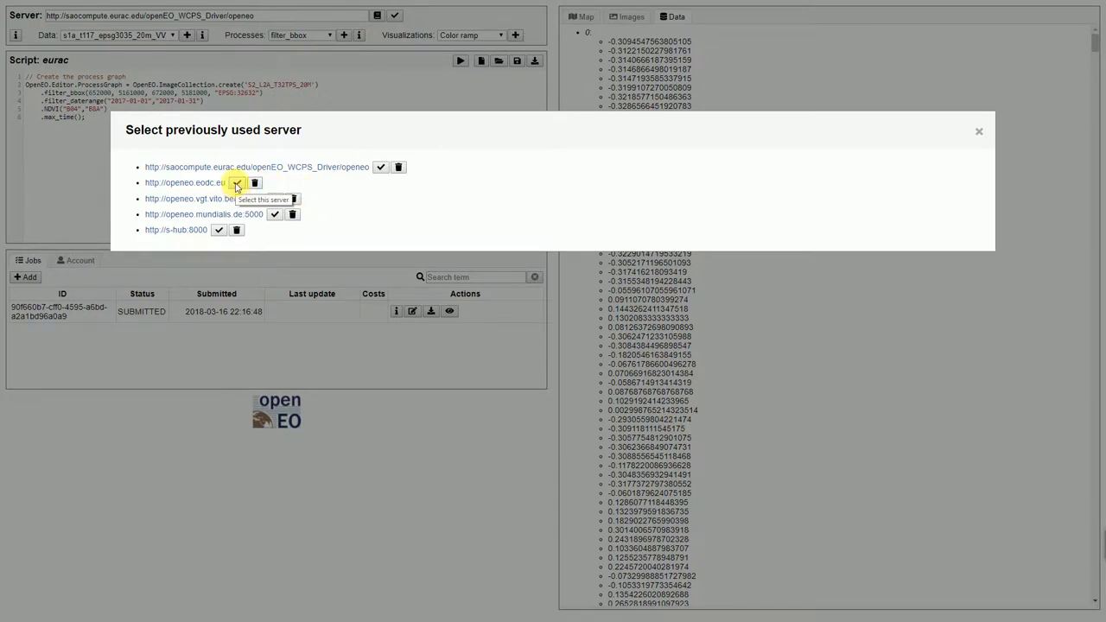
pyautogui.click(236, 182)
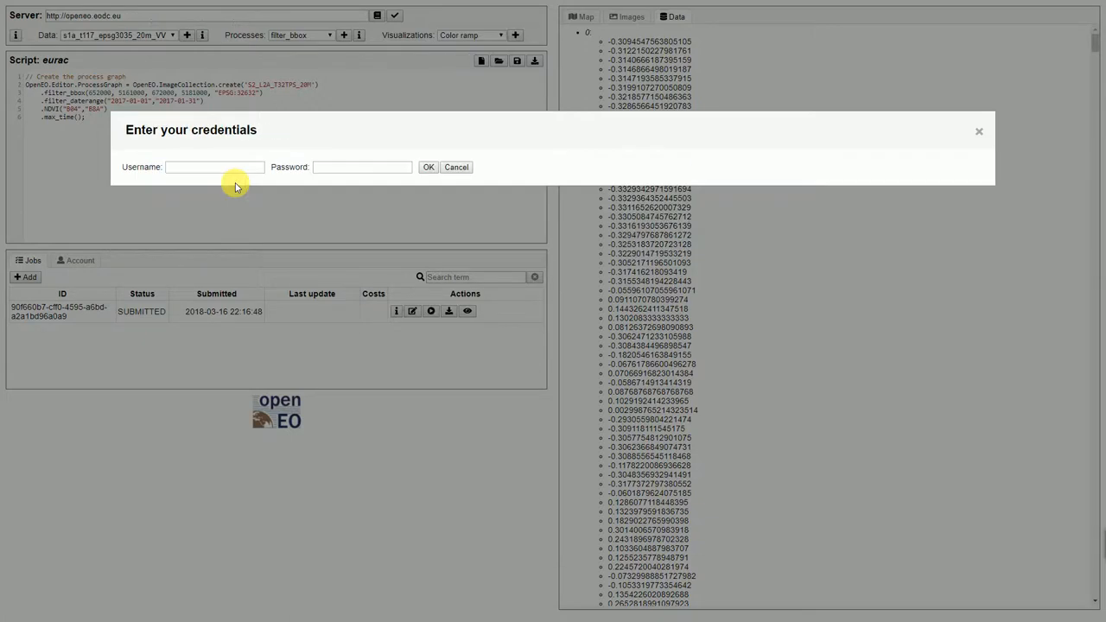
# Log in to openeo.eodc.eu with username user1 and the password.
pyautogui.click(215, 167)
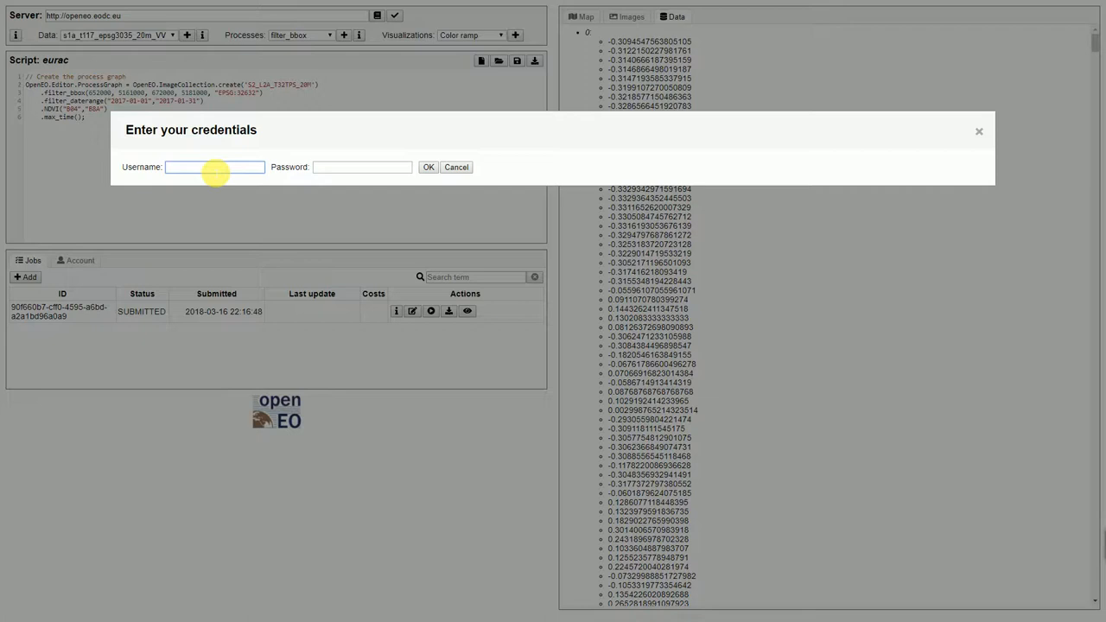
pyautogui.write('user1')
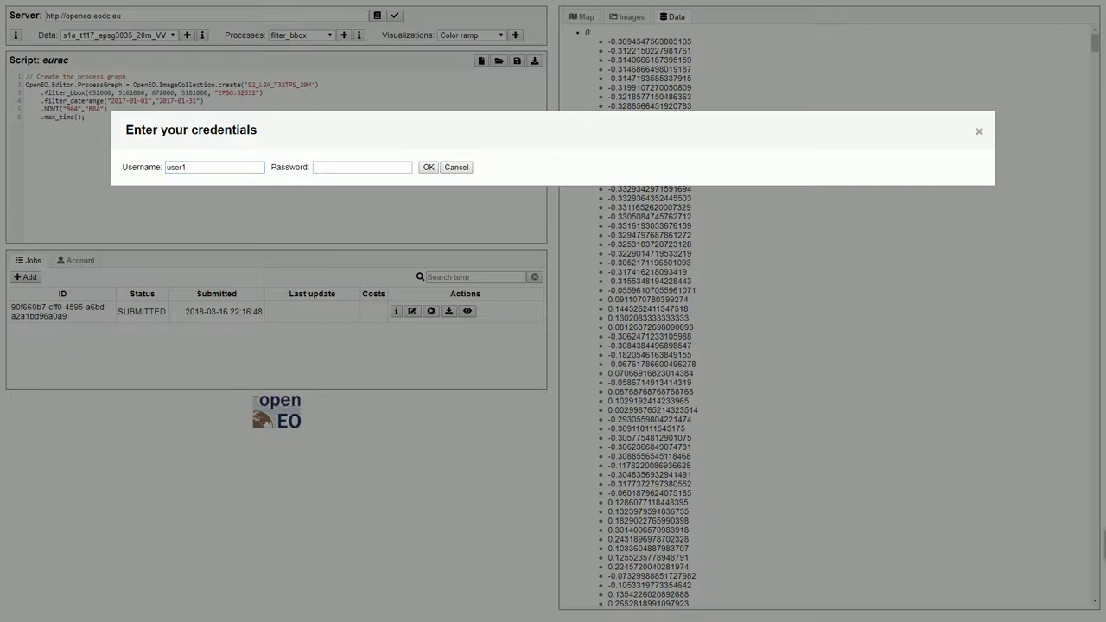
pyautogui.moveTo(375, 192)
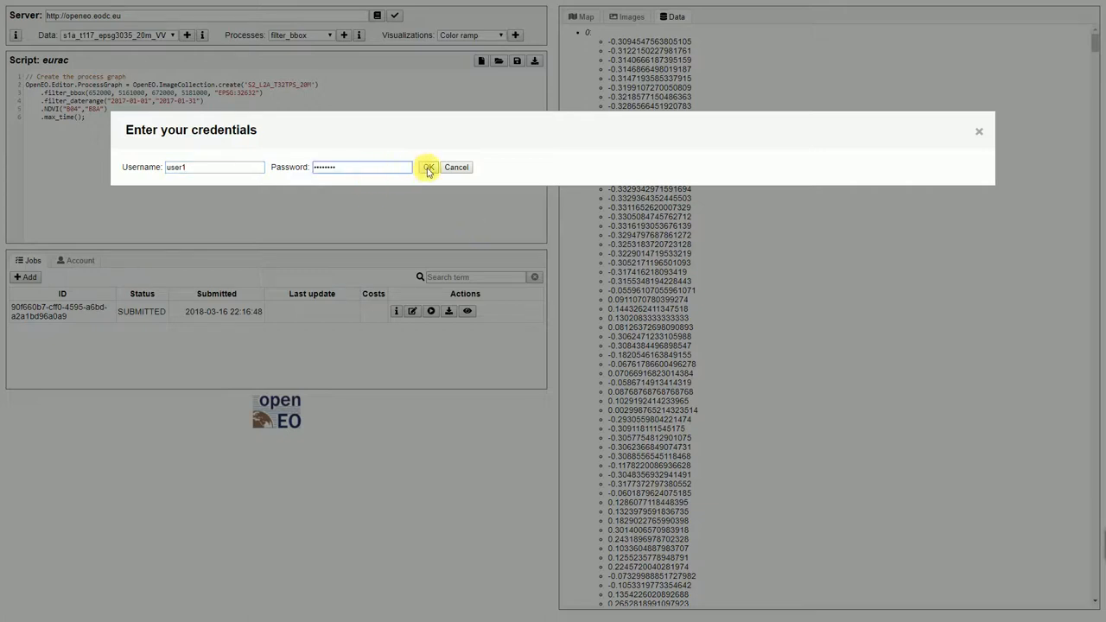
pyautogui.click(428, 167)
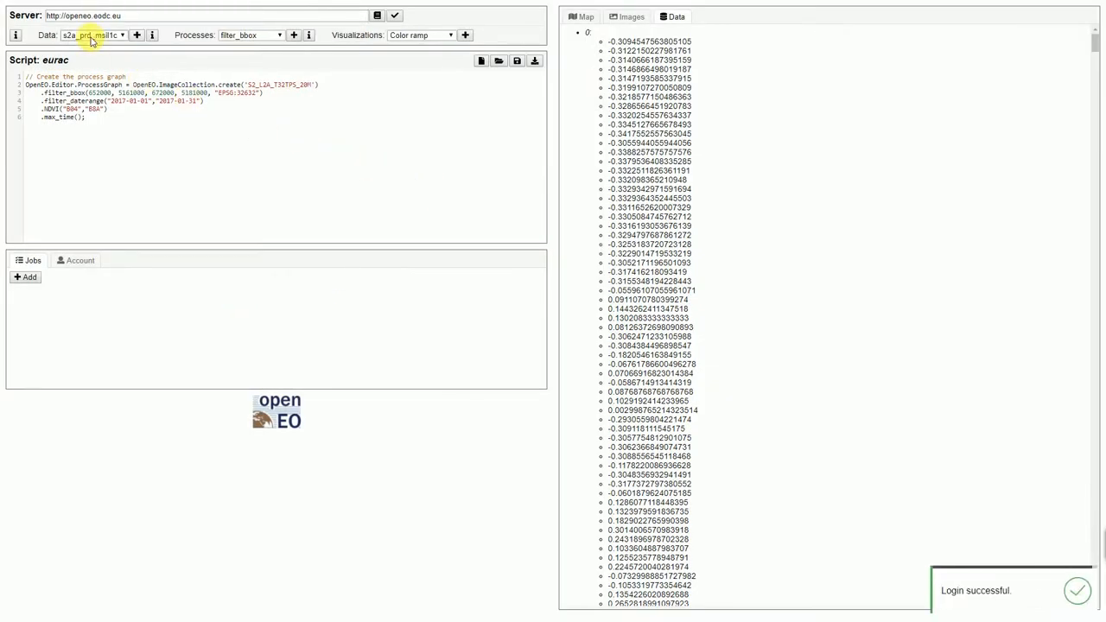
# Load the saved 'eodc' script and keep the s2a_prd_msil1c data collection.
pyautogui.click(251, 35)
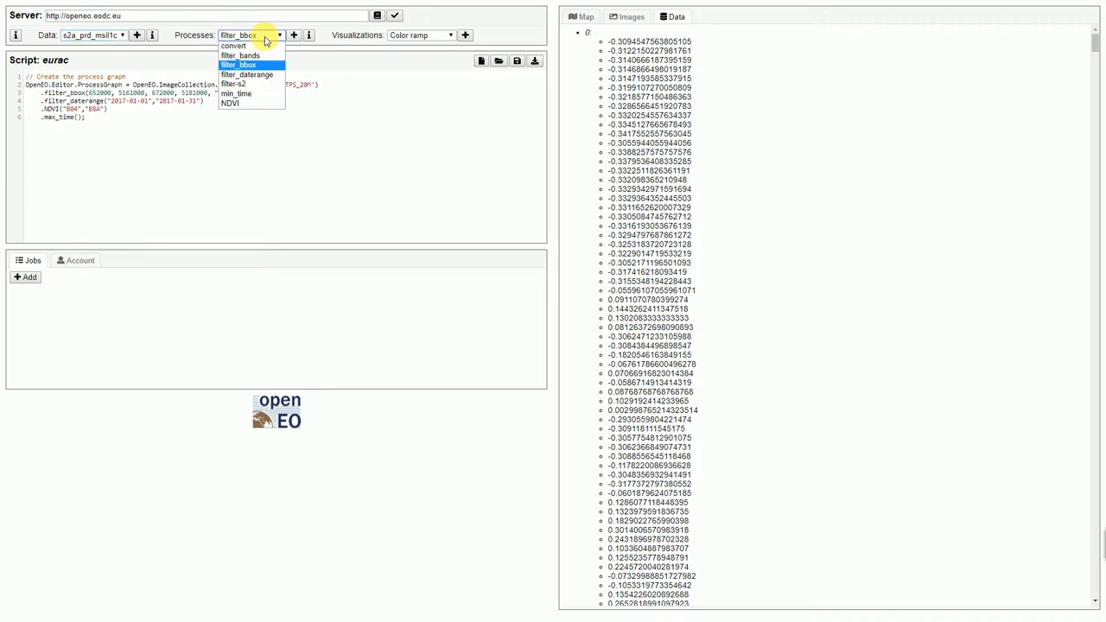
pyautogui.moveTo(242, 102)
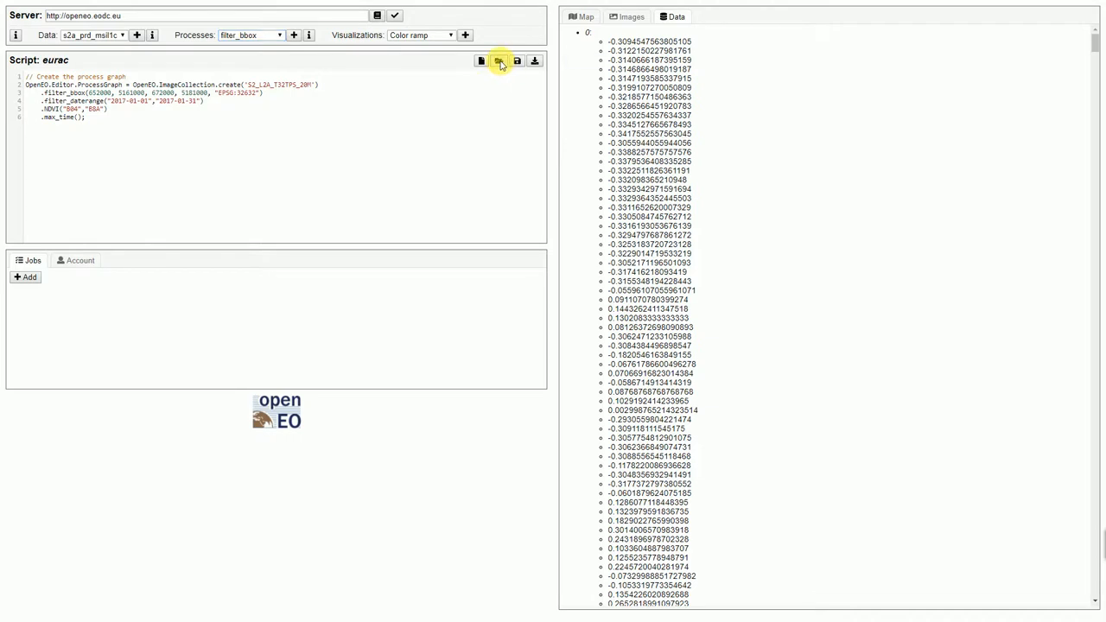
pyautogui.click(498, 60)
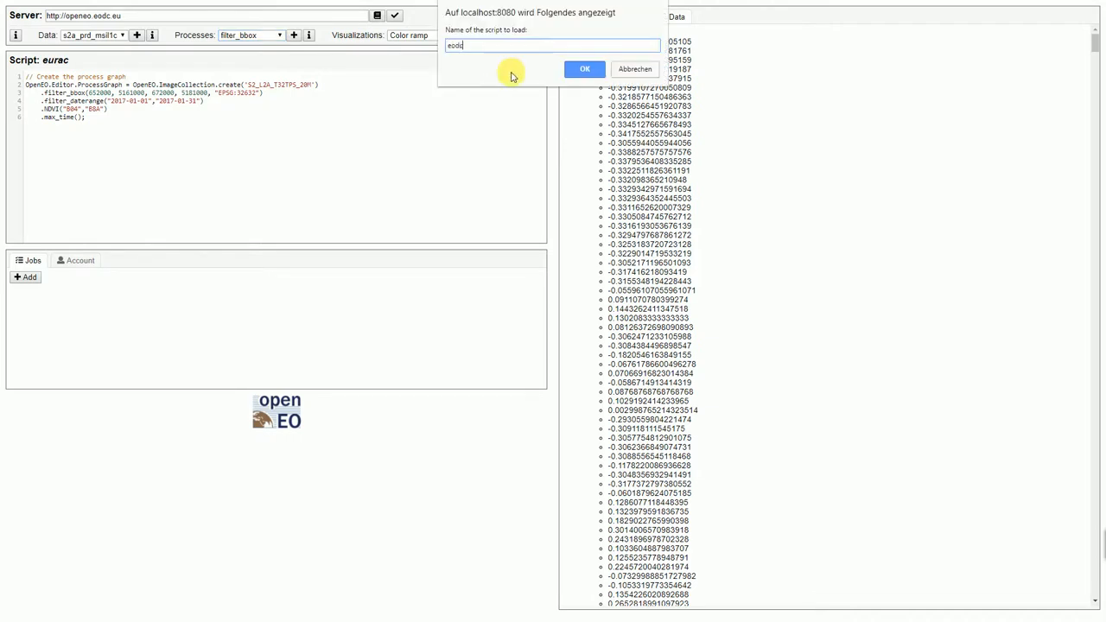
pyautogui.click(585, 68)
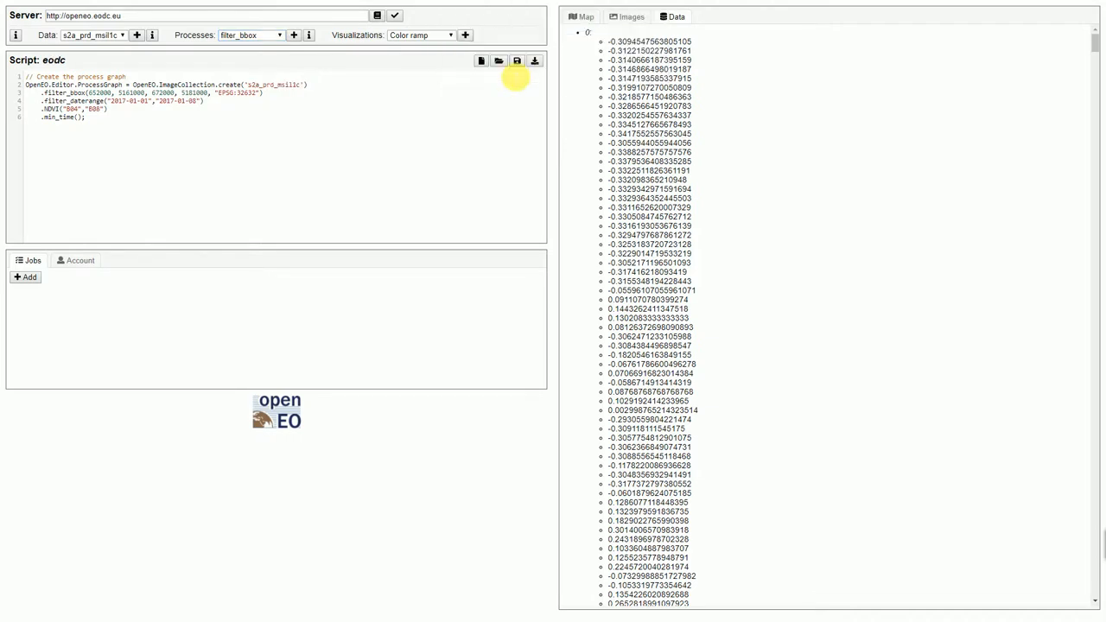
pyautogui.click(91, 34)
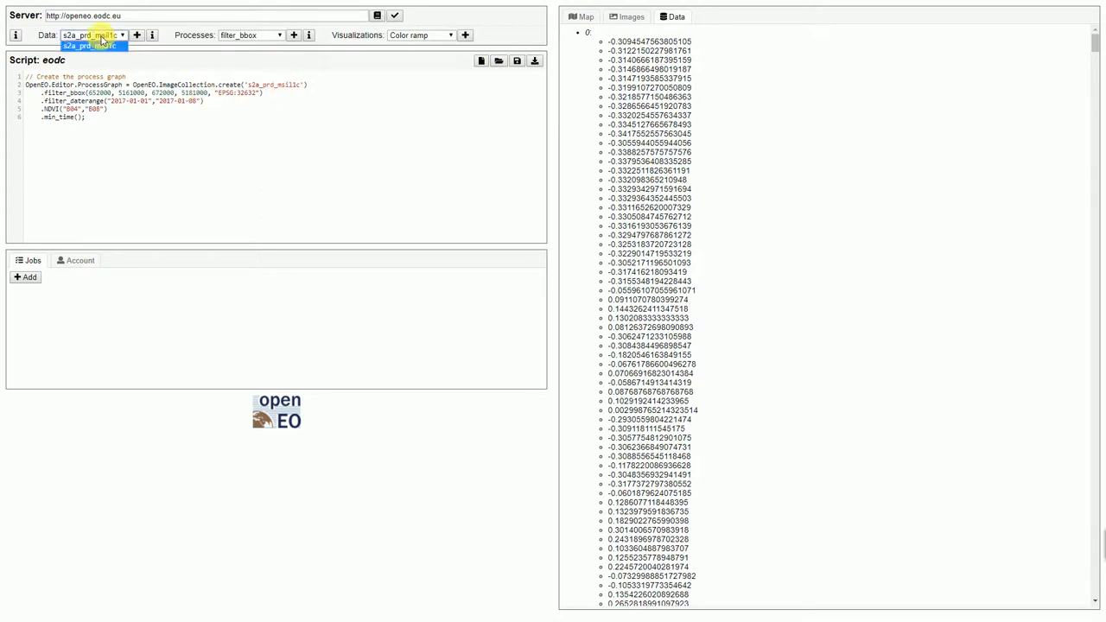
pyautogui.click(91, 45)
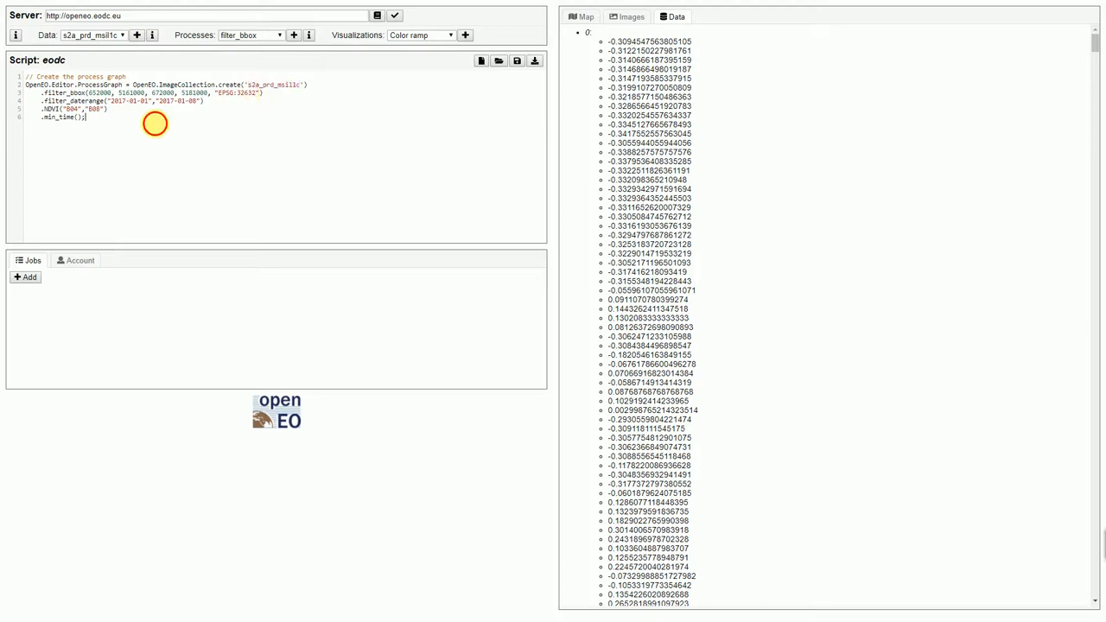
pyautogui.moveTo(128, 312)
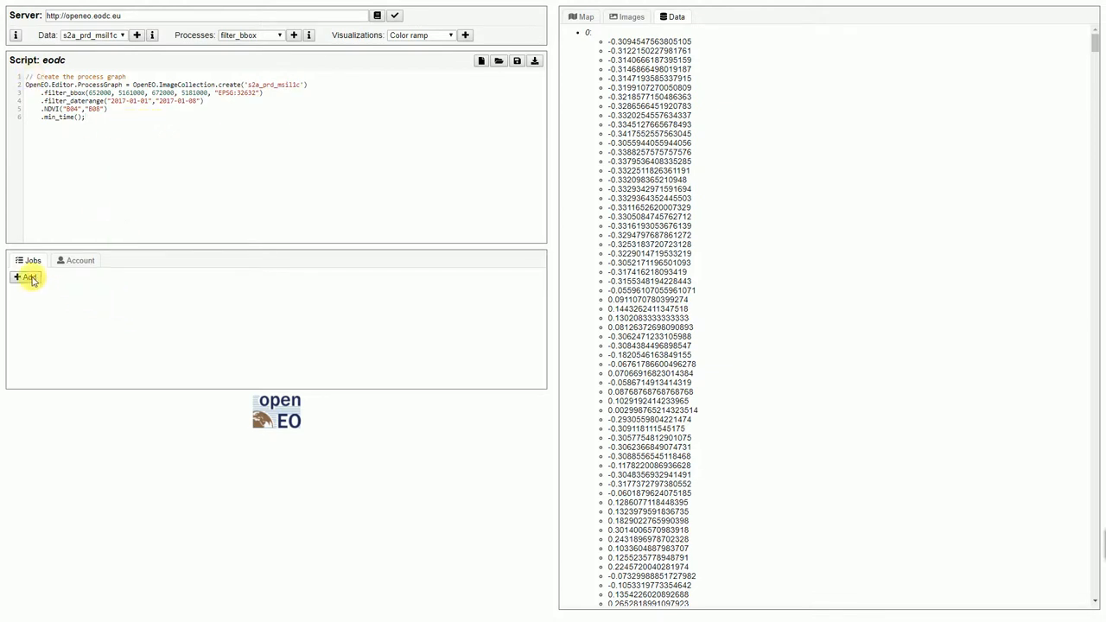
pyautogui.moveTo(26, 276)
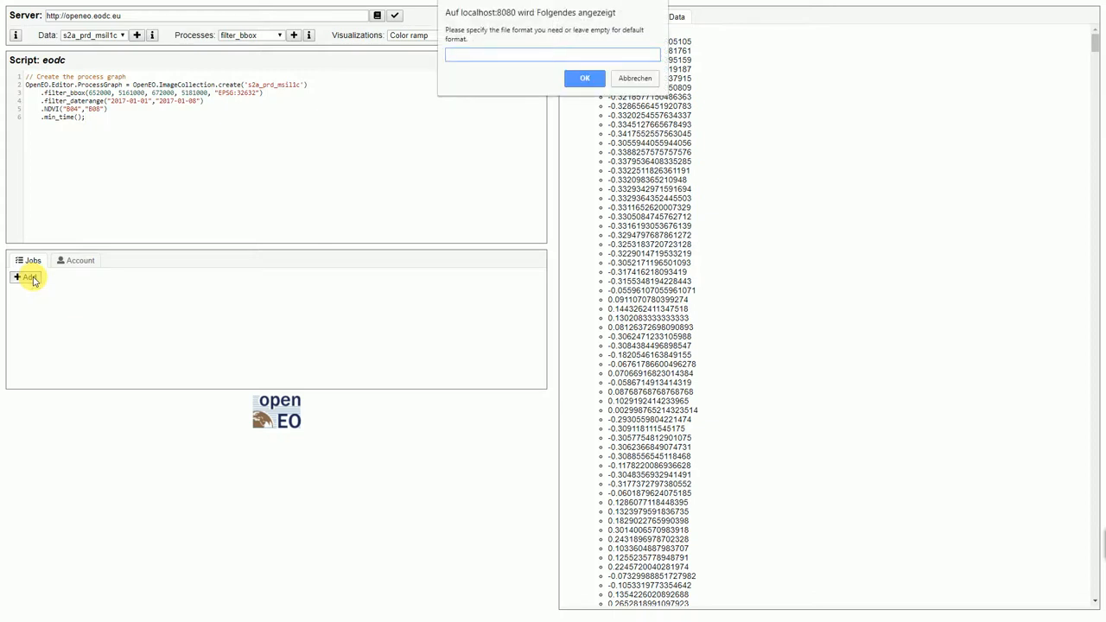
# Add job 71 from the eodc script with an empty file format.
pyautogui.click(585, 78)
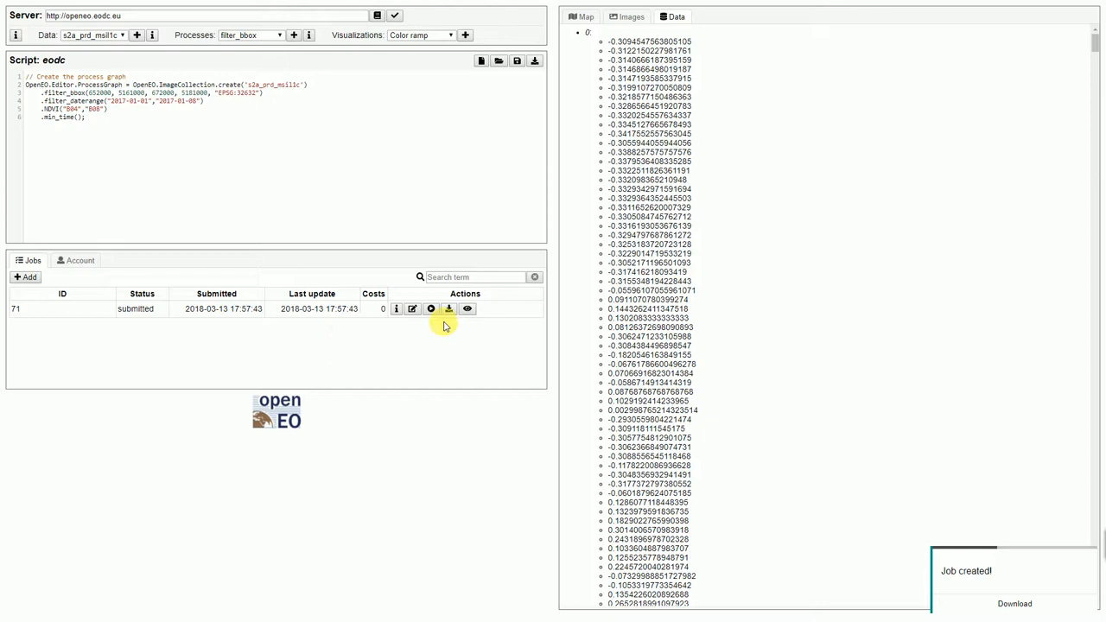
pyautogui.moveTo(449, 309)
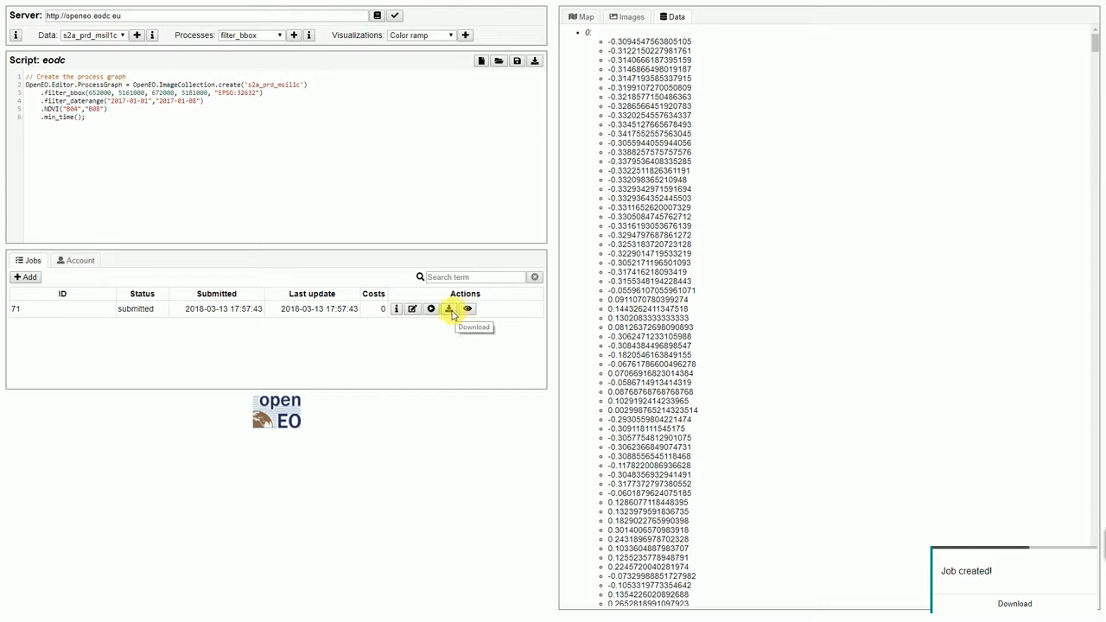
pyautogui.moveTo(284, 314)
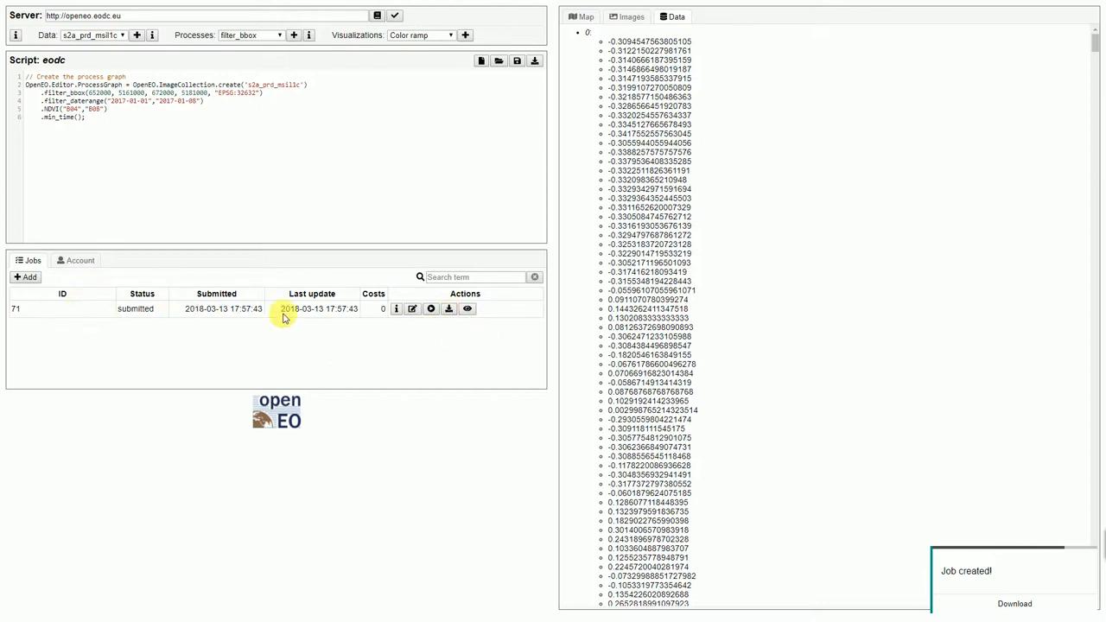
pyautogui.moveTo(439, 336)
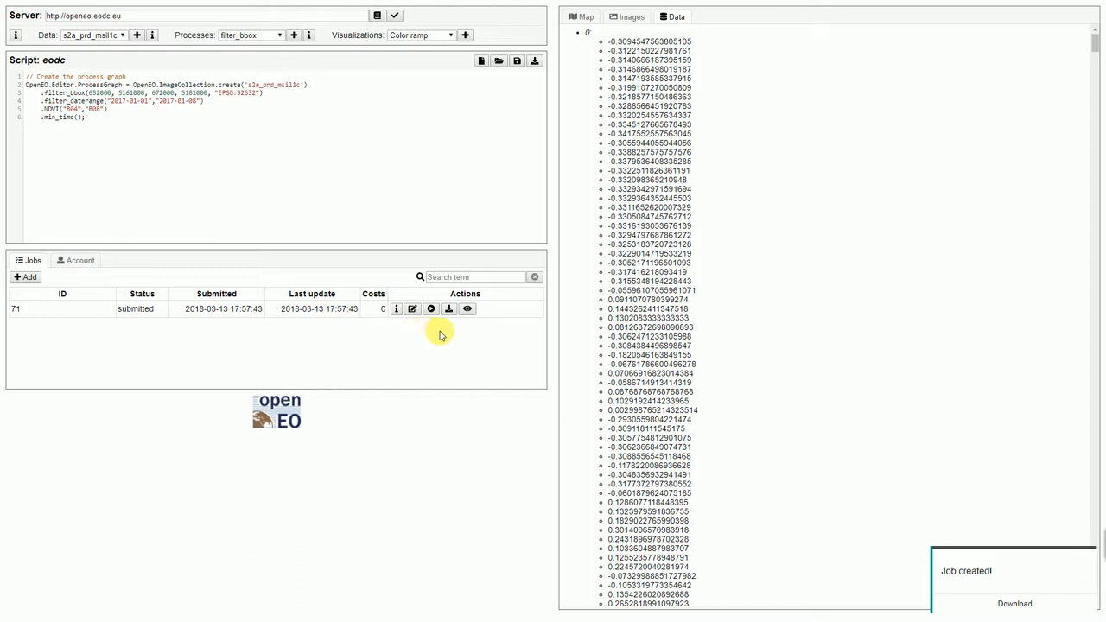
pyautogui.moveTo(495, 310)
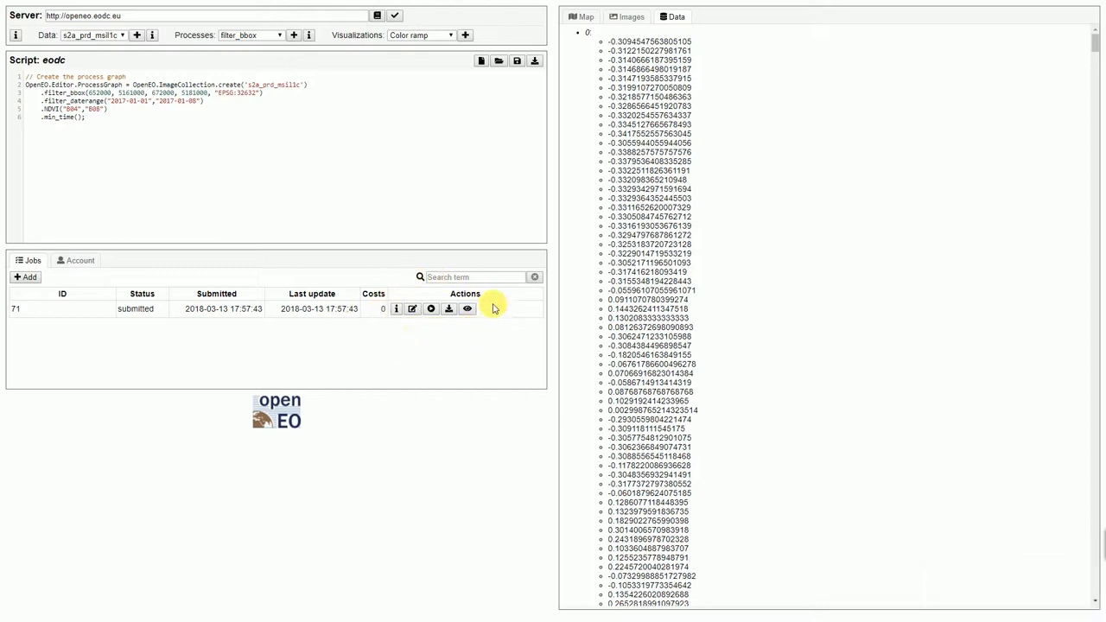
pyautogui.moveTo(433, 338)
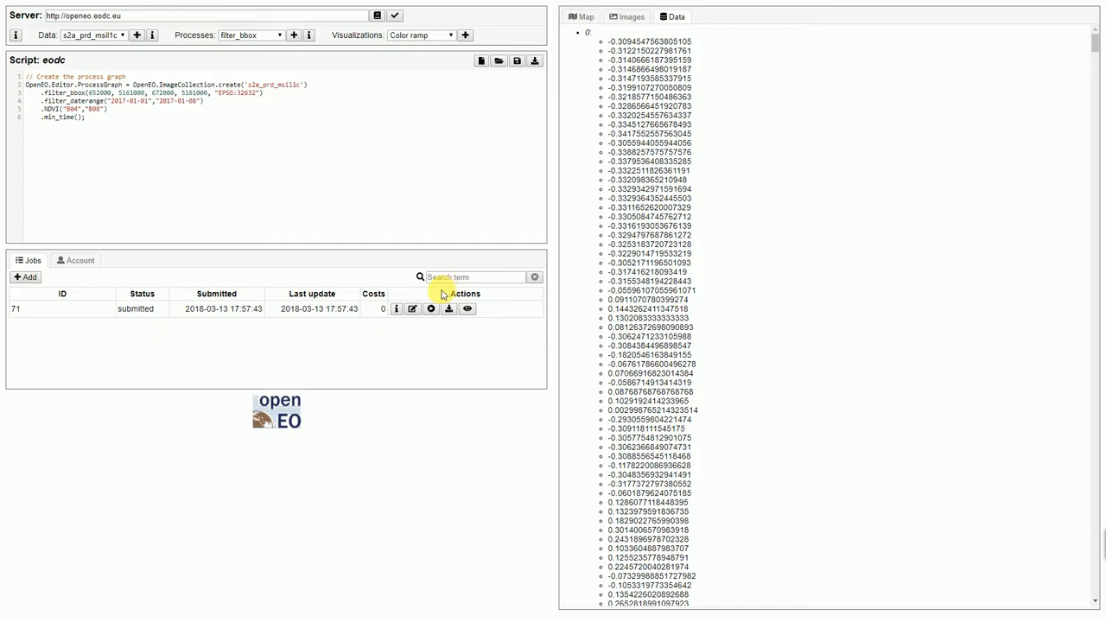
pyautogui.moveTo(431, 309)
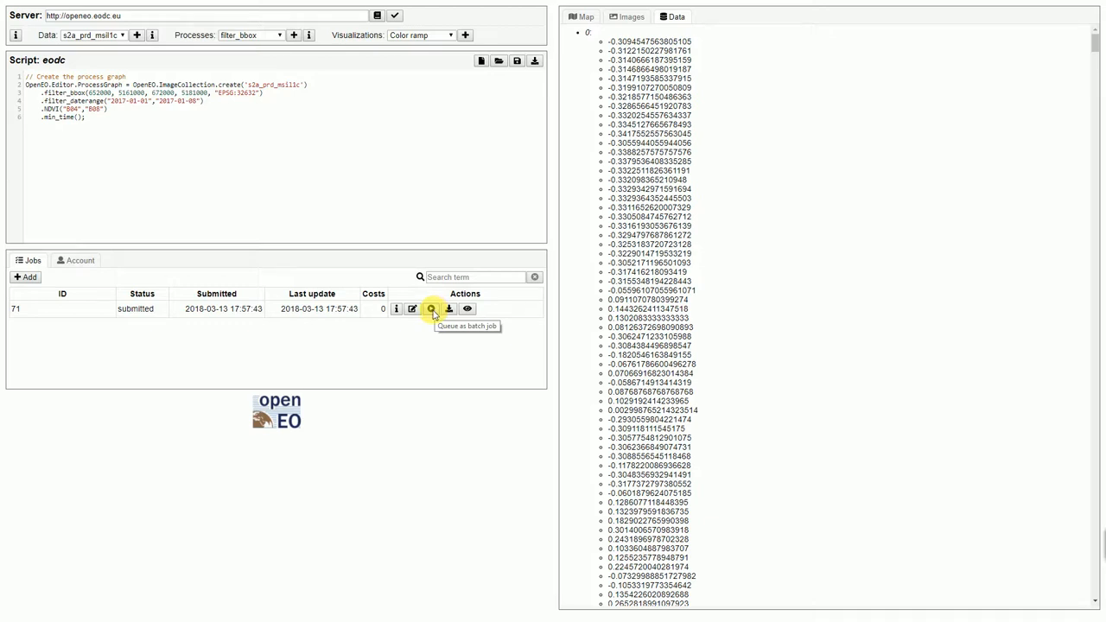
# Queue job 71 as a batch job on the EODC back-end.
pyautogui.click(432, 309)
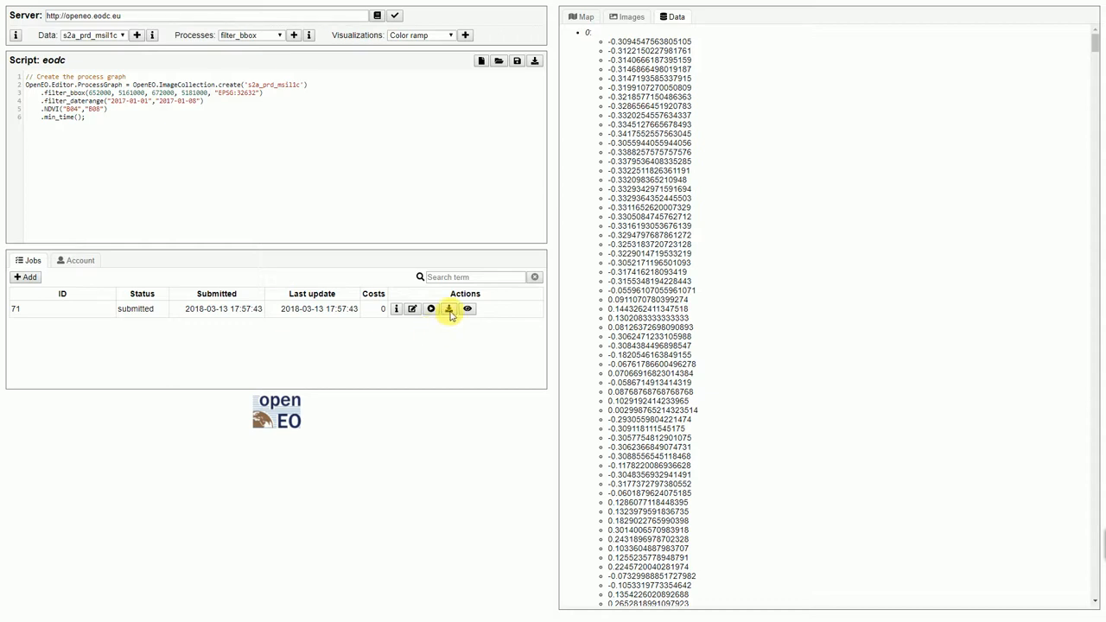
pyautogui.moveTo(448, 309)
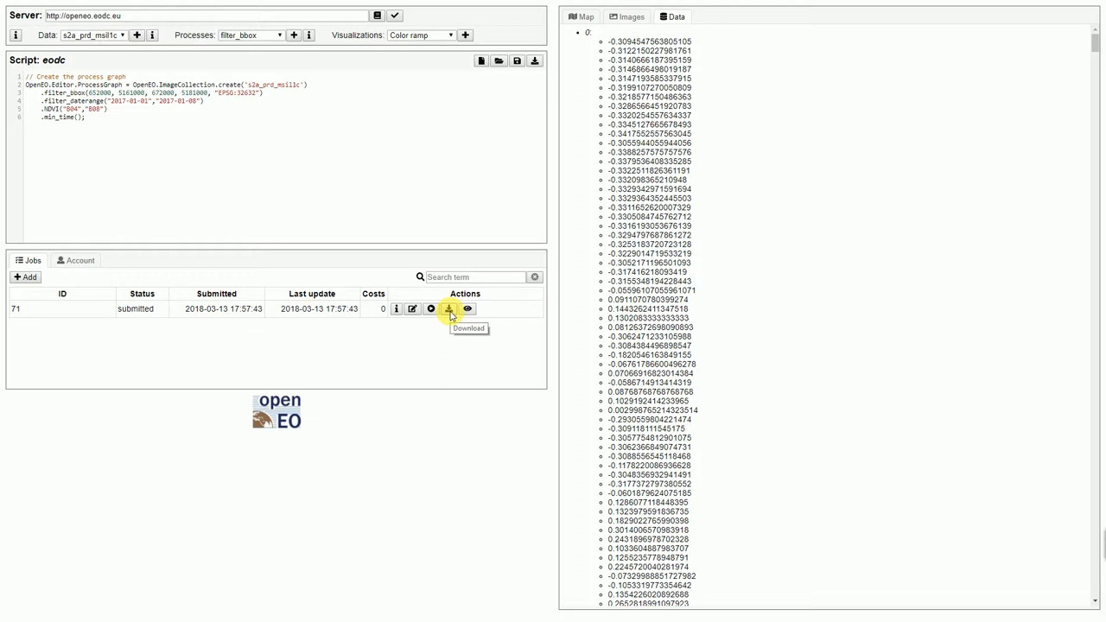
pyautogui.moveTo(447, 323)
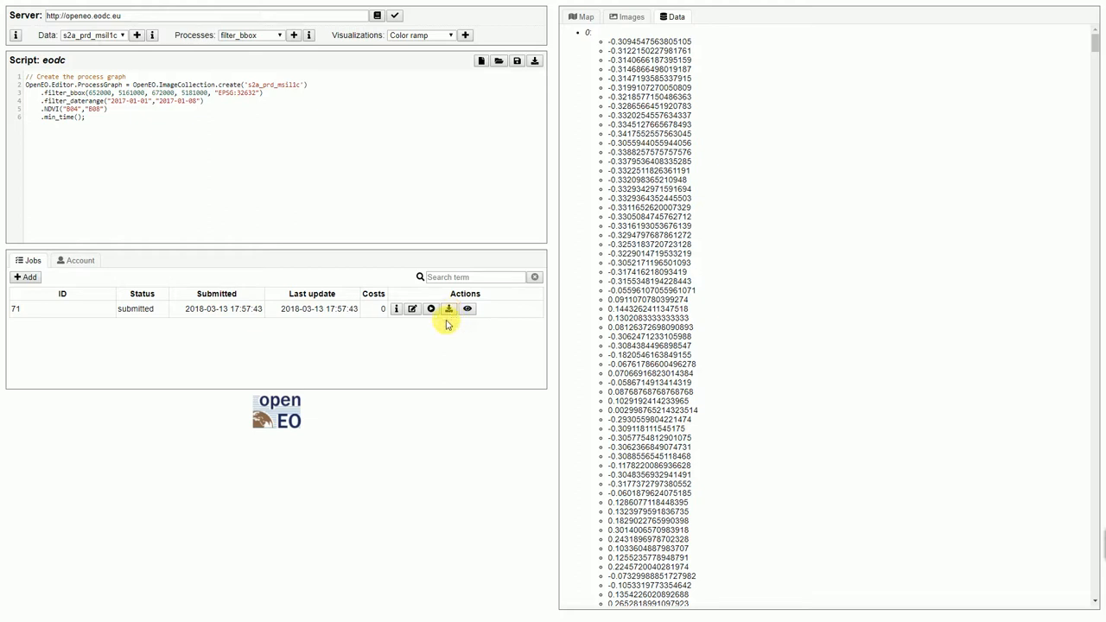